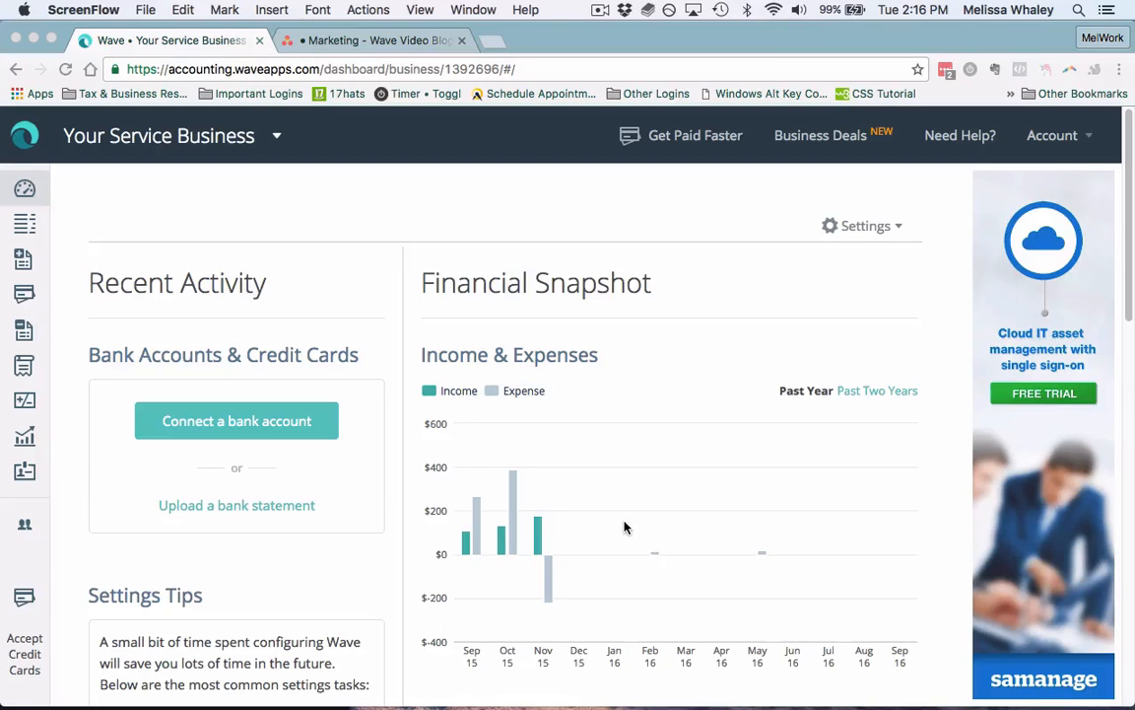
mouse_move(354, 233)
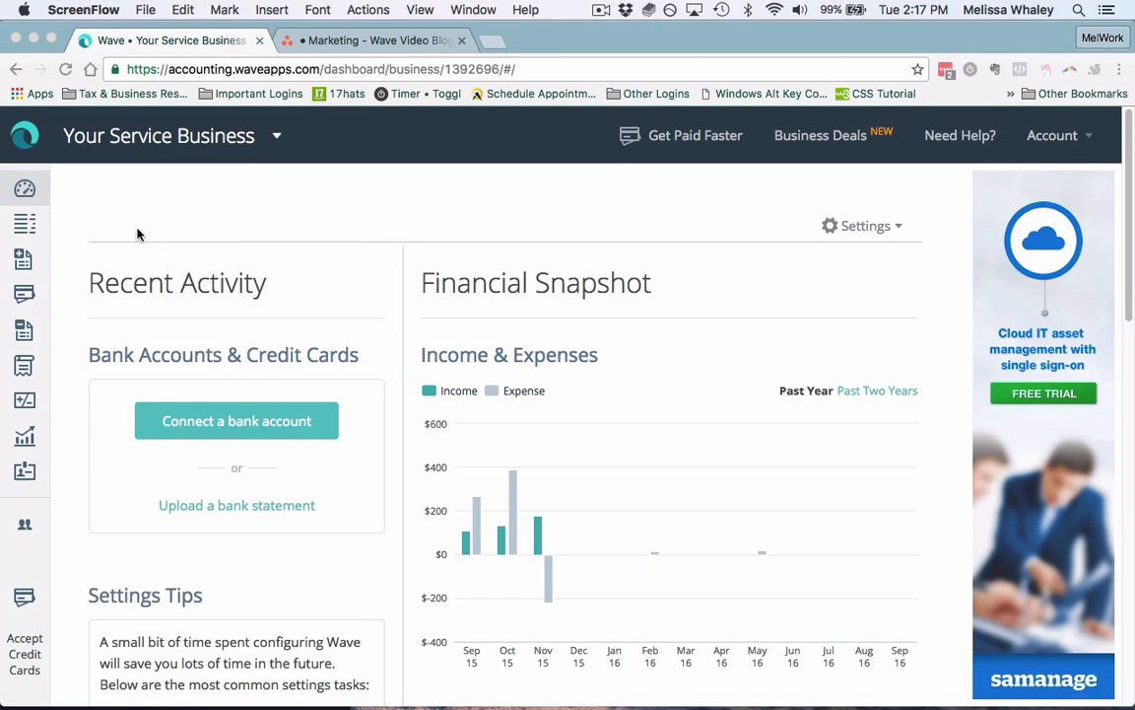
mouse_move(91, 262)
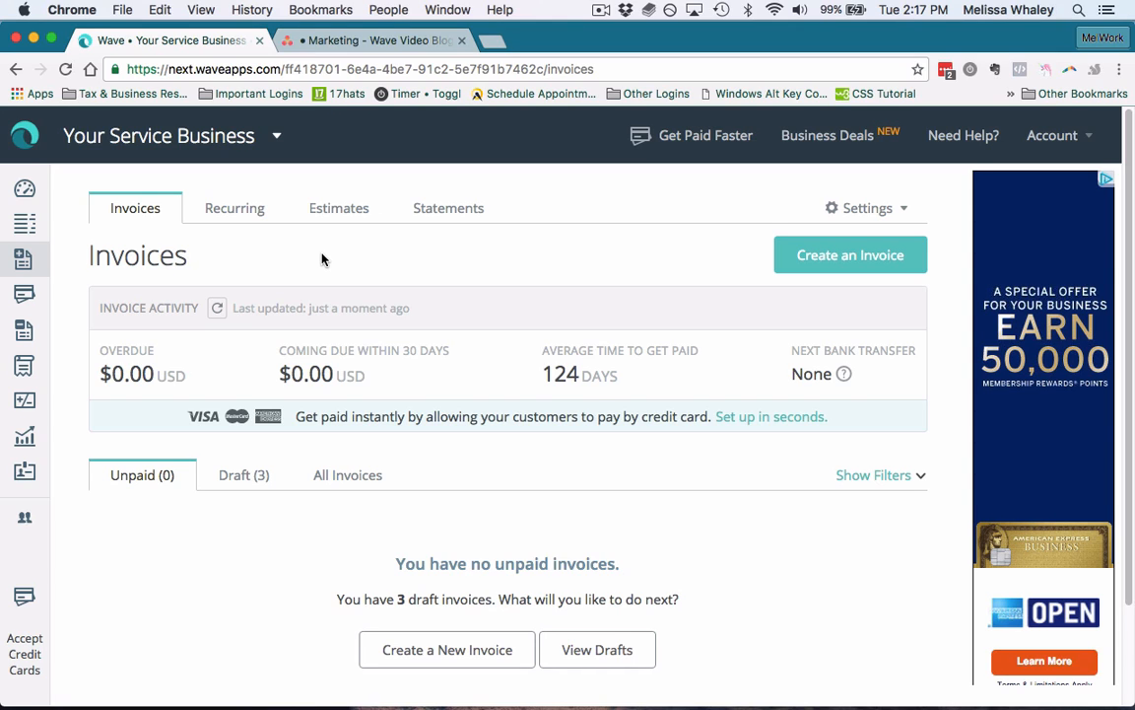
mouse_move(877, 284)
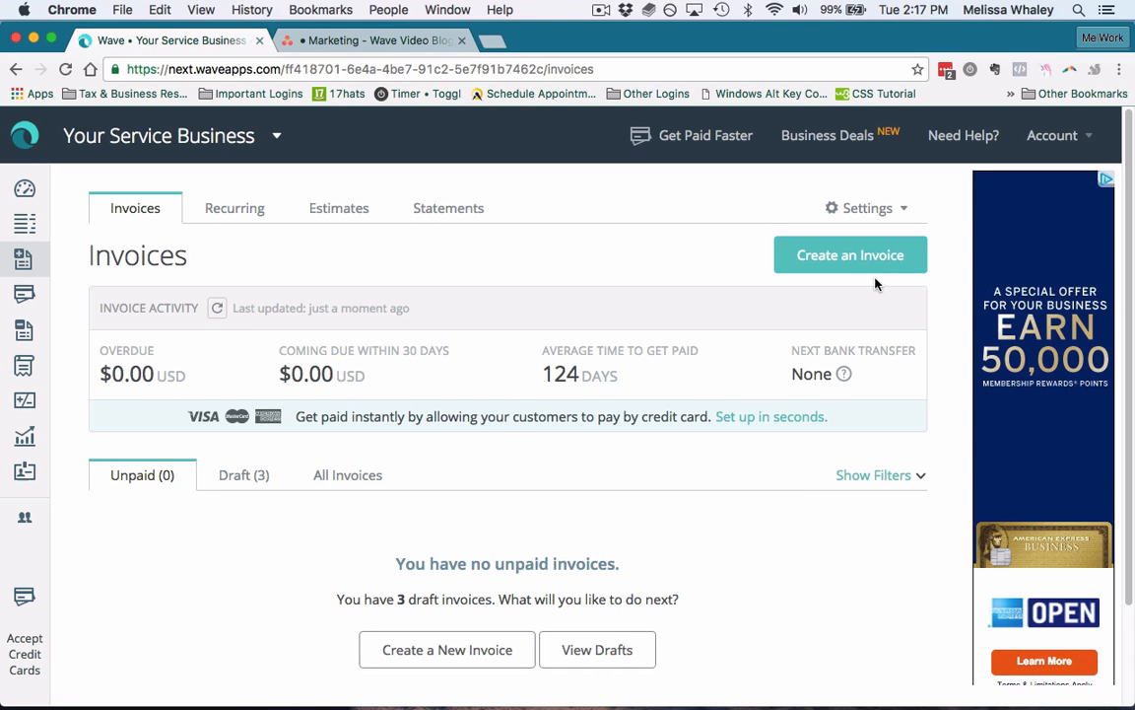
mouse_move(816, 293)
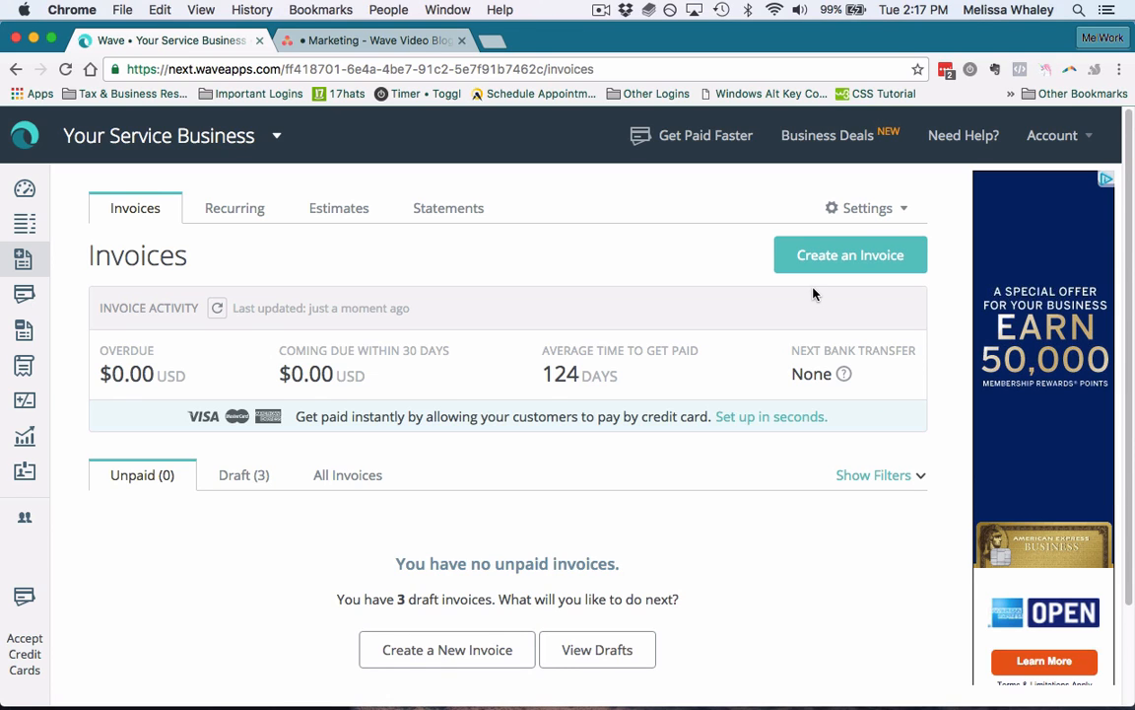
mouse_move(768, 312)
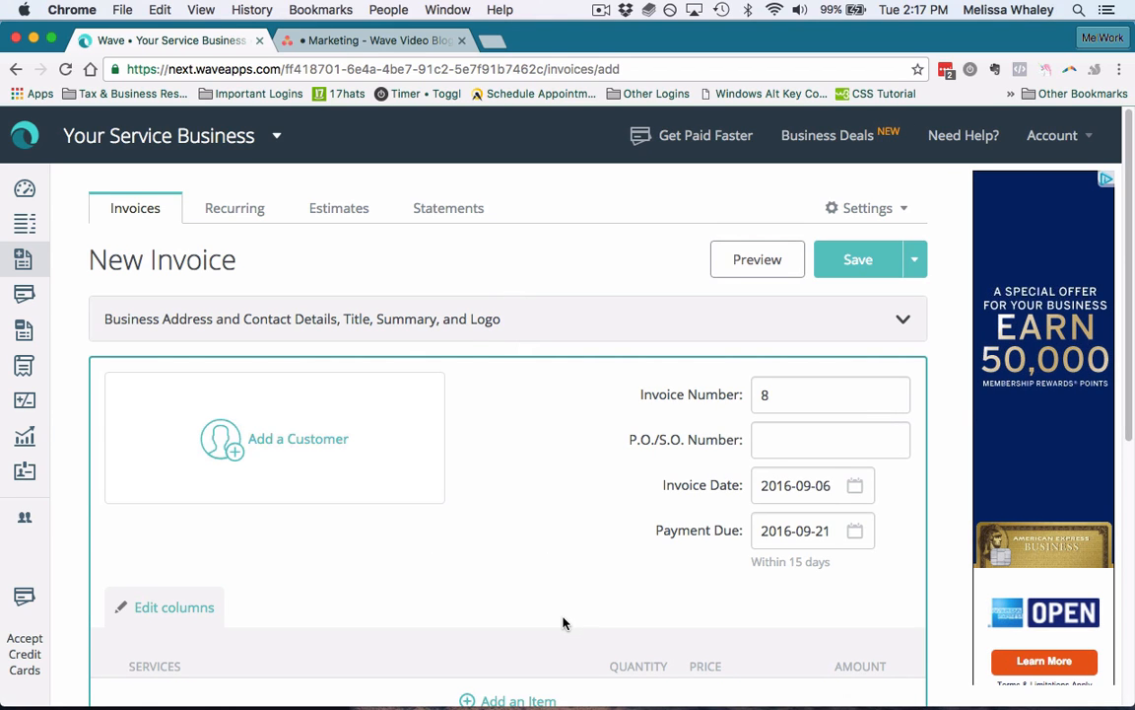
mouse_move(549, 618)
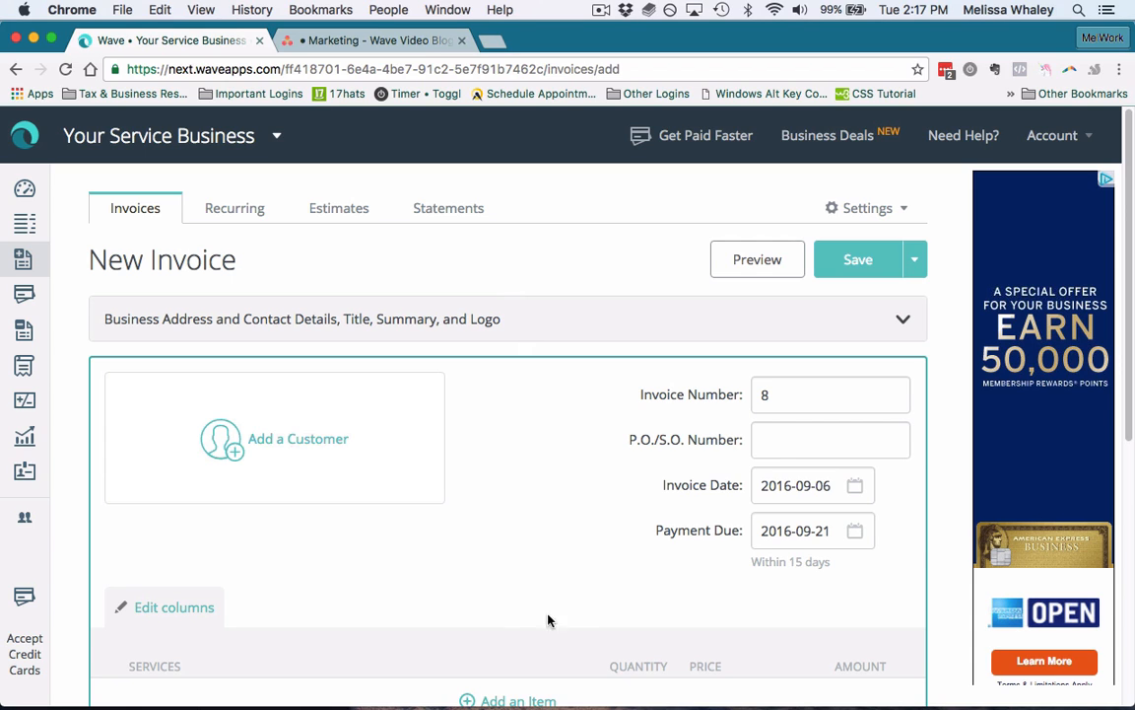
mouse_move(305, 451)
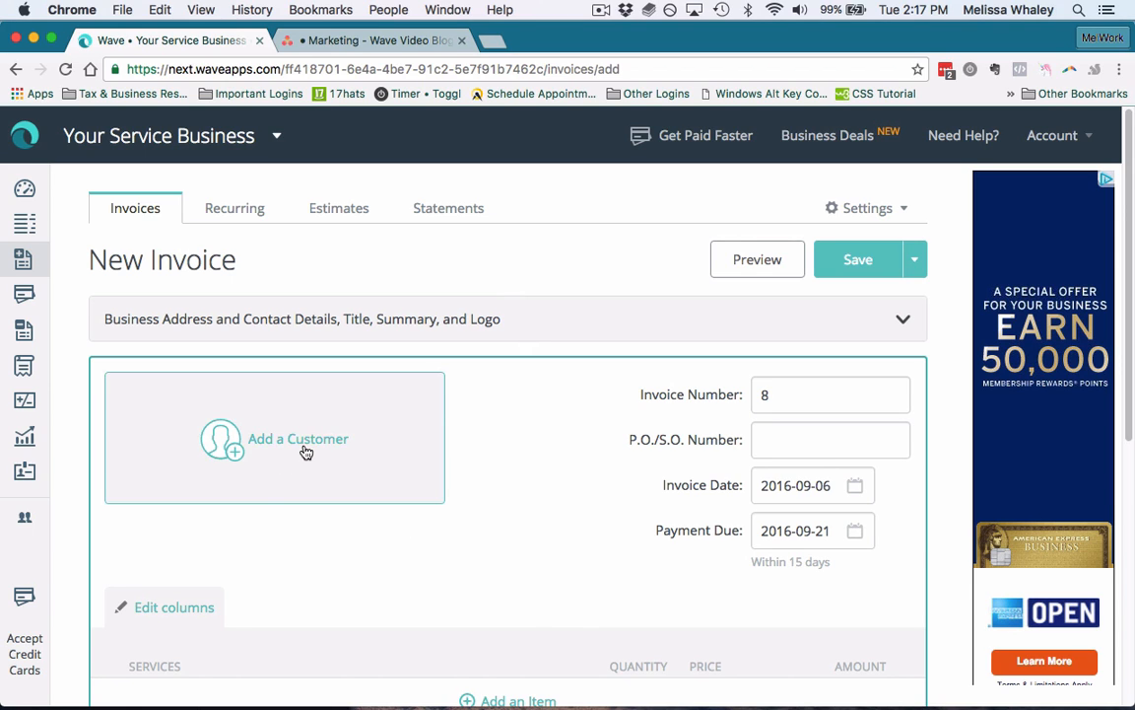
left_click(297, 438)
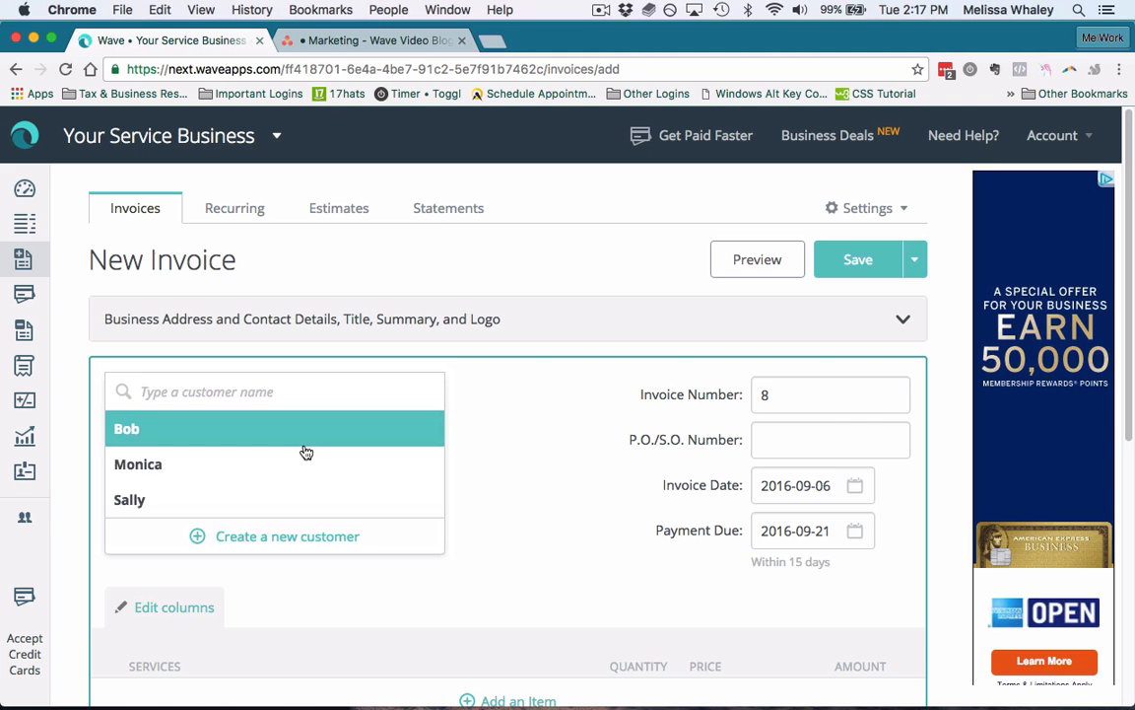
left_click(287, 536)
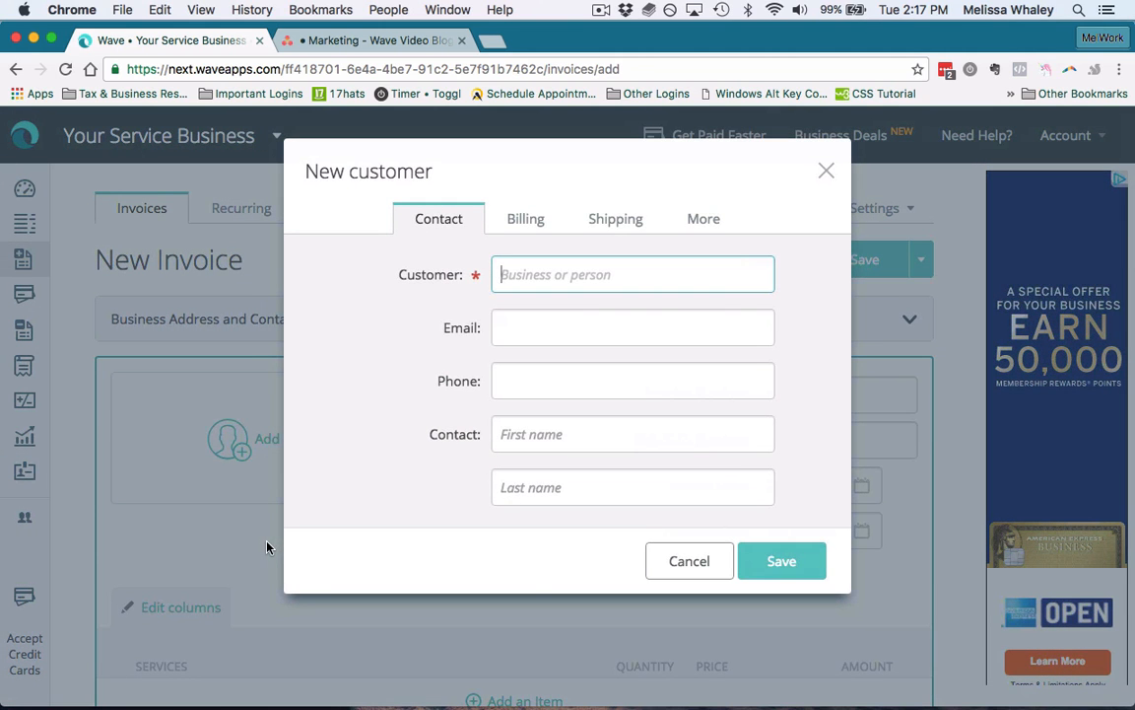
type("New")
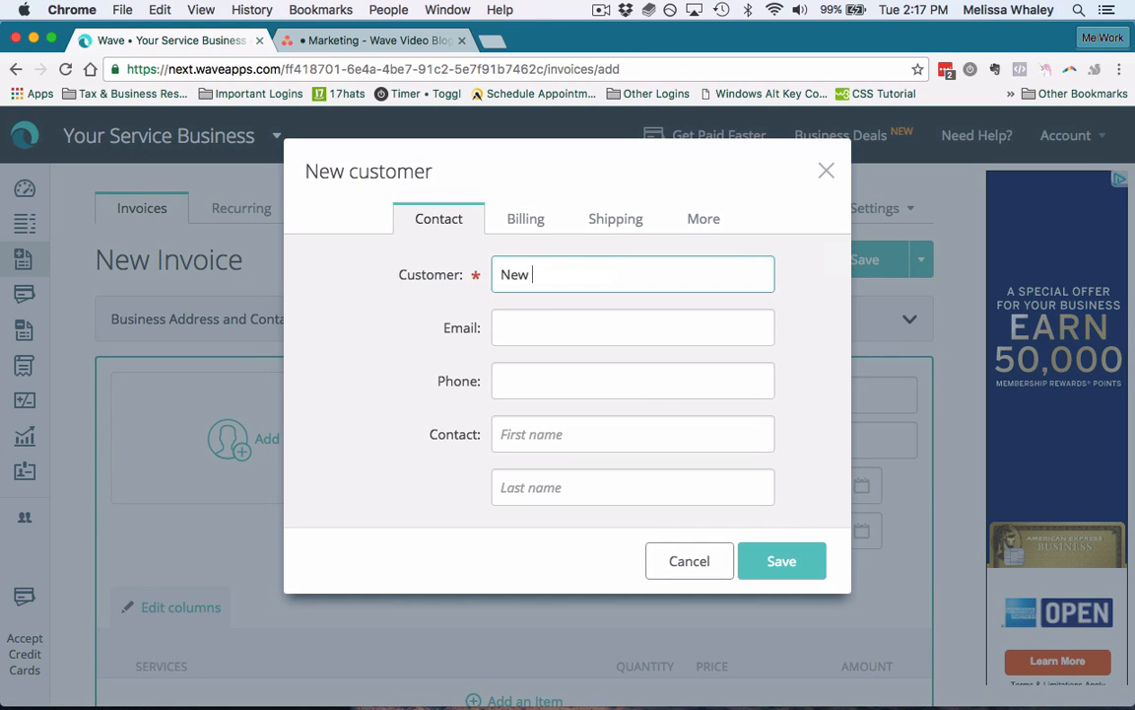
type("Customer")
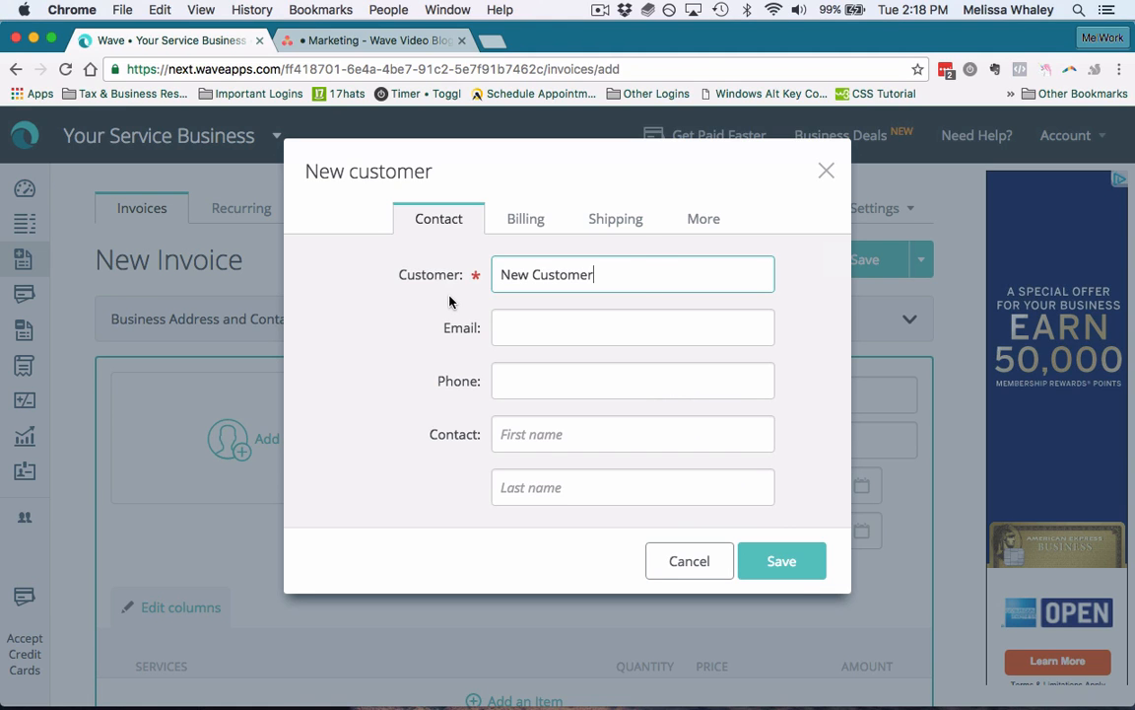
mouse_move(590, 489)
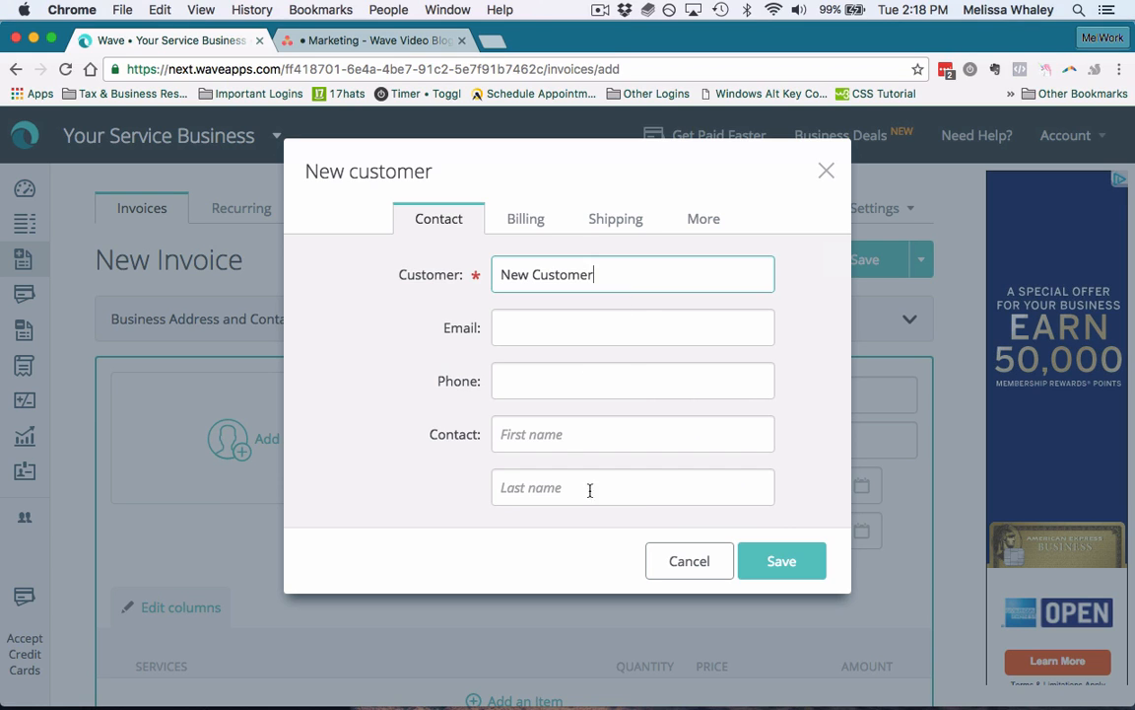
mouse_move(564, 331)
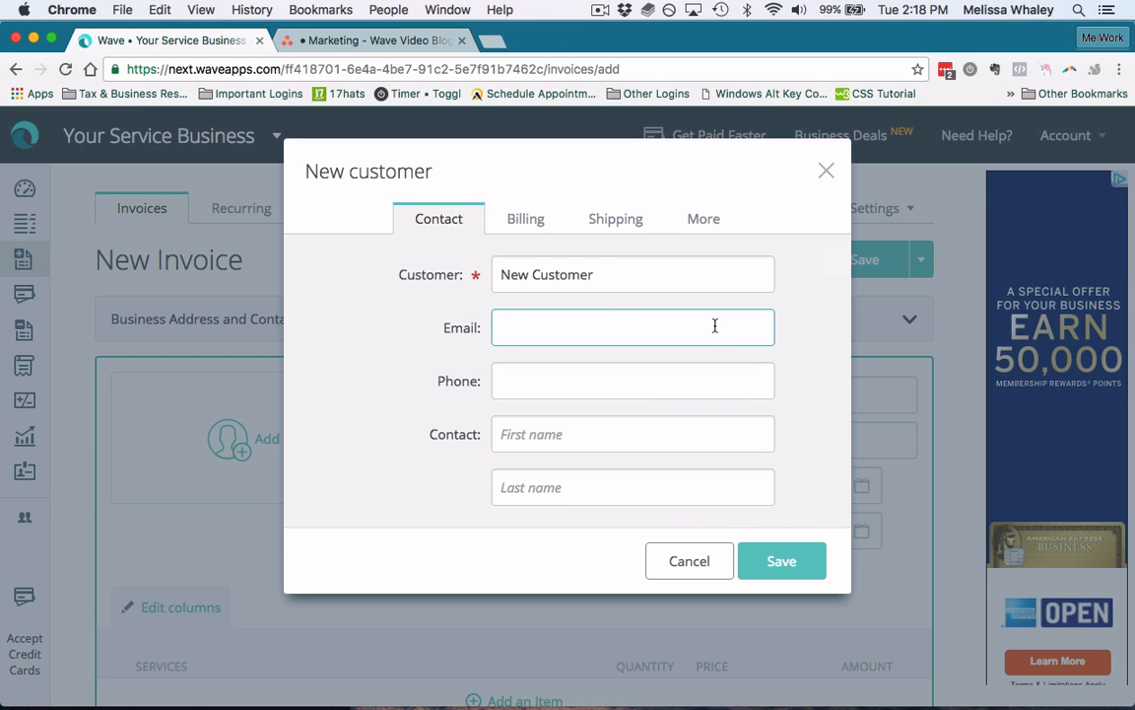
type("meliss")
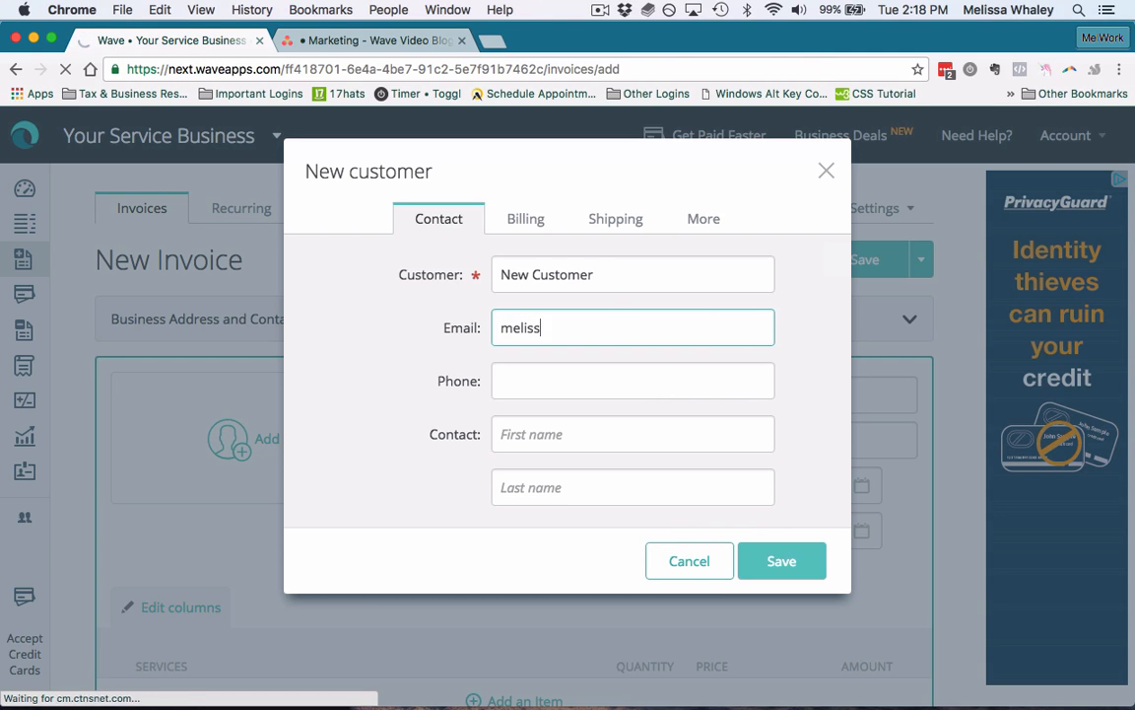
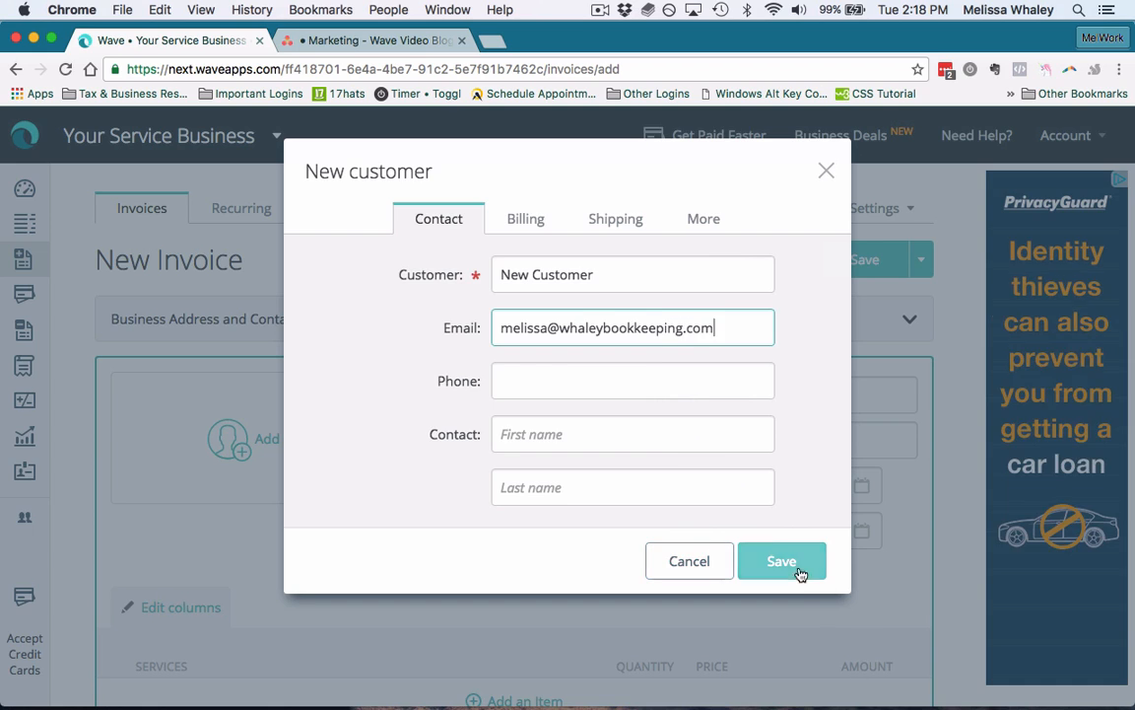
left_click(780, 560)
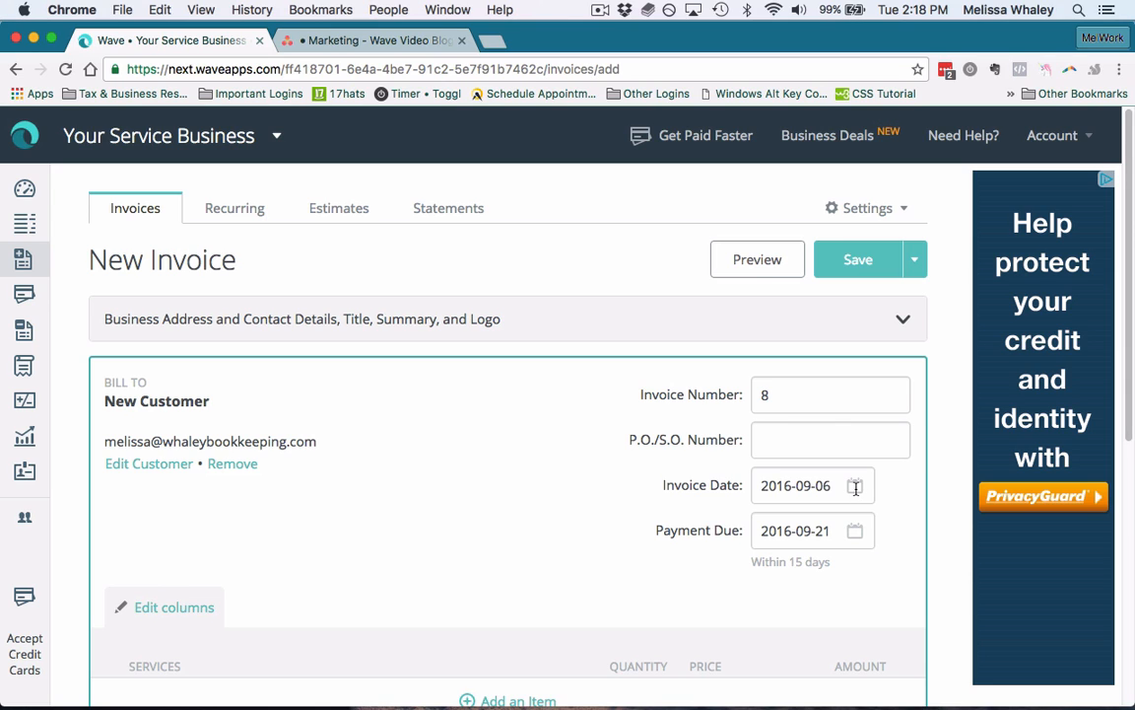
Date the invoice September 15, 2016 so payment falls due September 30.
left_click(812, 485)
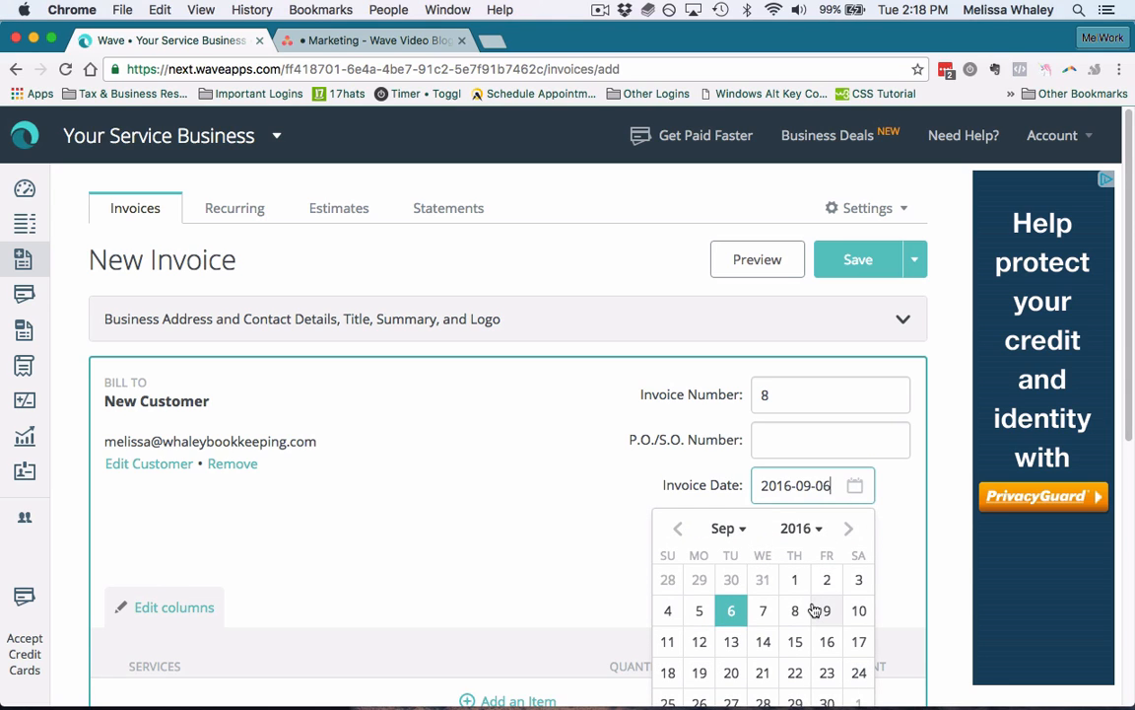
mouse_move(823, 611)
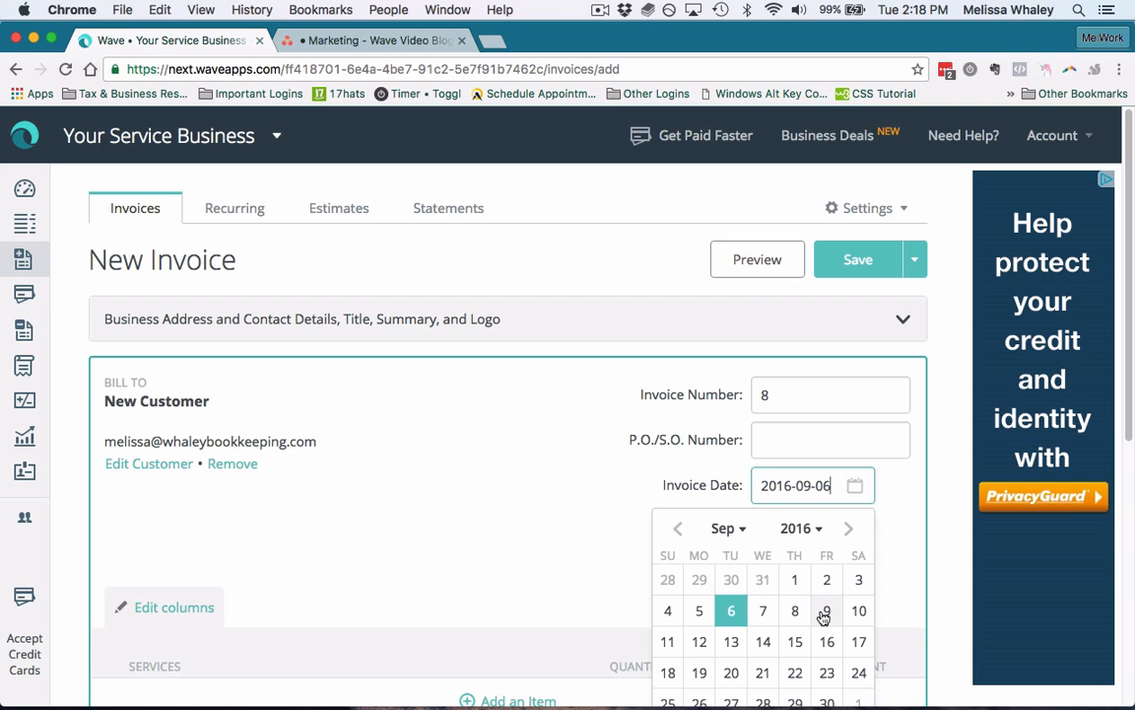
mouse_move(731, 642)
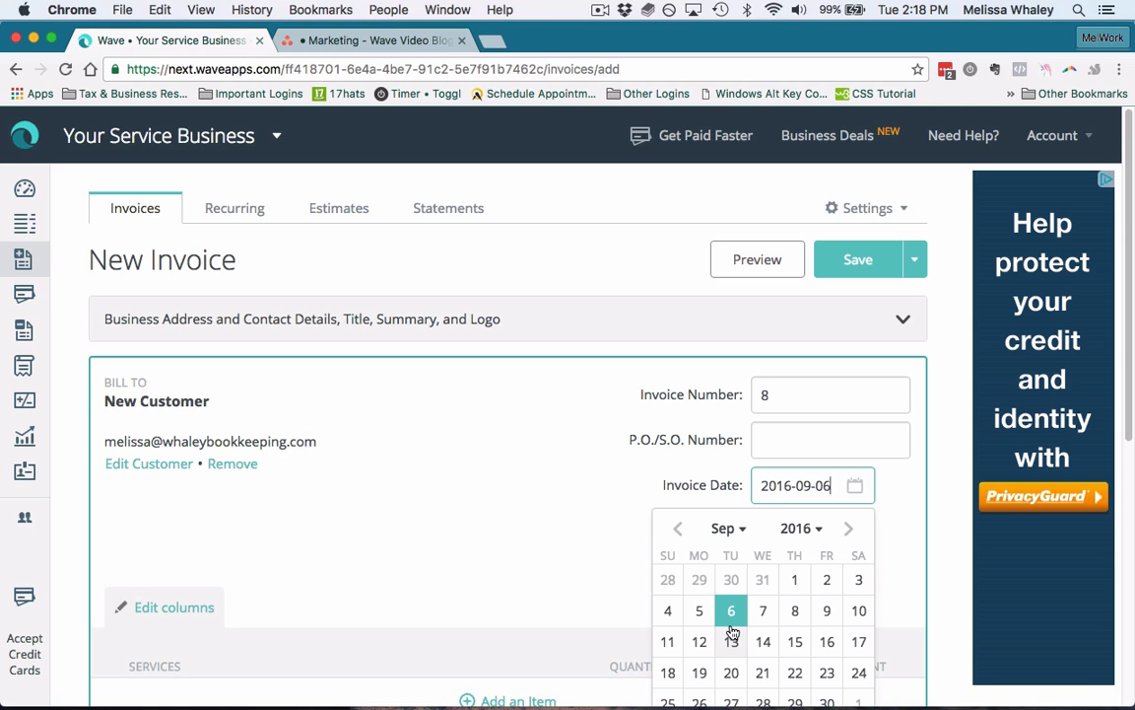
mouse_move(738, 617)
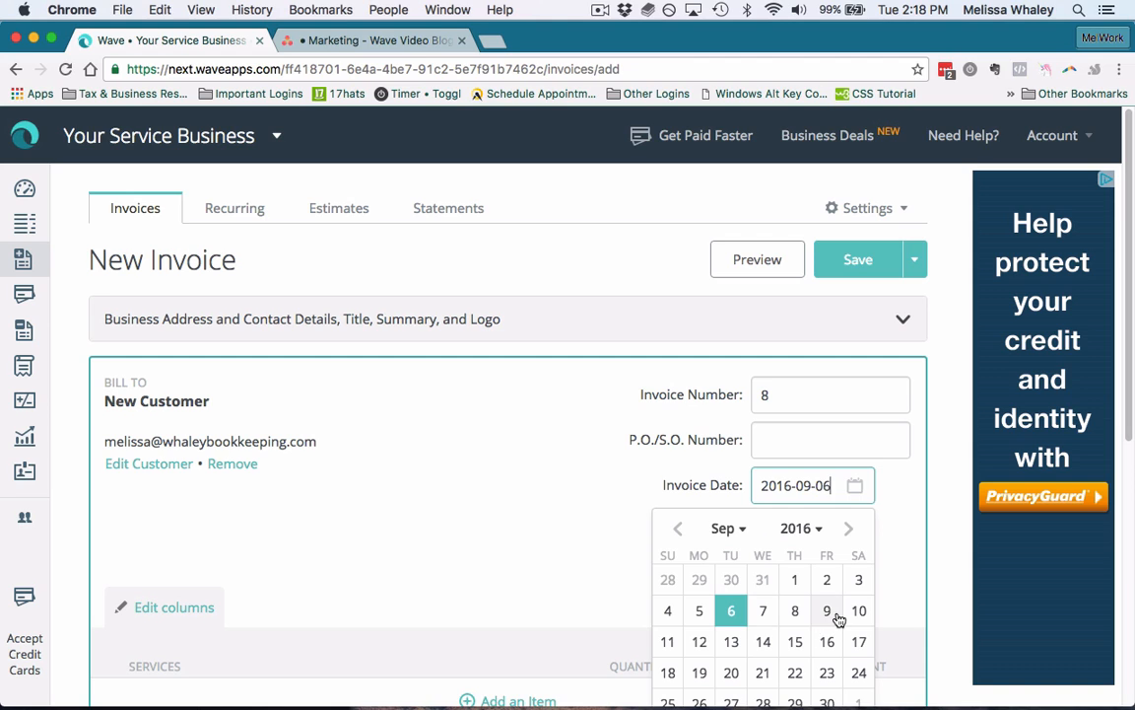
mouse_move(827, 641)
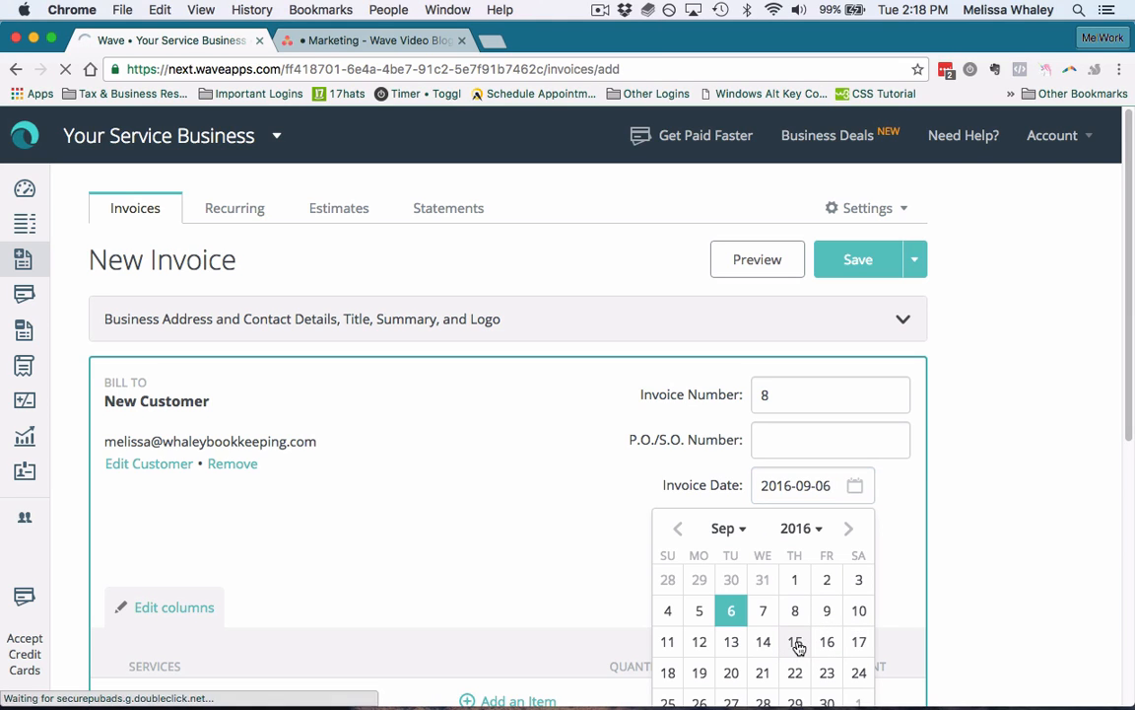
left_click(797, 643)
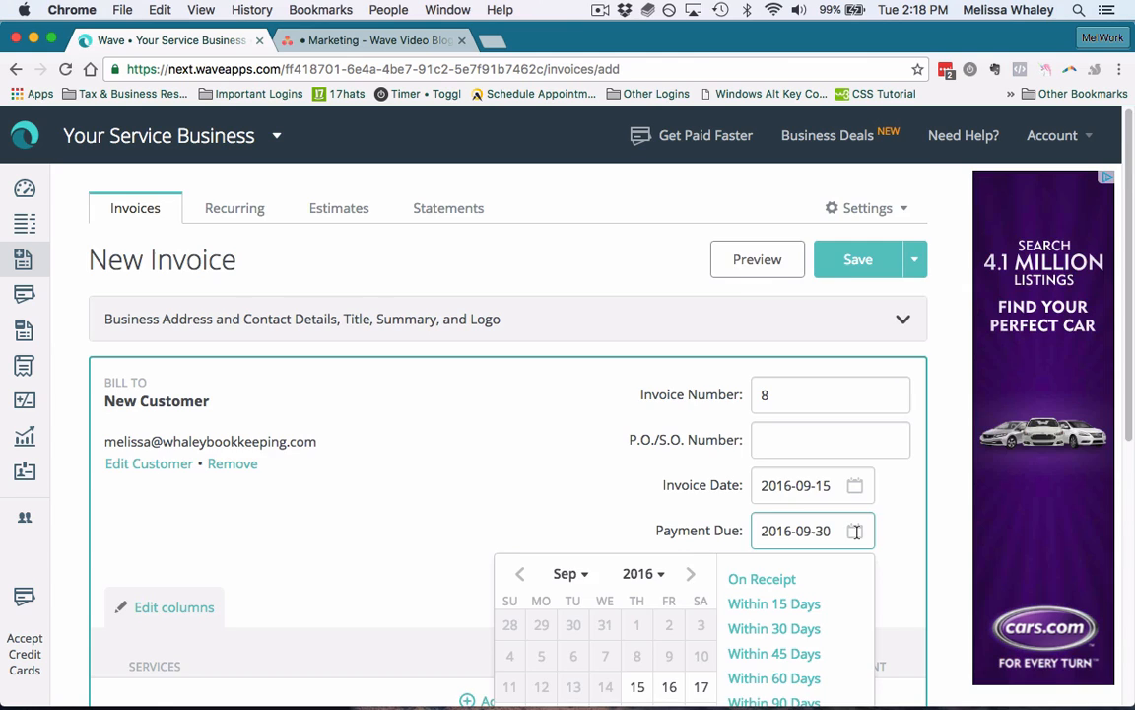
scroll("down", 3)
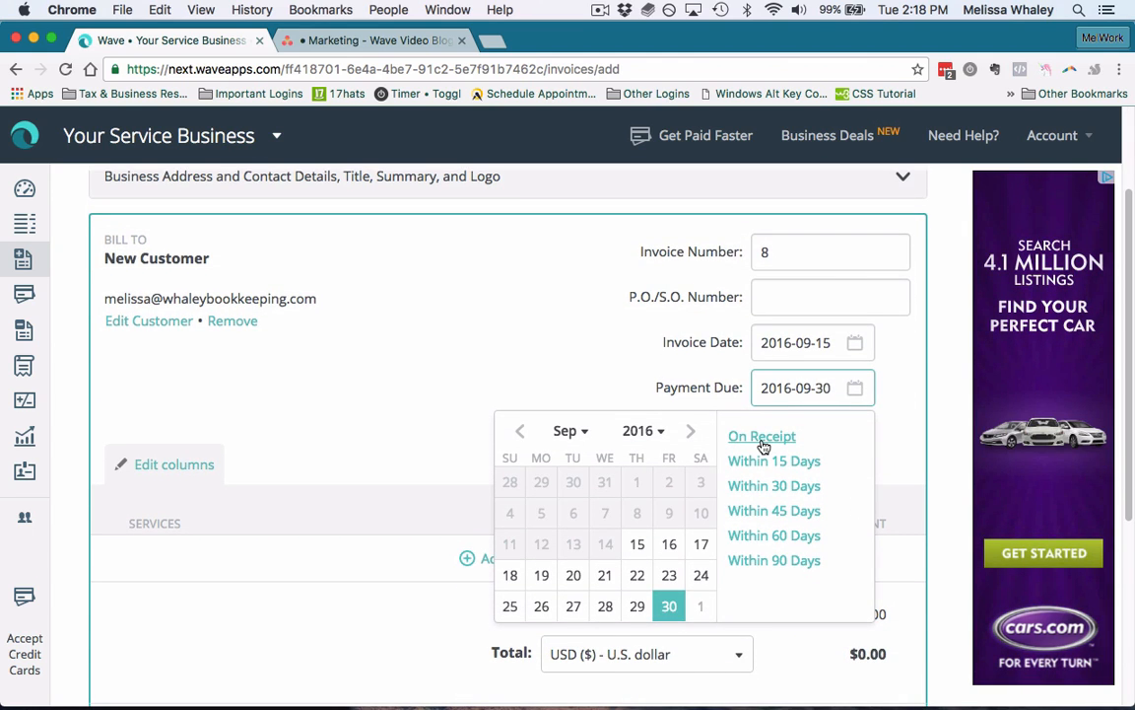
mouse_move(698, 572)
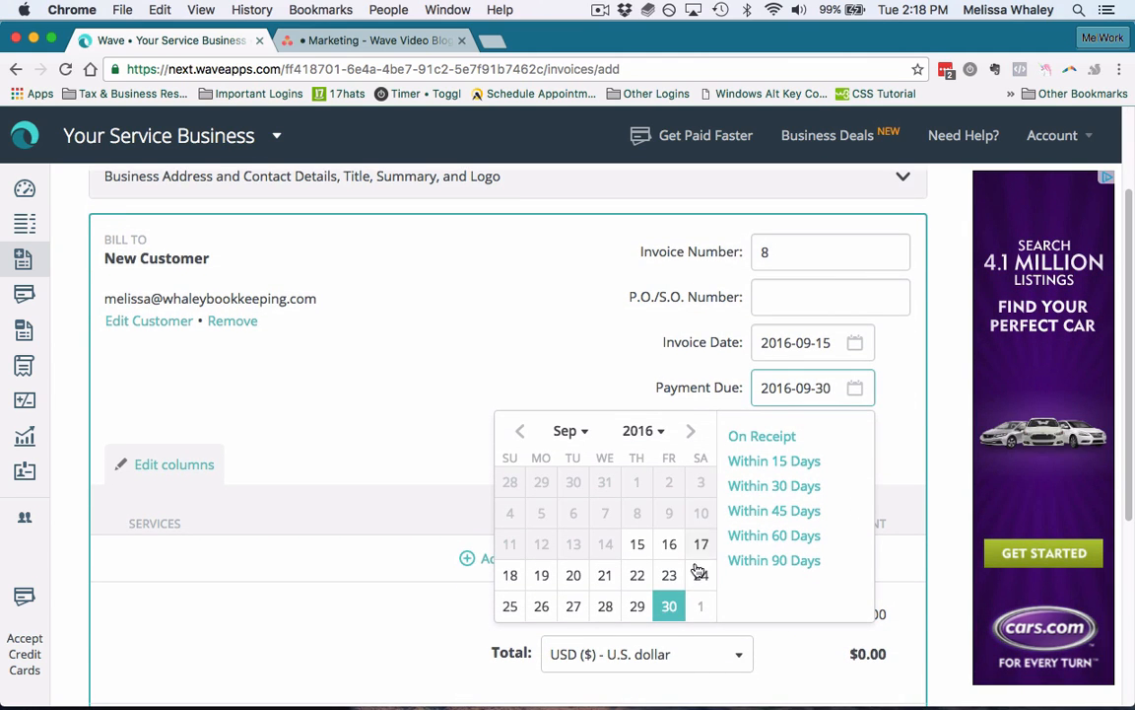
mouse_move(702, 619)
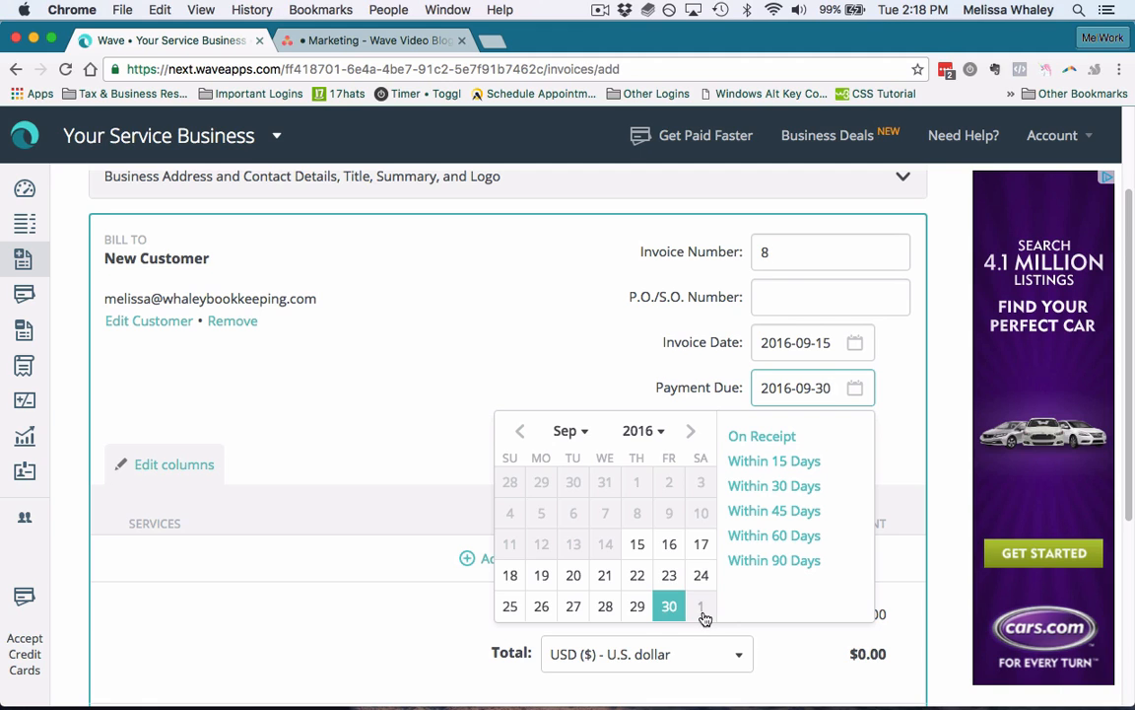
mouse_move(586, 321)
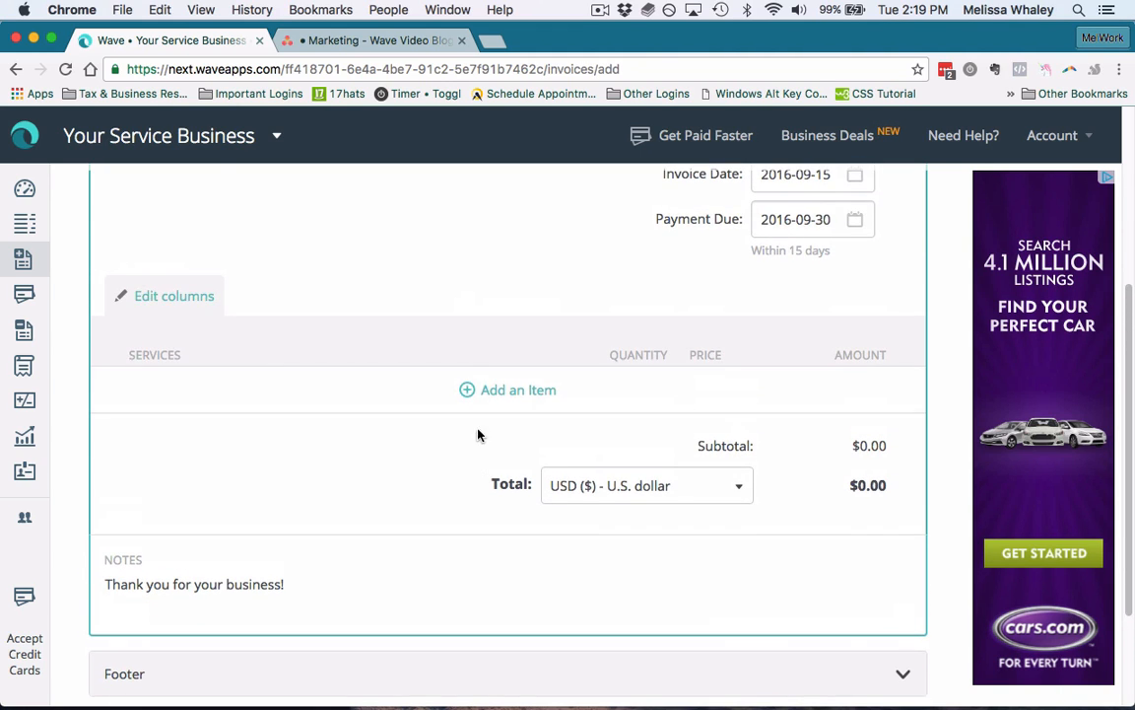
Add a Service 1 line, 'Taking Care of Your Business', 3 × 100.00 for $300.00.
left_click(516, 390)
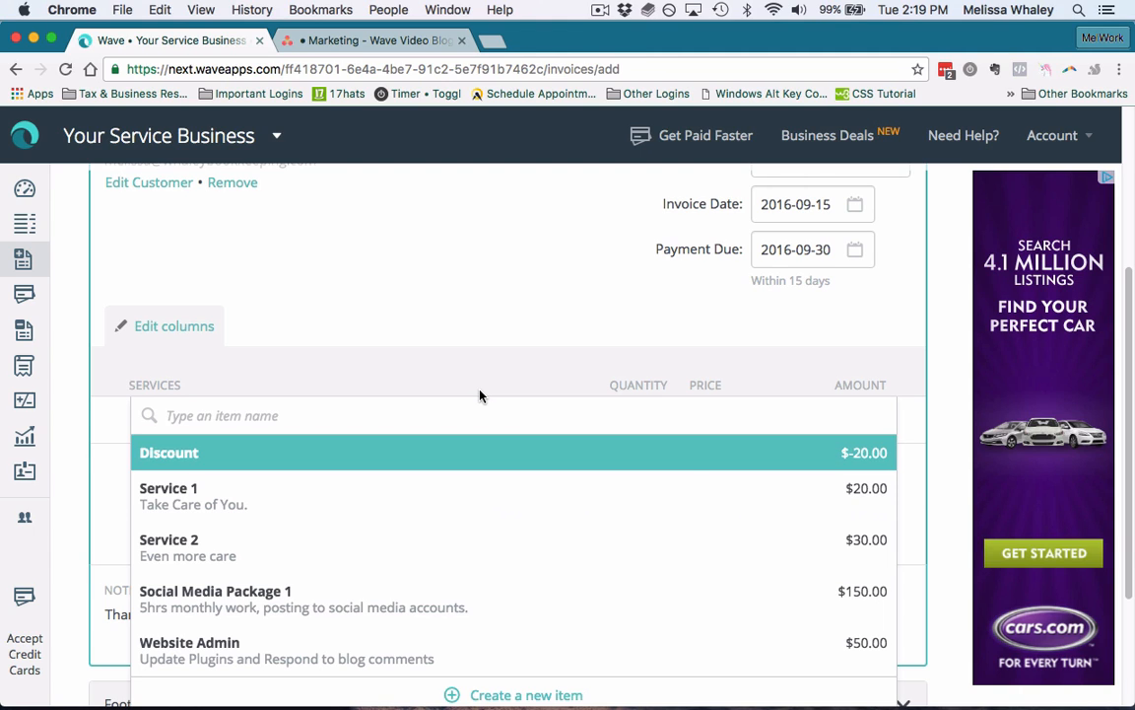
scroll("down", 3)
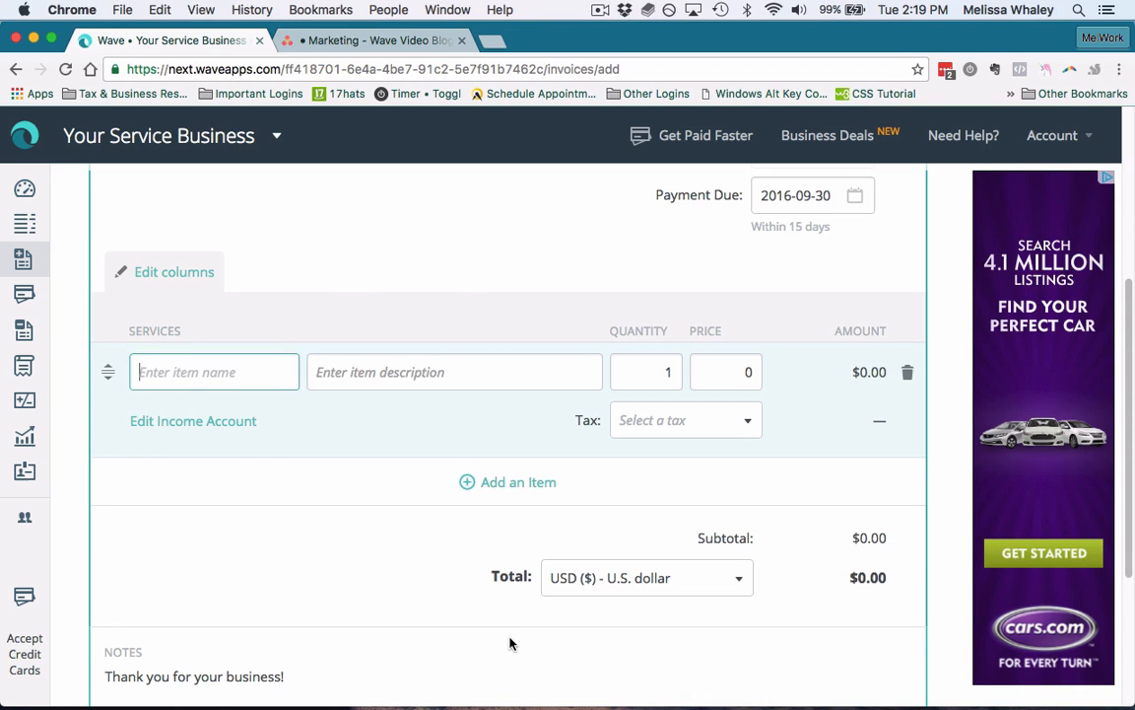
type("Service 1")
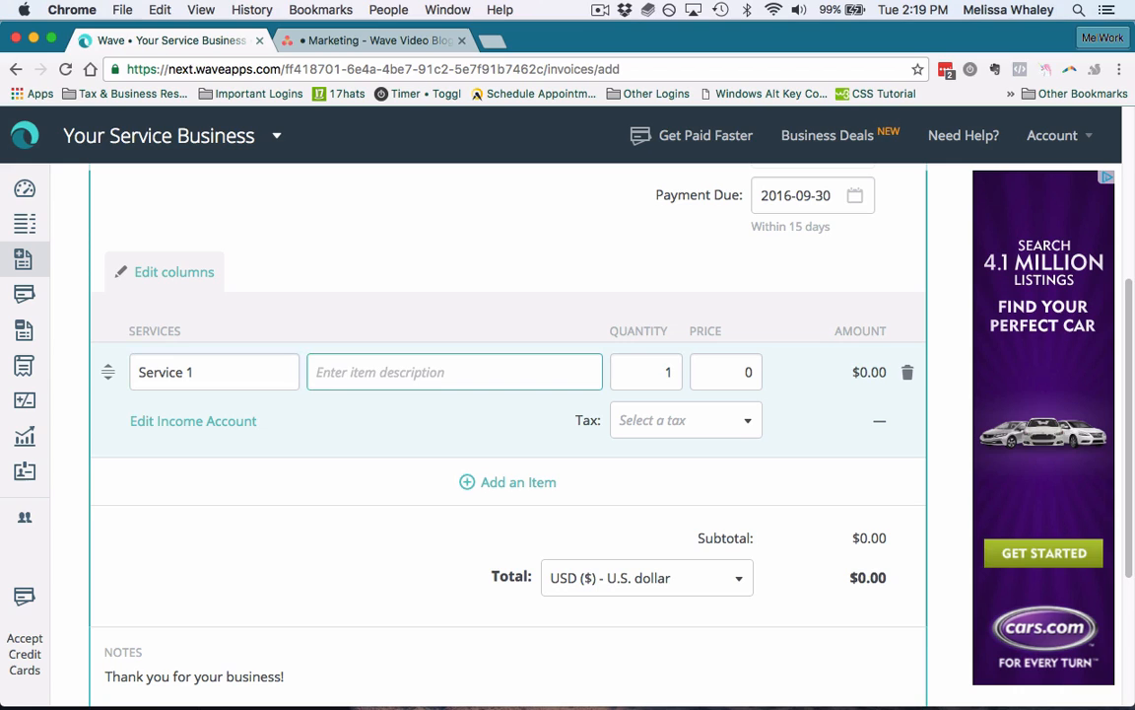
type("Taking Care of Your Business")
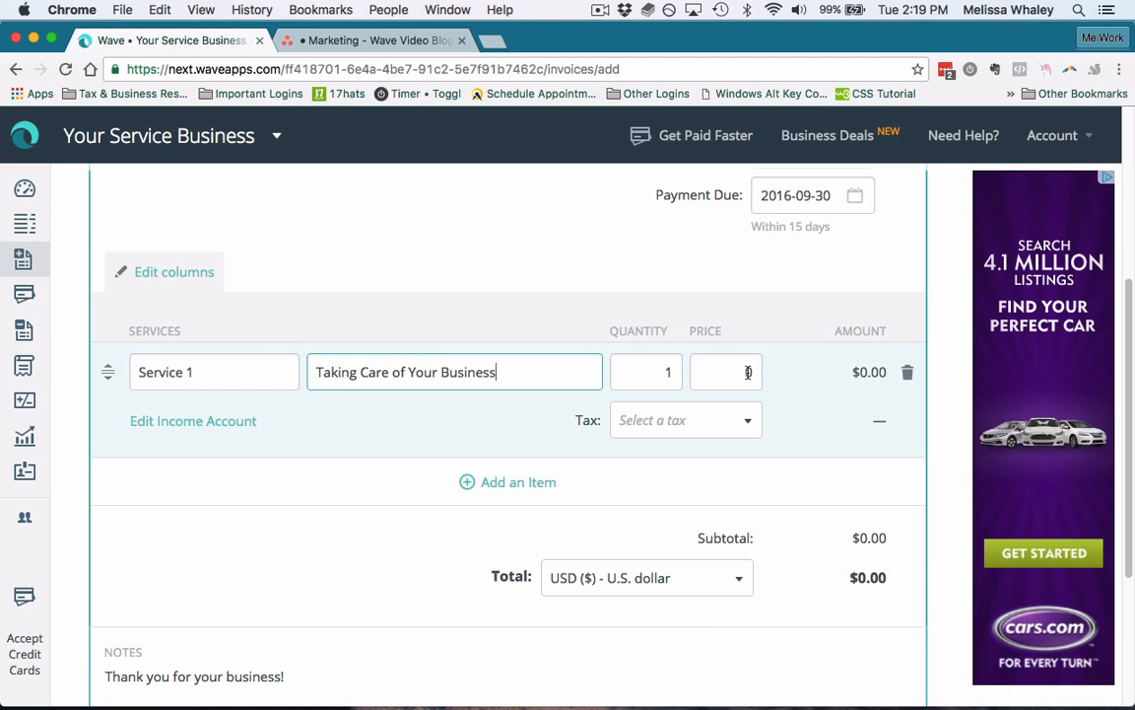
type("100.00")
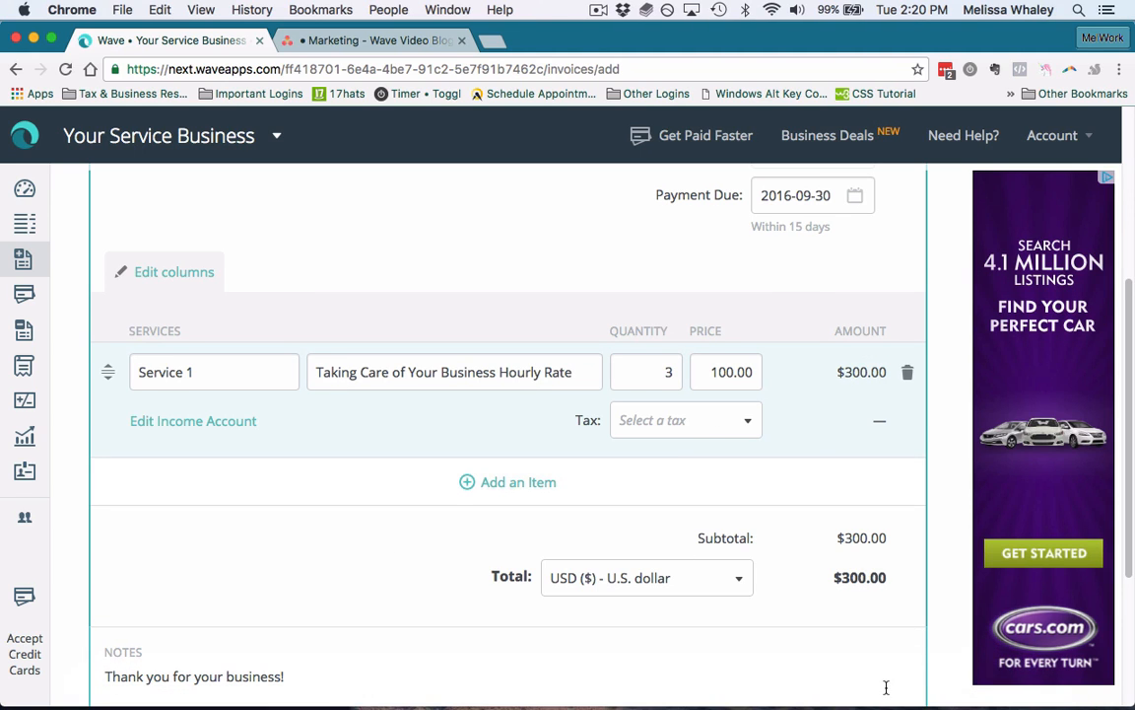
mouse_move(776, 642)
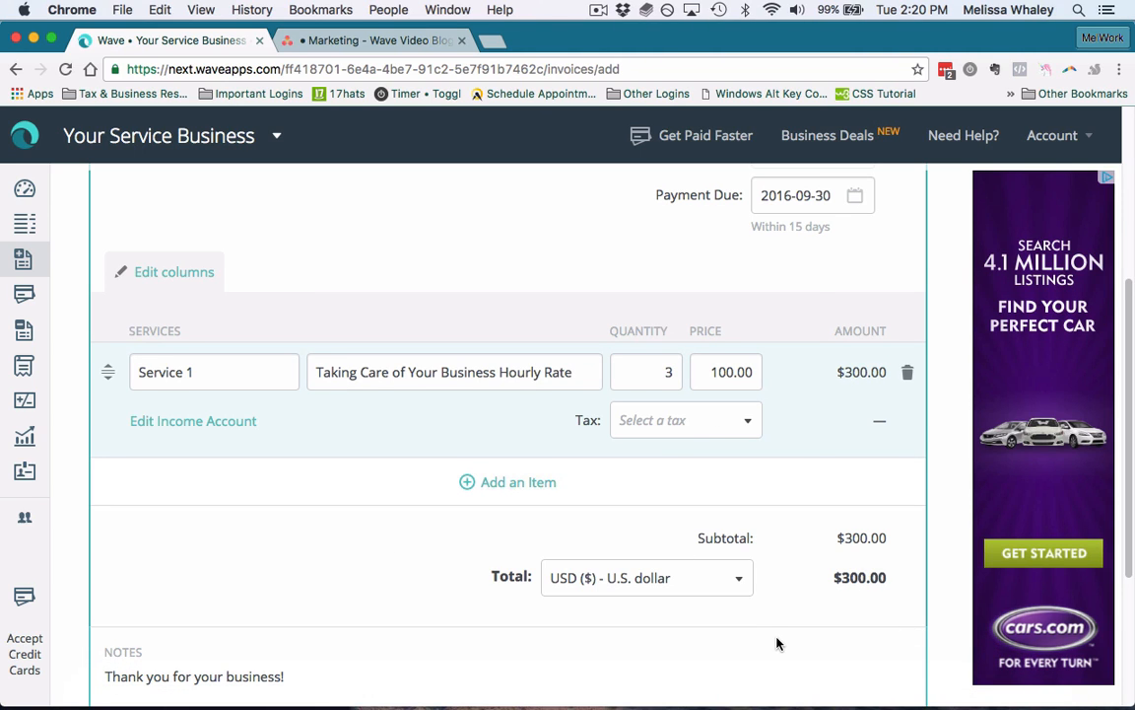
scroll("down", 3)
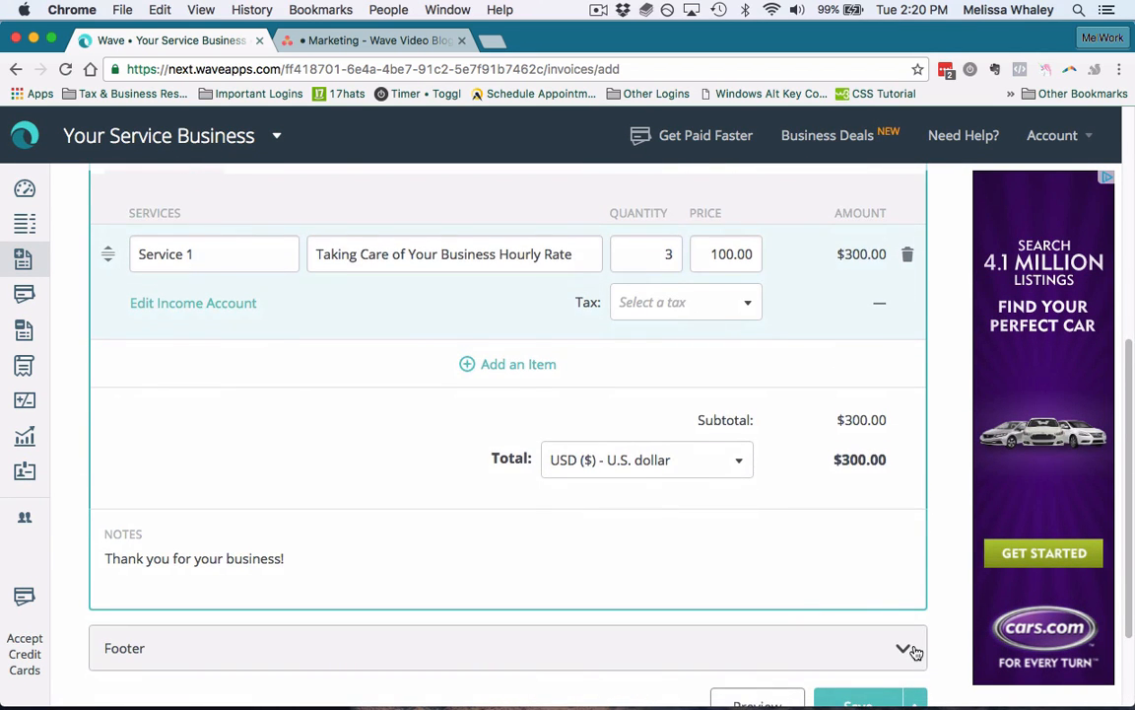
Expand the invoice Footer section to reveal its field.
left_click(915, 650)
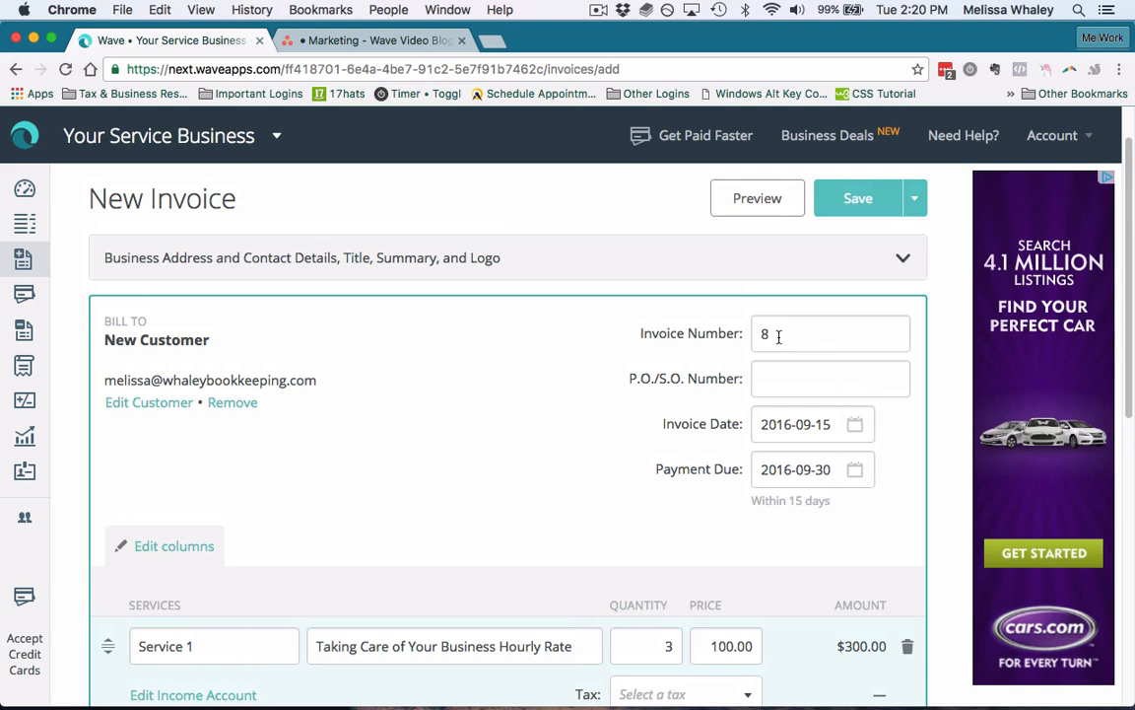
mouse_move(410, 320)
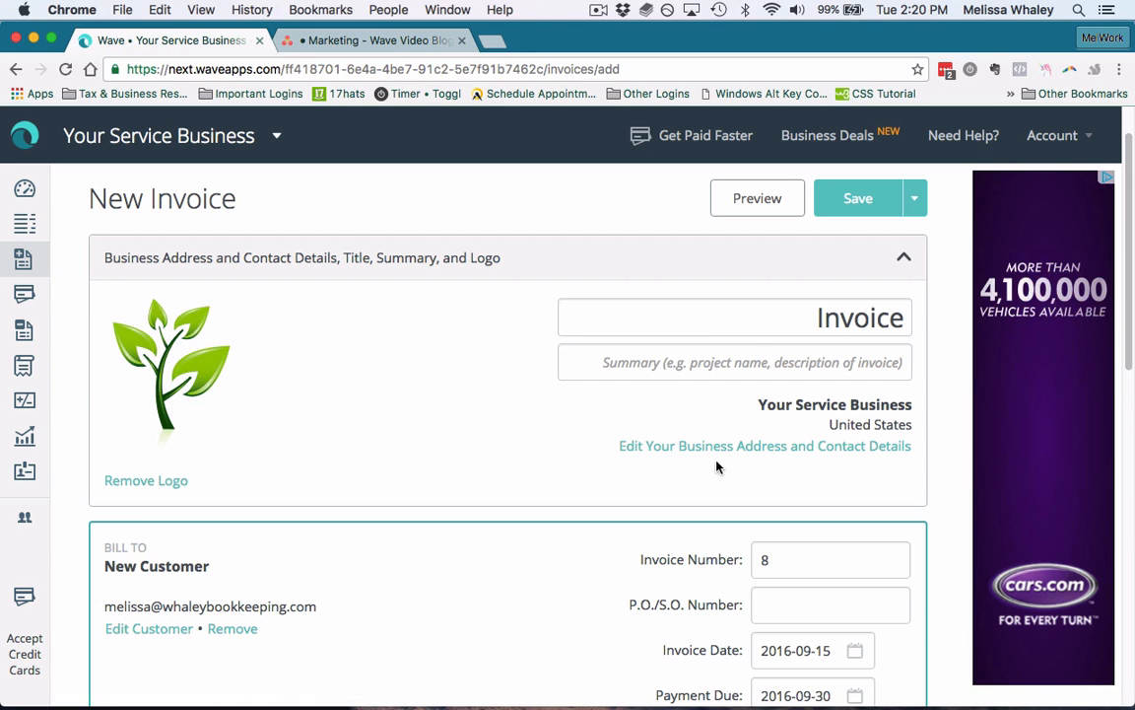
mouse_move(871, 469)
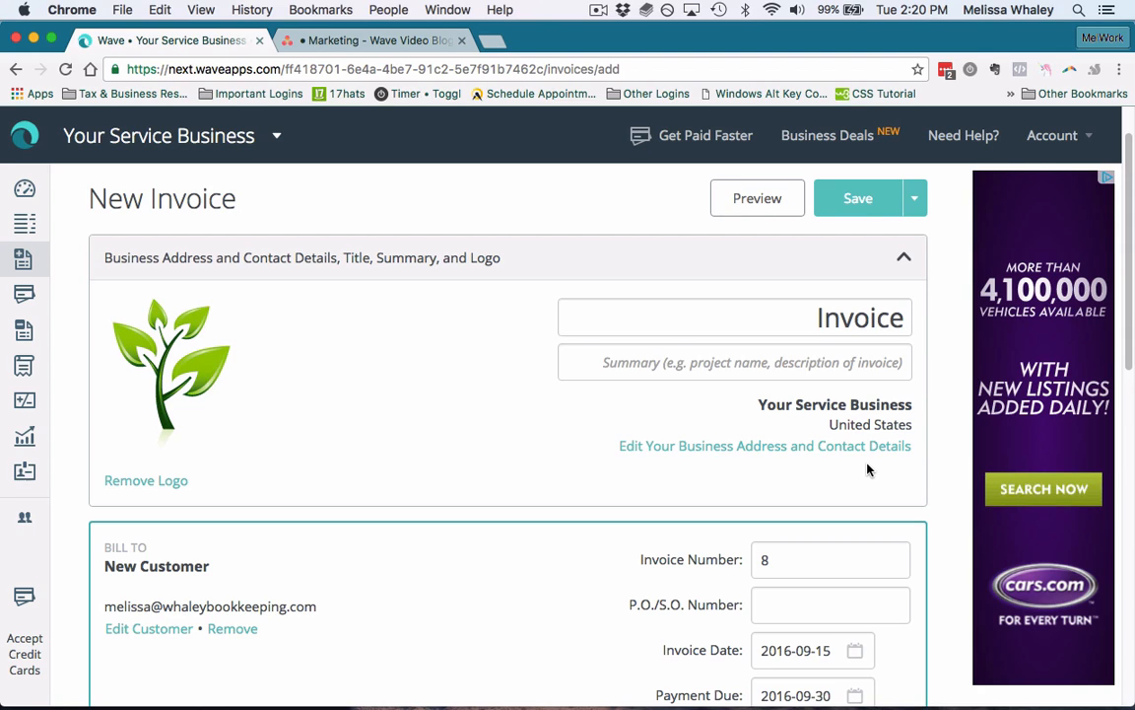
mouse_move(379, 446)
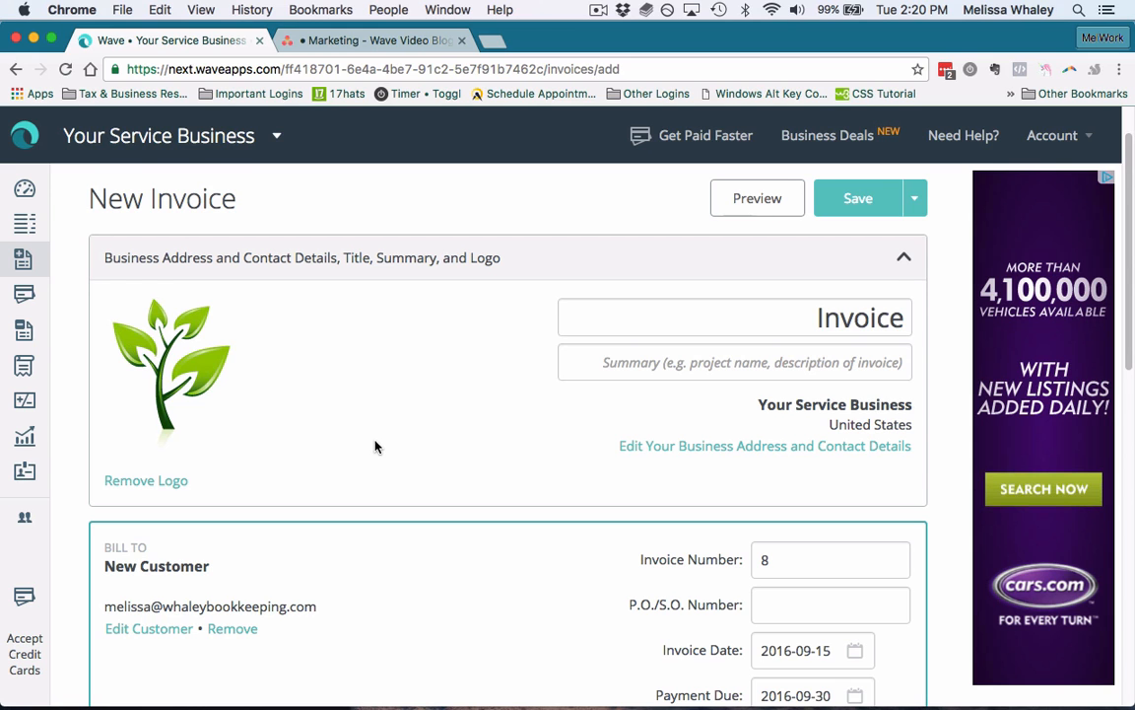
Save the invoice as draft Invoice #8, $300.00 due September 30, 2016.
scroll("down", 3)
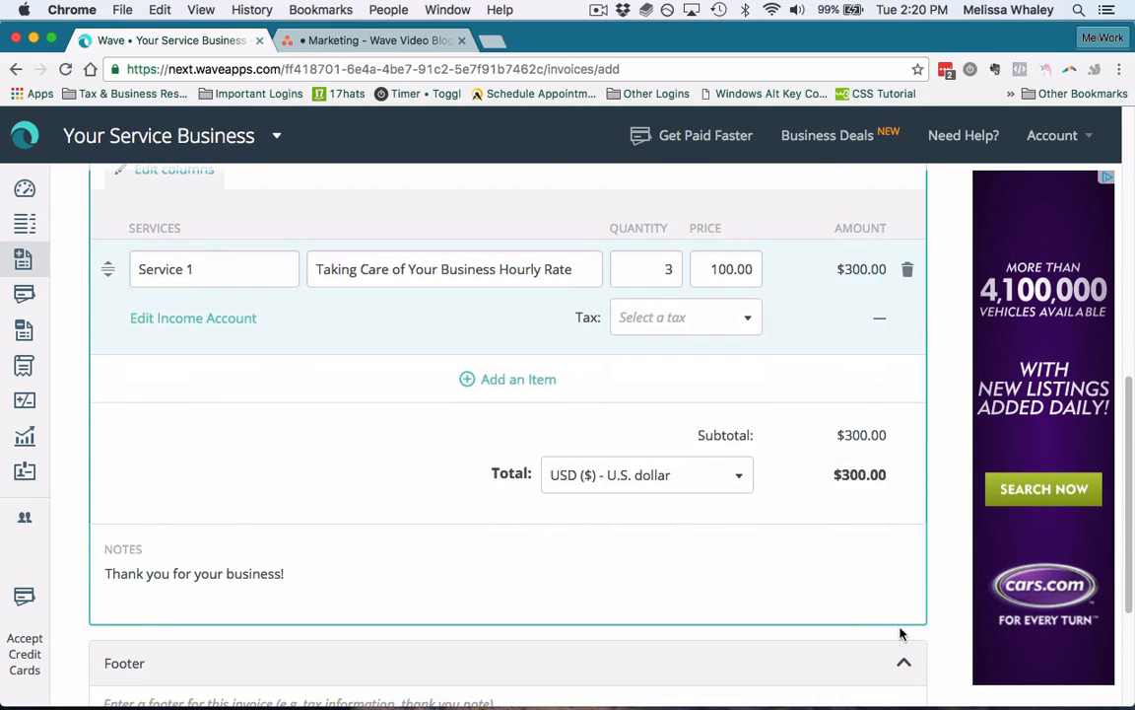
scroll("down", 3)
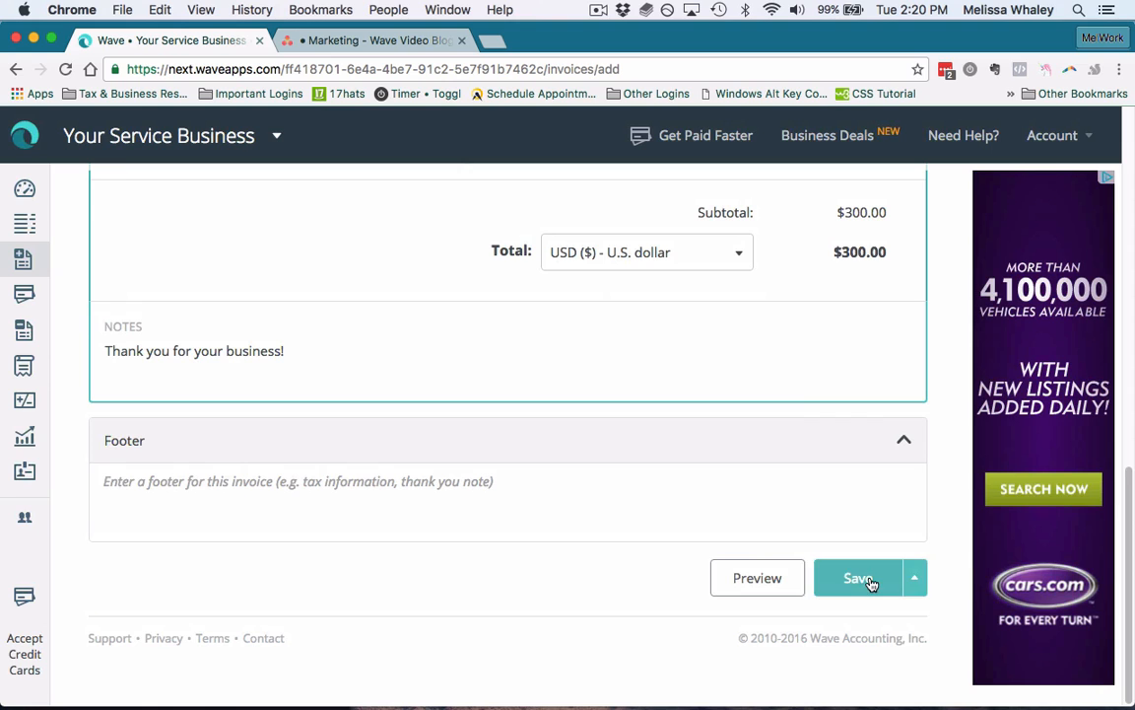
left_click(859, 577)
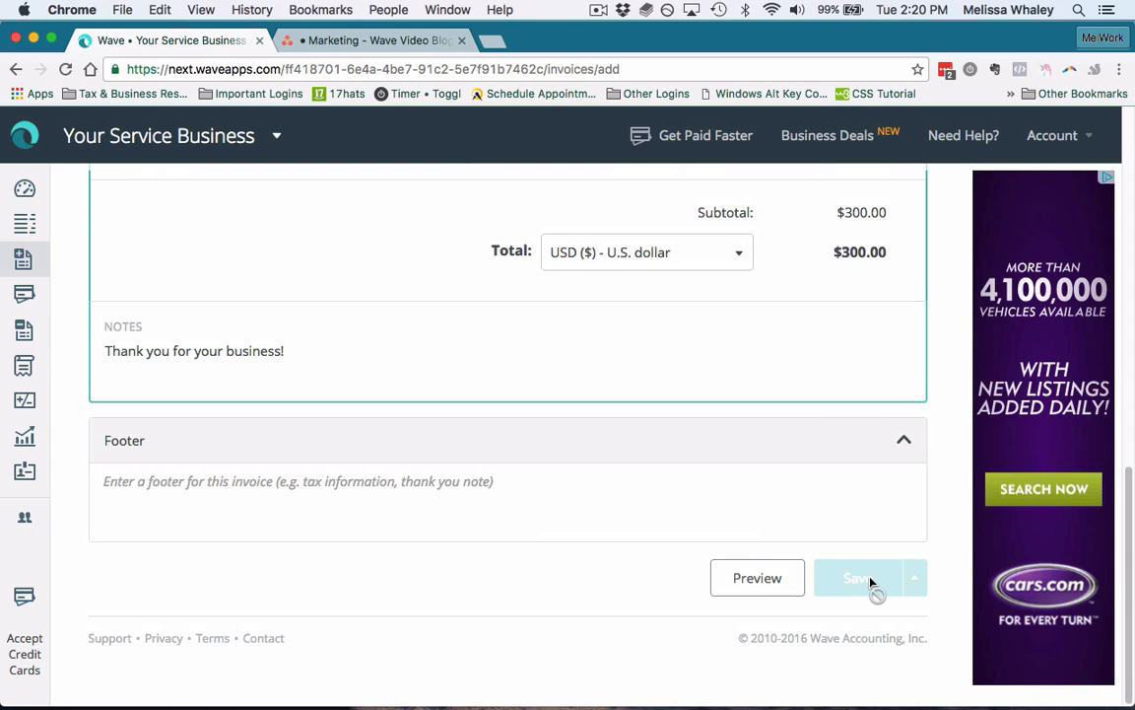
left_click(857, 576)
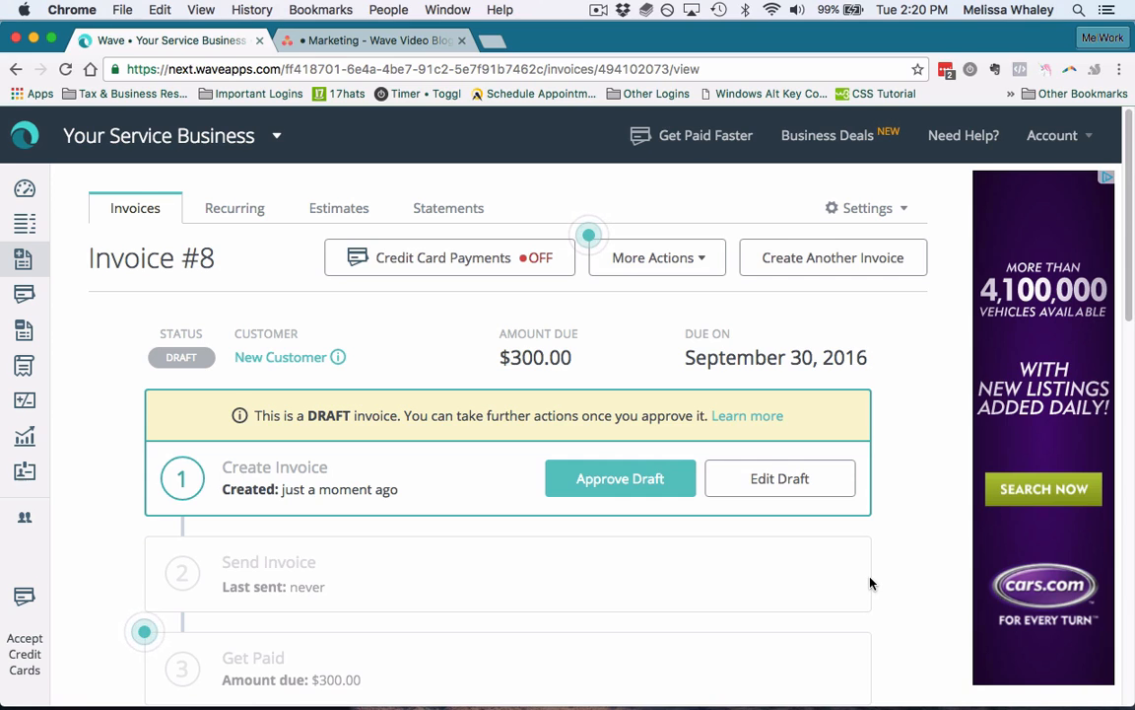
mouse_move(911, 528)
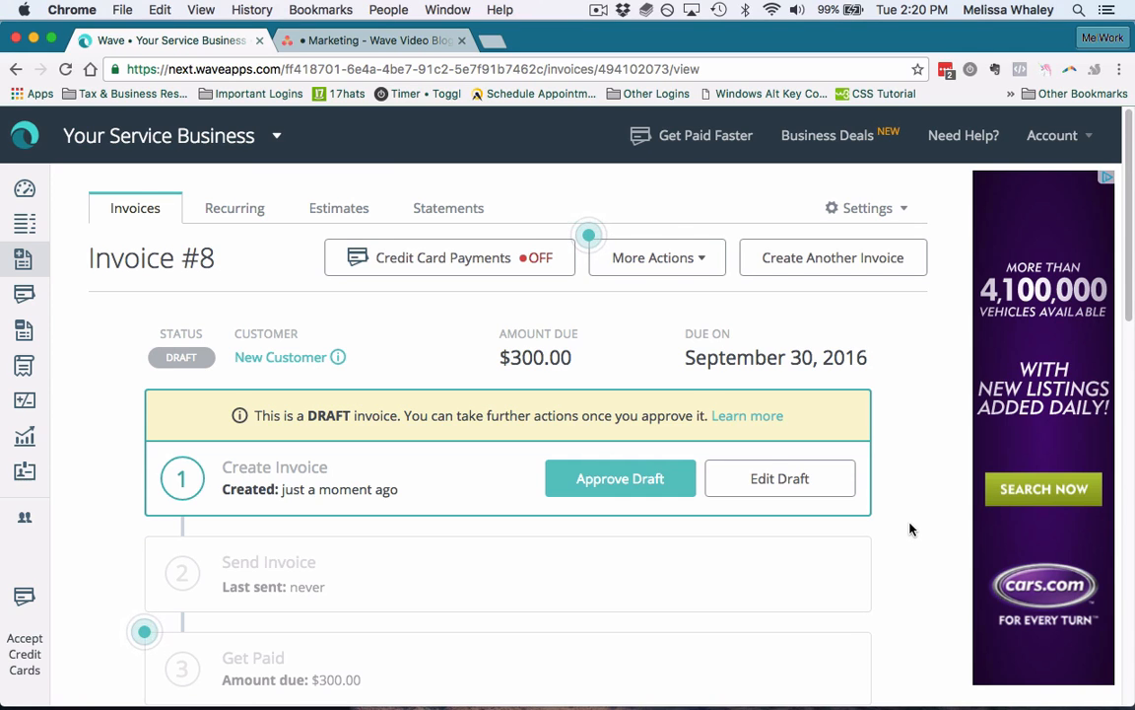
mouse_move(583, 406)
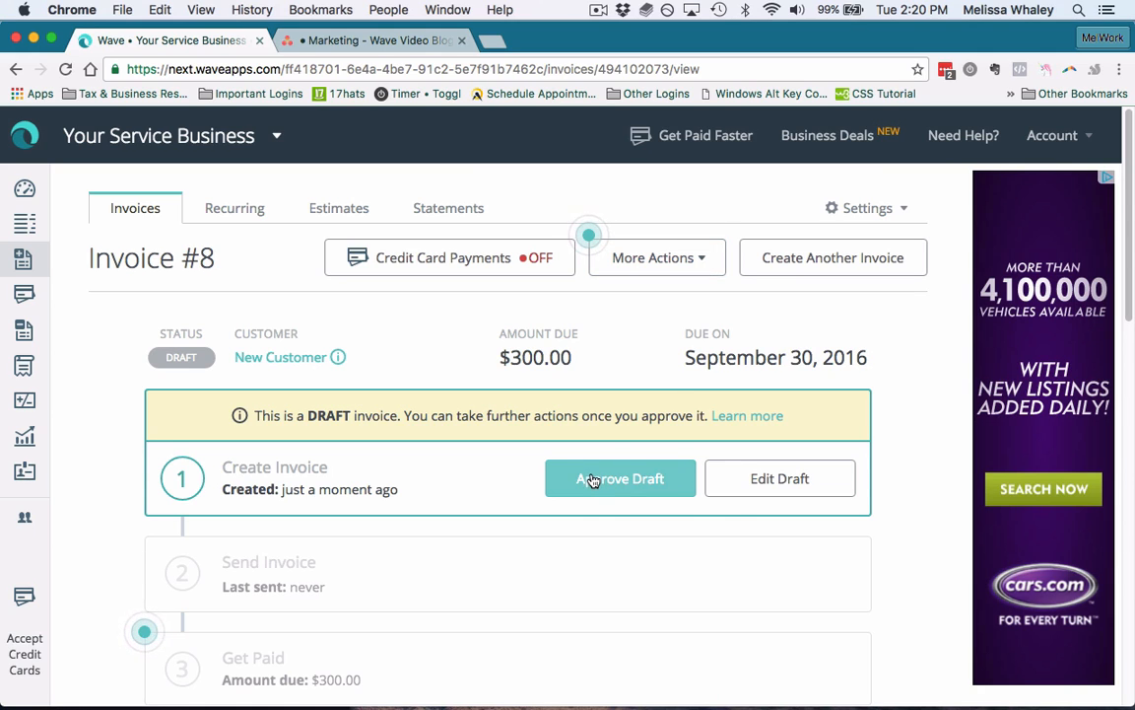
Review More Actions, then approve draft Invoice #8 so it shows Unsent.
left_click(659, 257)
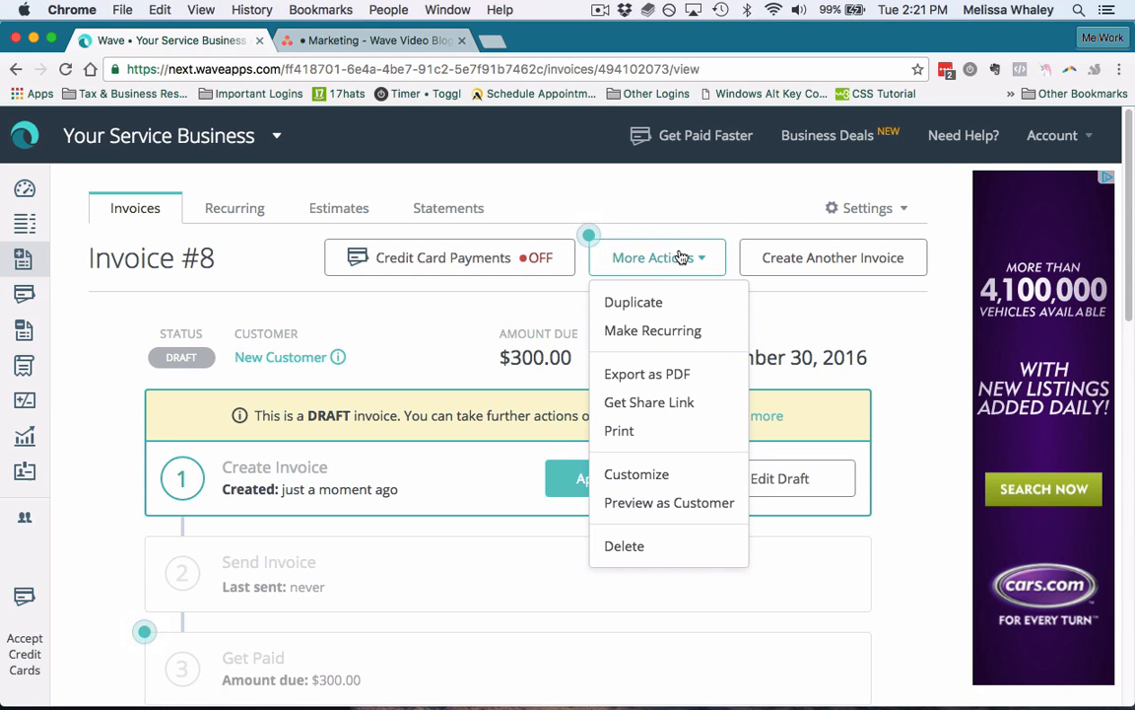
mouse_move(648, 375)
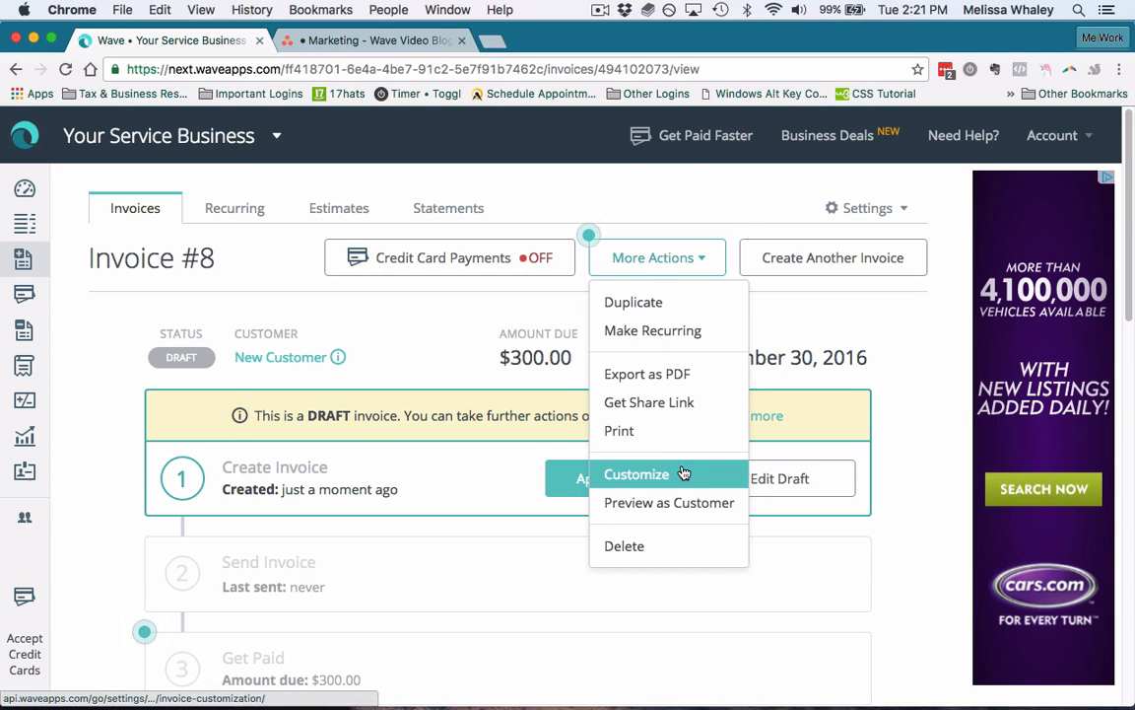
mouse_move(650, 216)
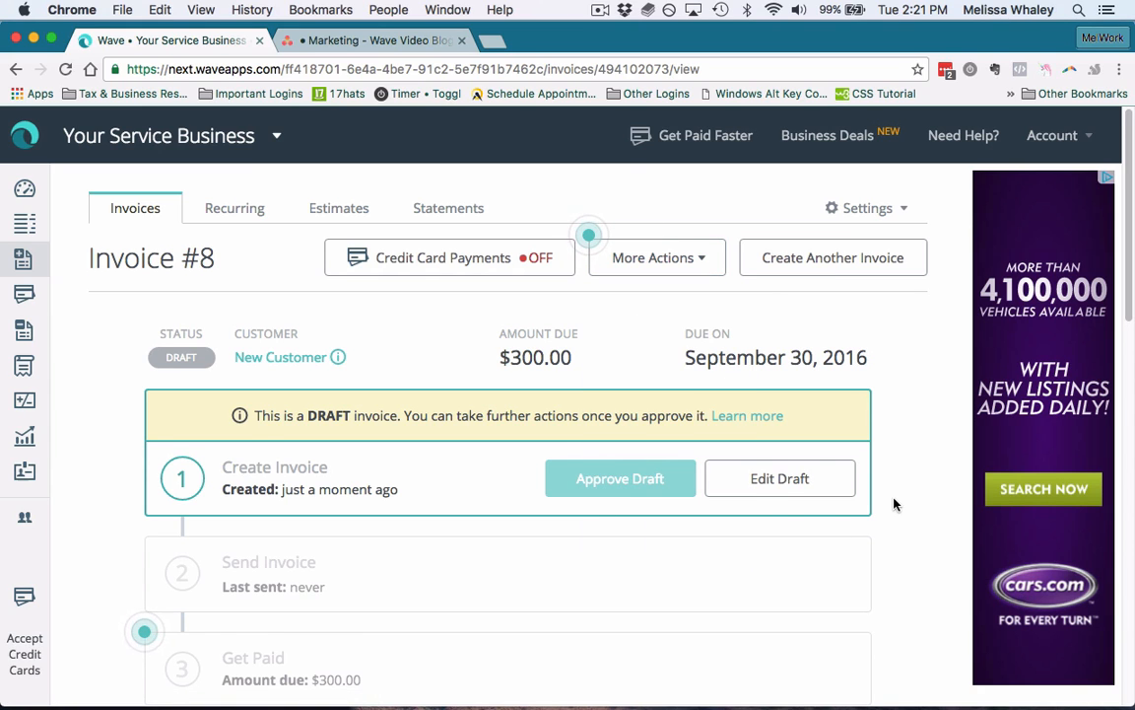
left_click(619, 479)
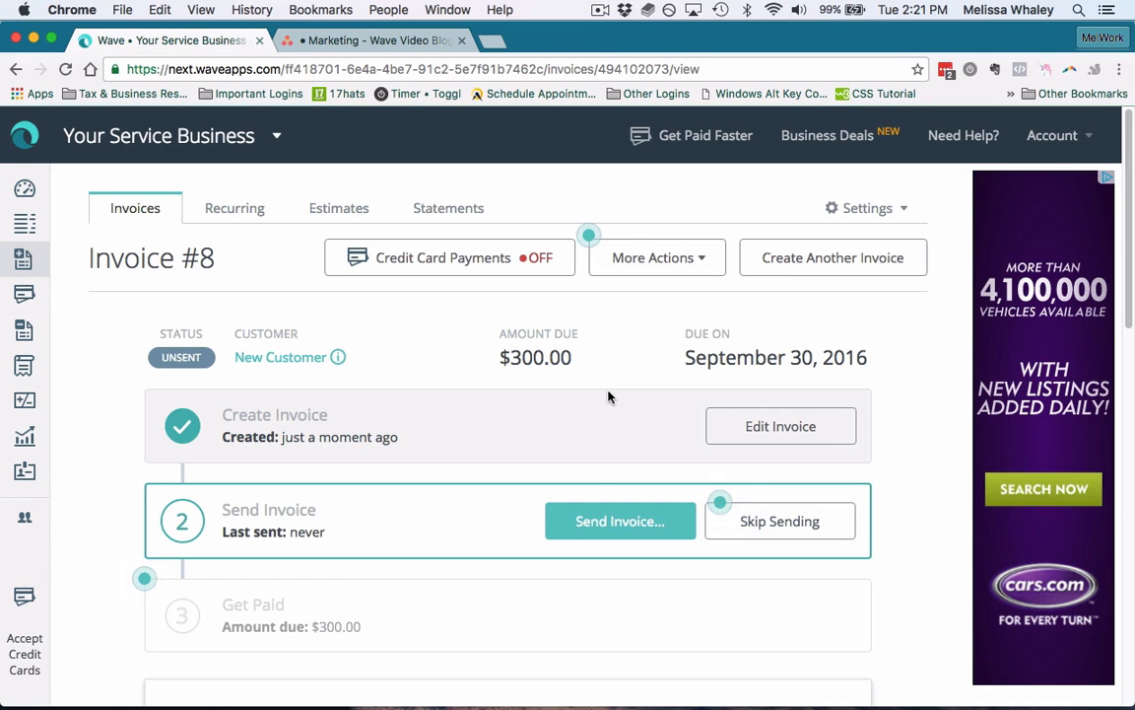
Begin sending Invoice #8 through Wave rather than Gmail, Outlook or Yahoo.
left_click(619, 520)
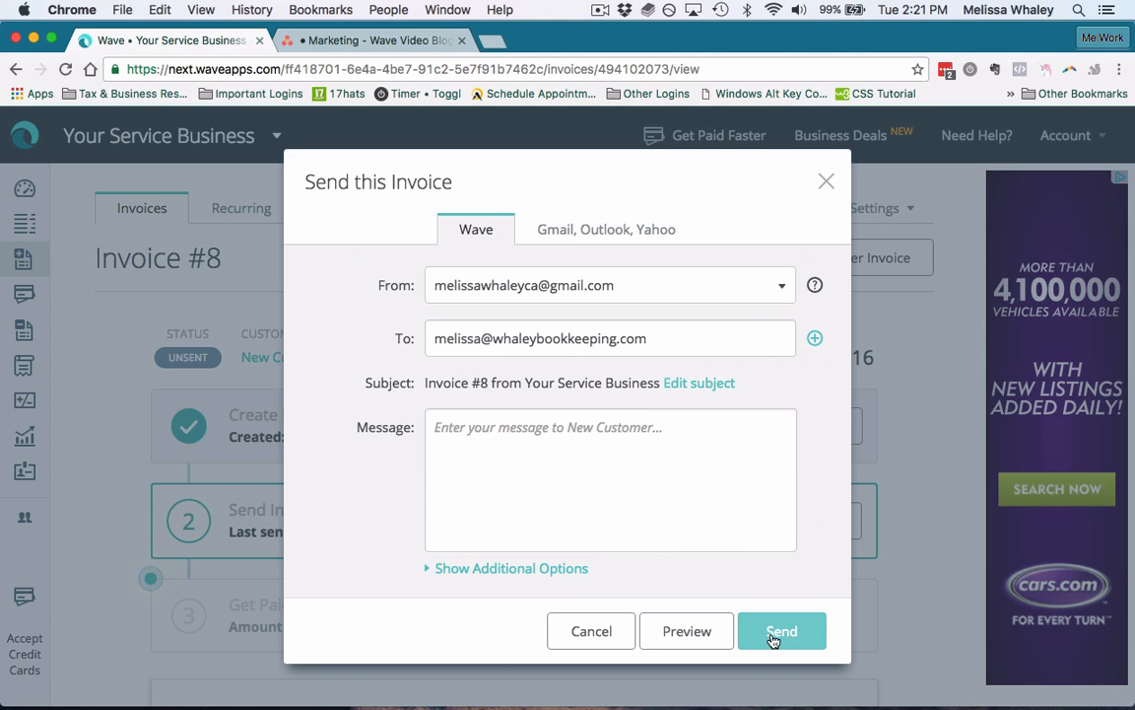
mouse_move(682, 299)
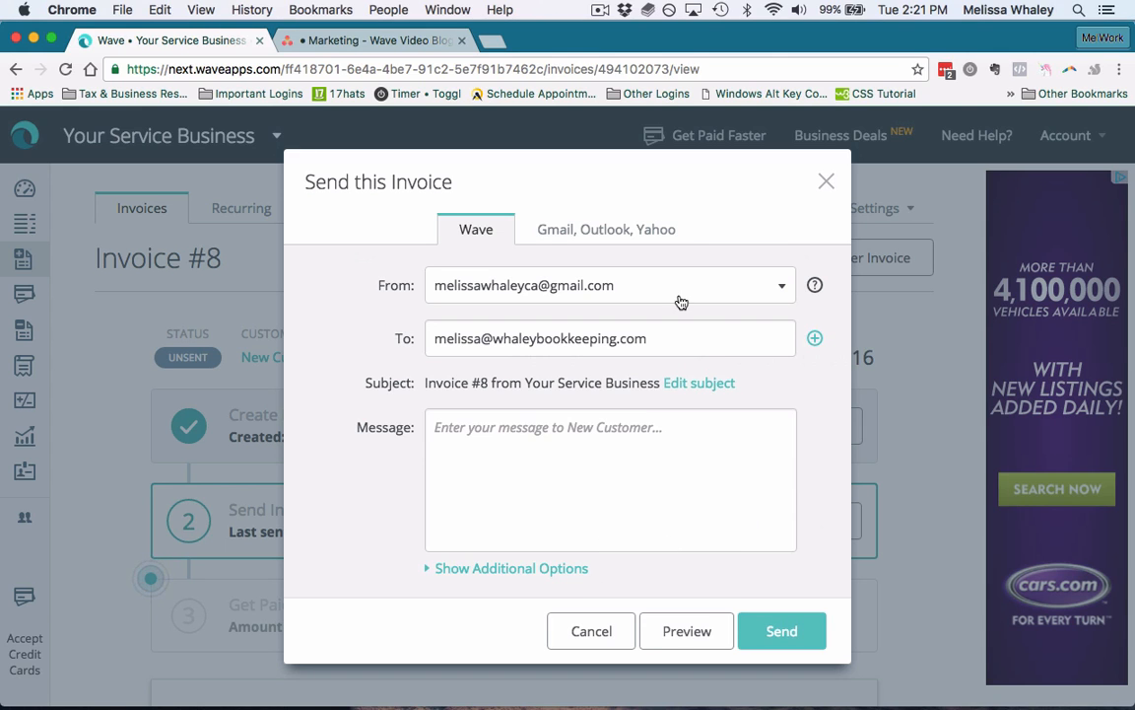
left_click(603, 229)
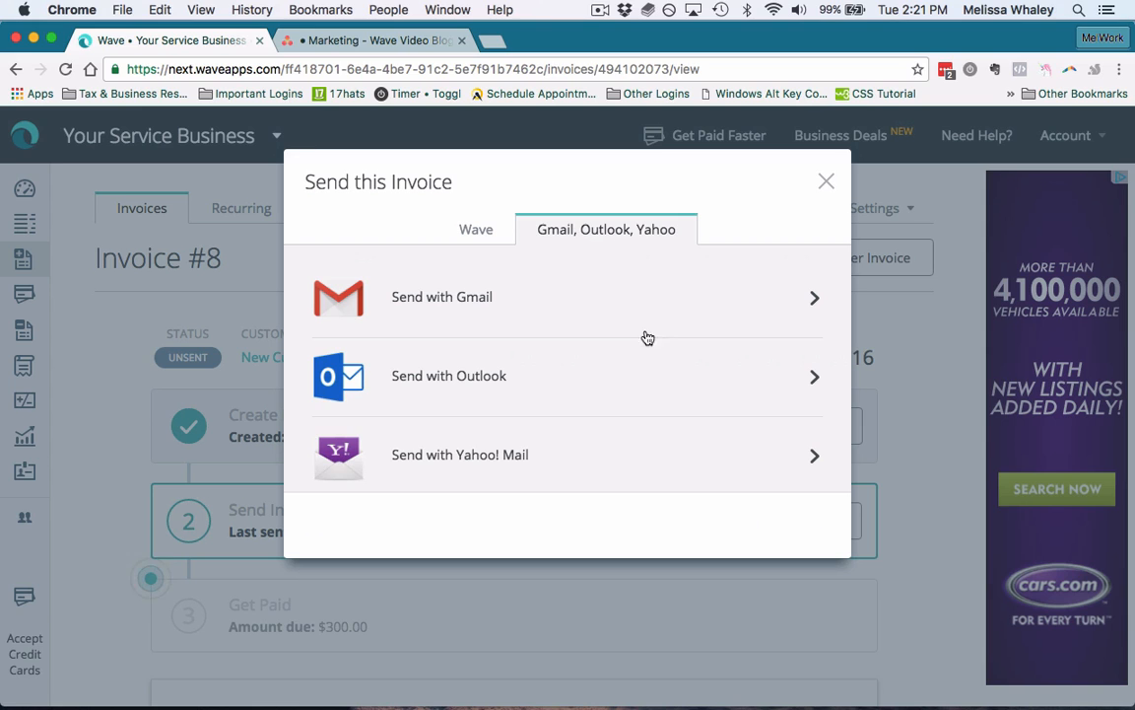
mouse_move(617, 439)
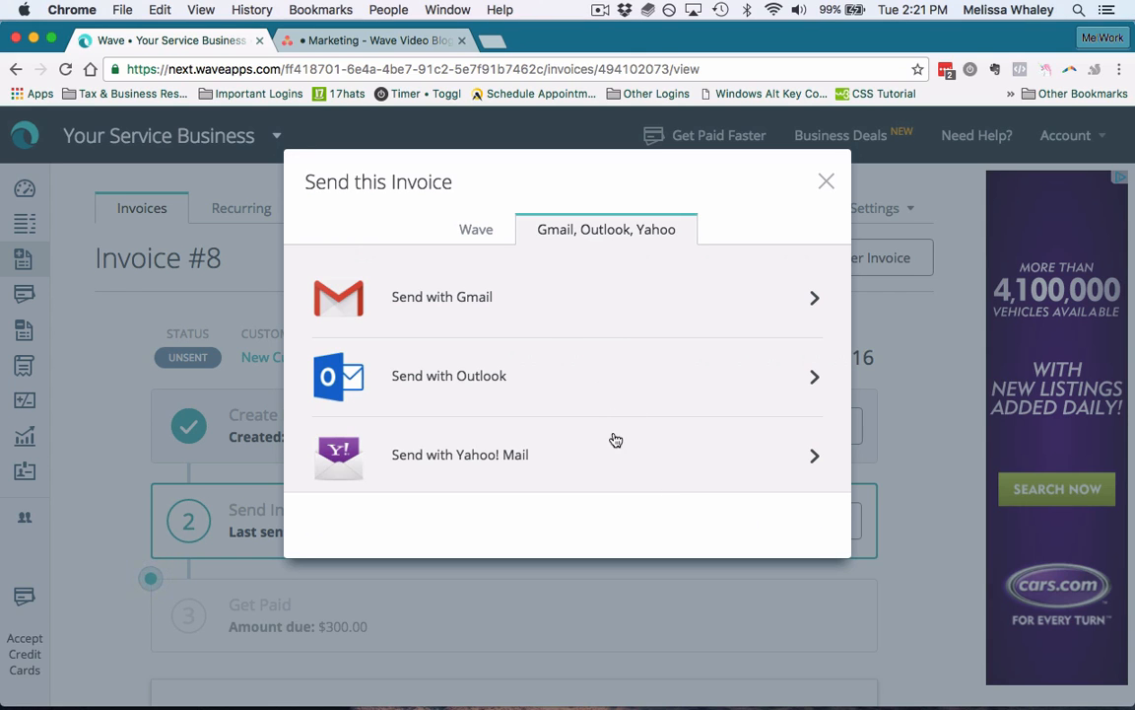
left_click(475, 228)
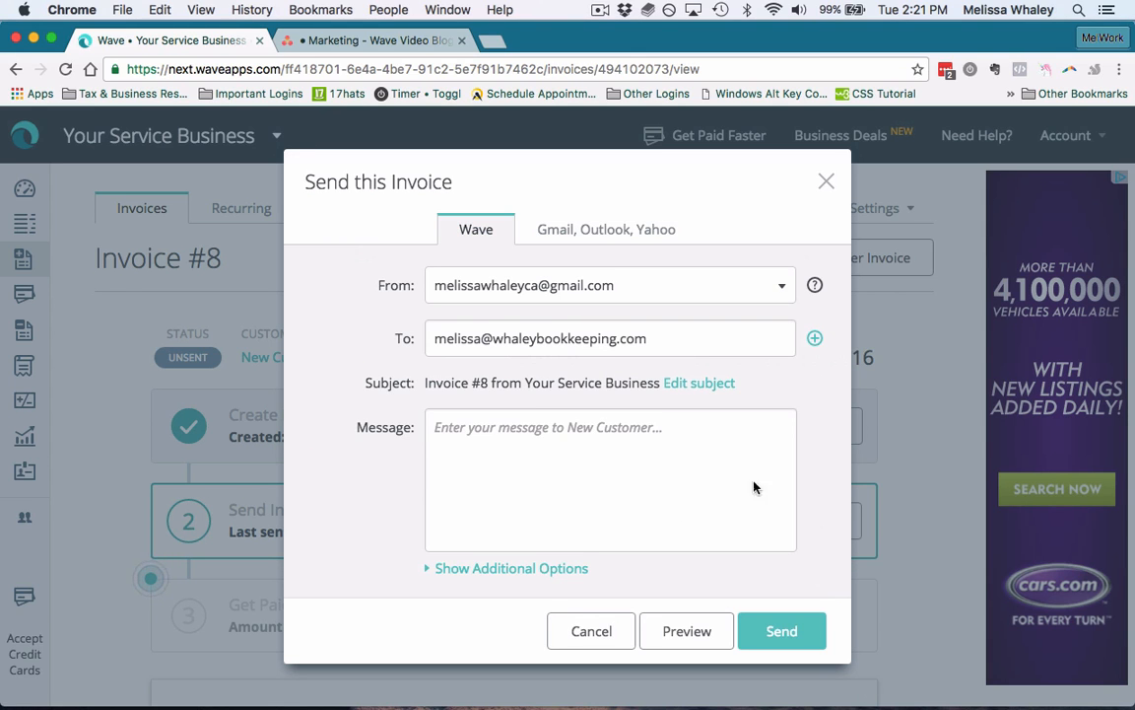
left_click(703, 479)
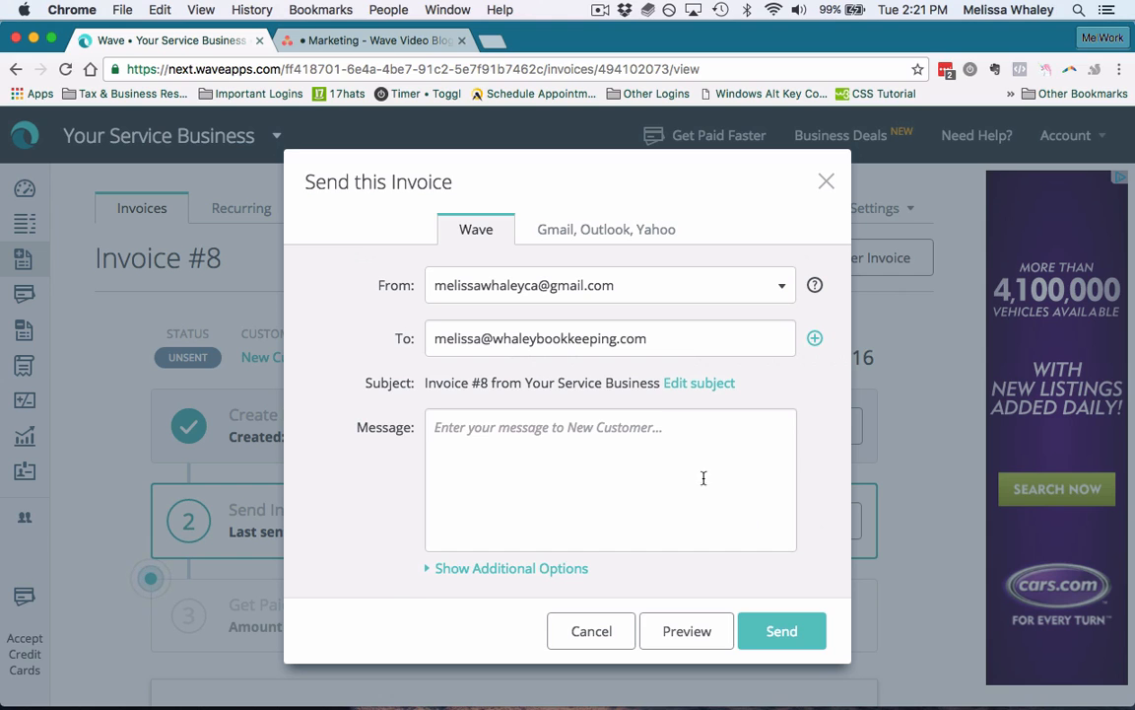
Attach the invoice as a PDF, without a copy to myself, and send it to New Customer.
left_click(512, 568)
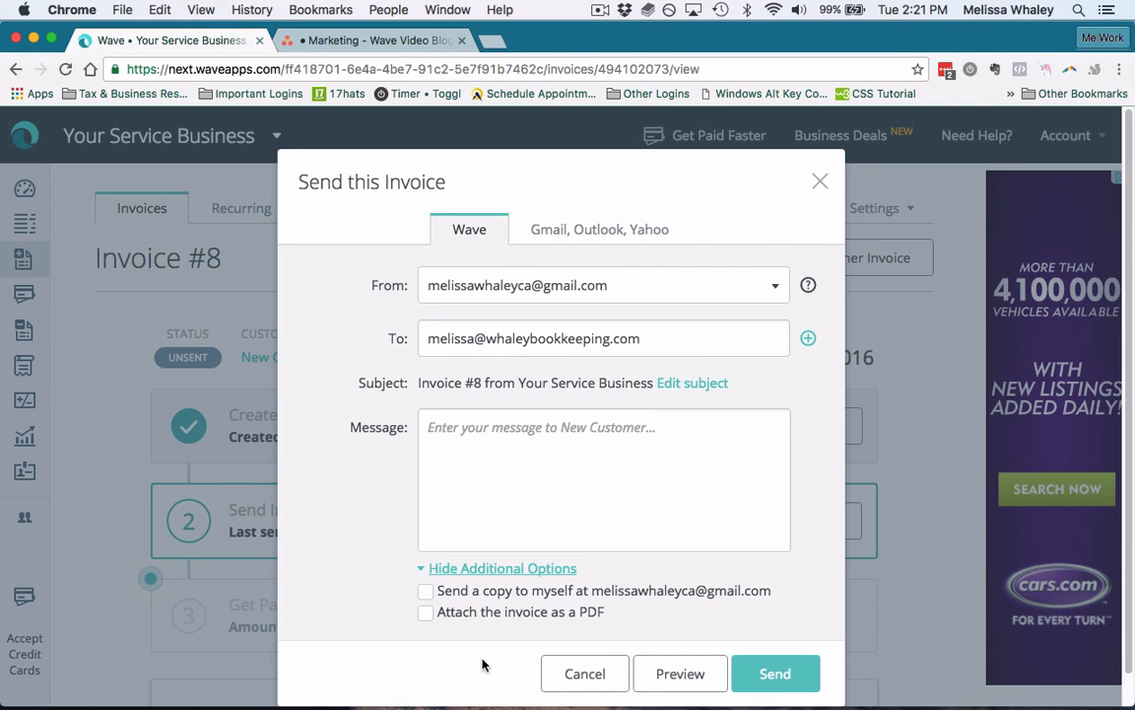
left_click(426, 613)
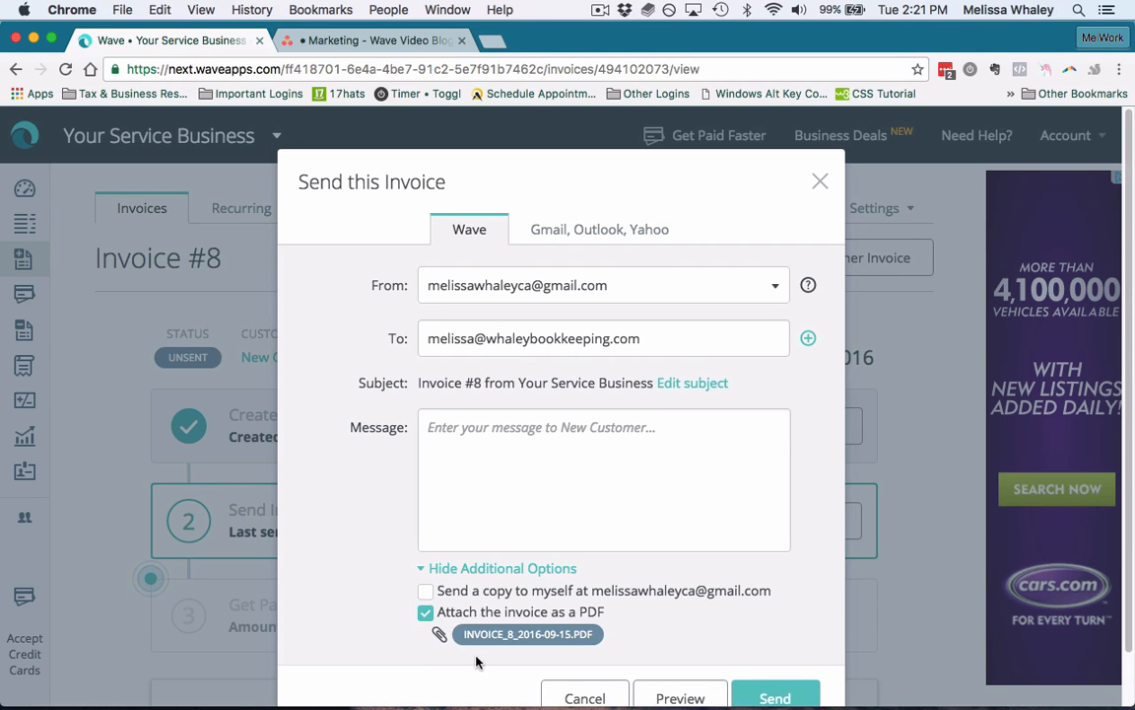
left_click(426, 591)
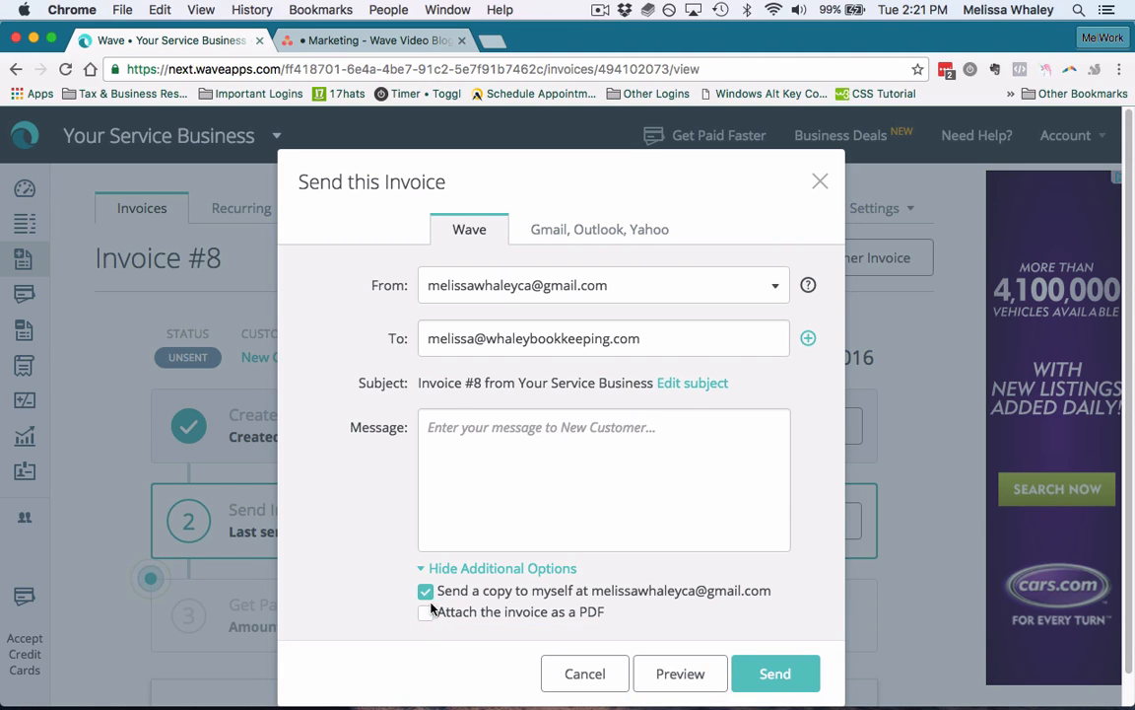
left_click(425, 591)
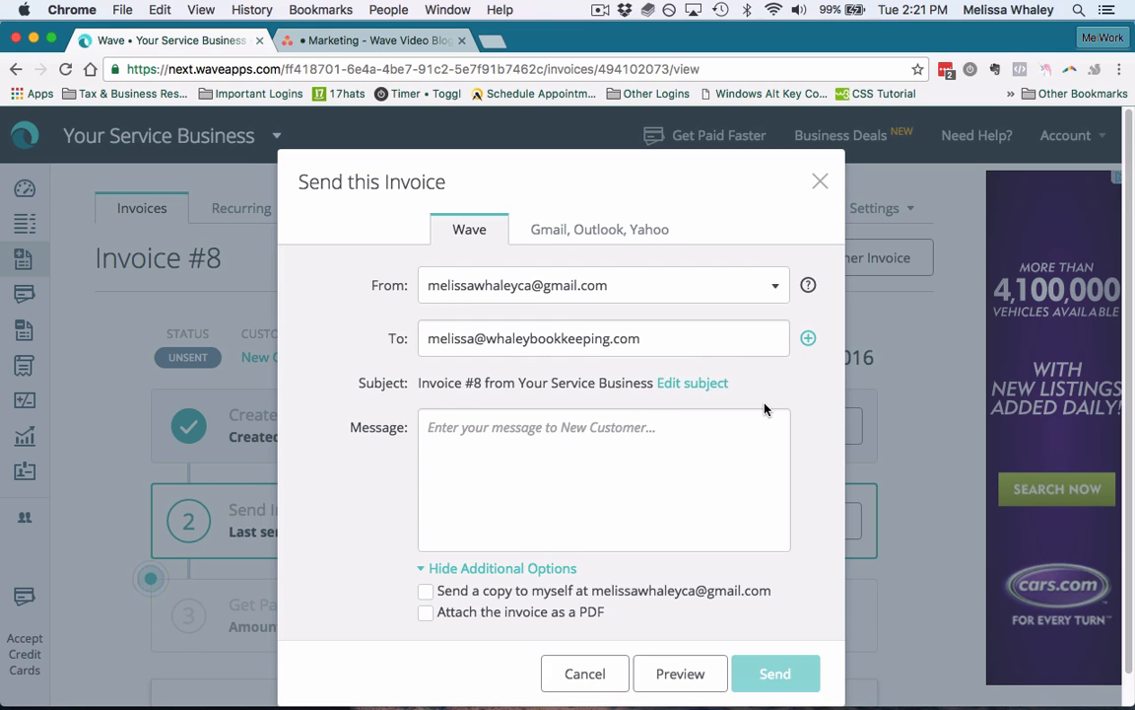
left_click(776, 672)
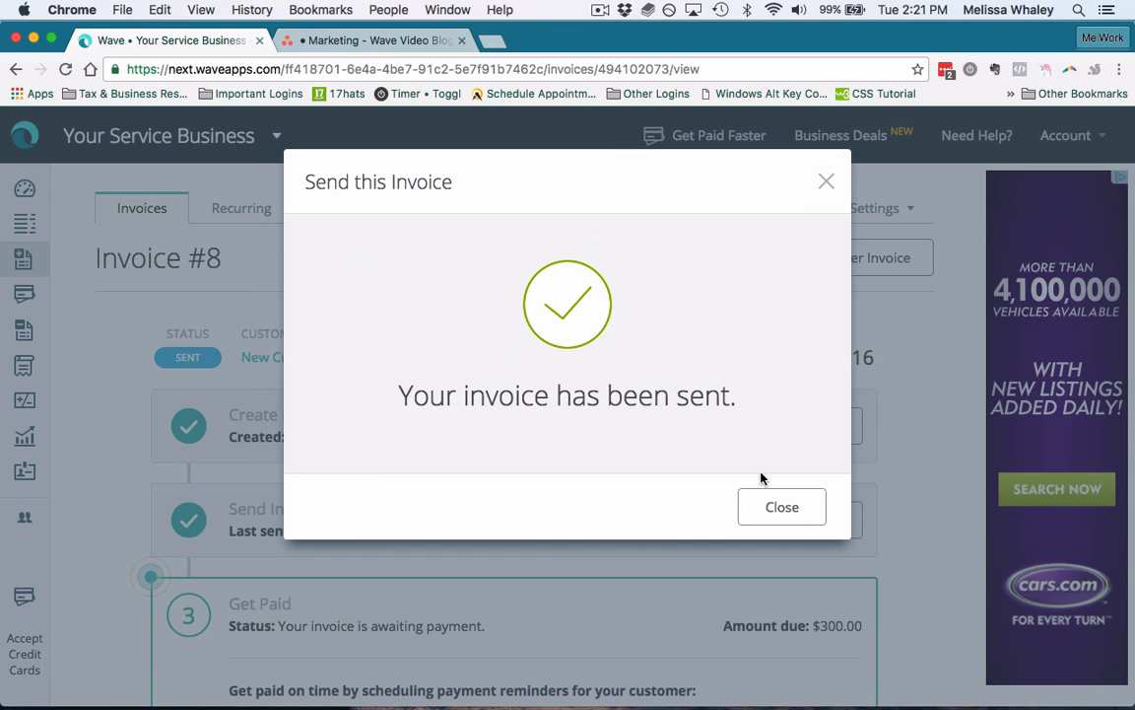
Dismiss the sent confirmation and schedule a payment reminder on the due date.
left_click(780, 506)
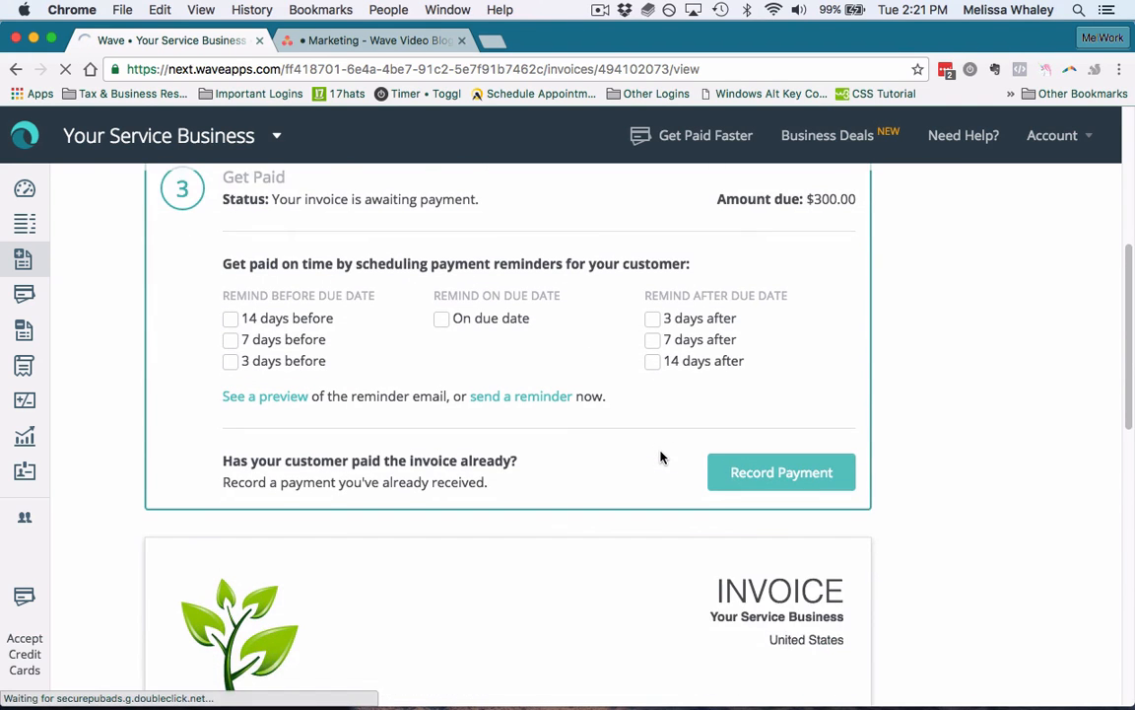
scroll("down", 3)
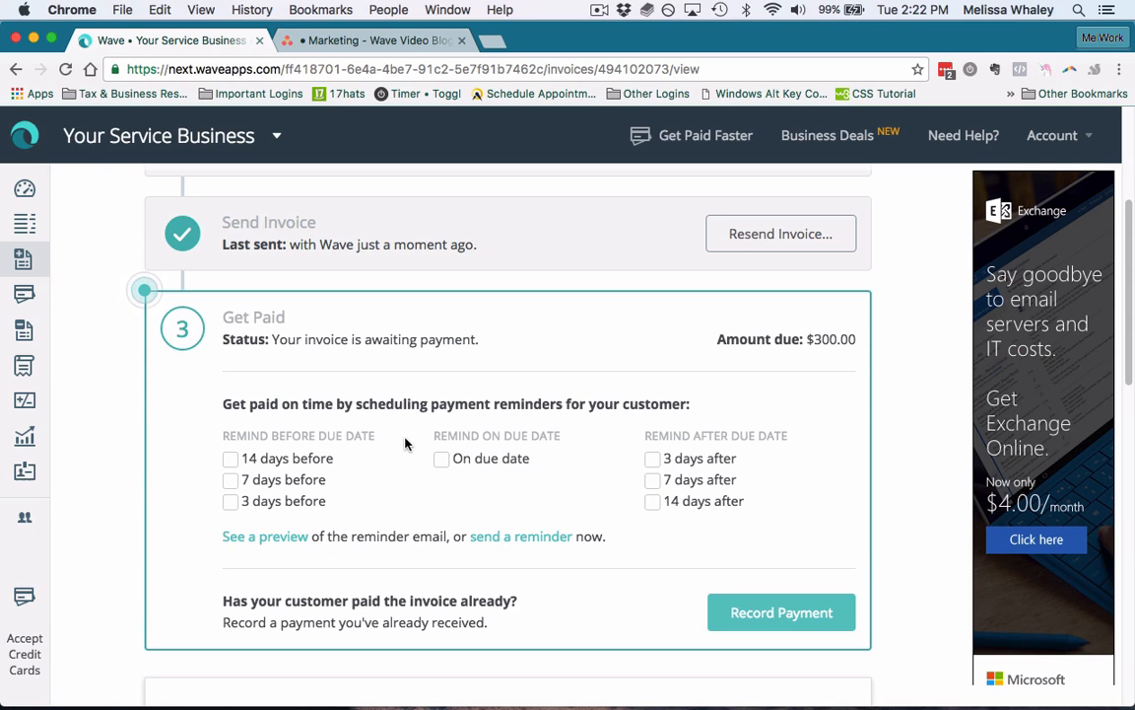
mouse_move(447, 461)
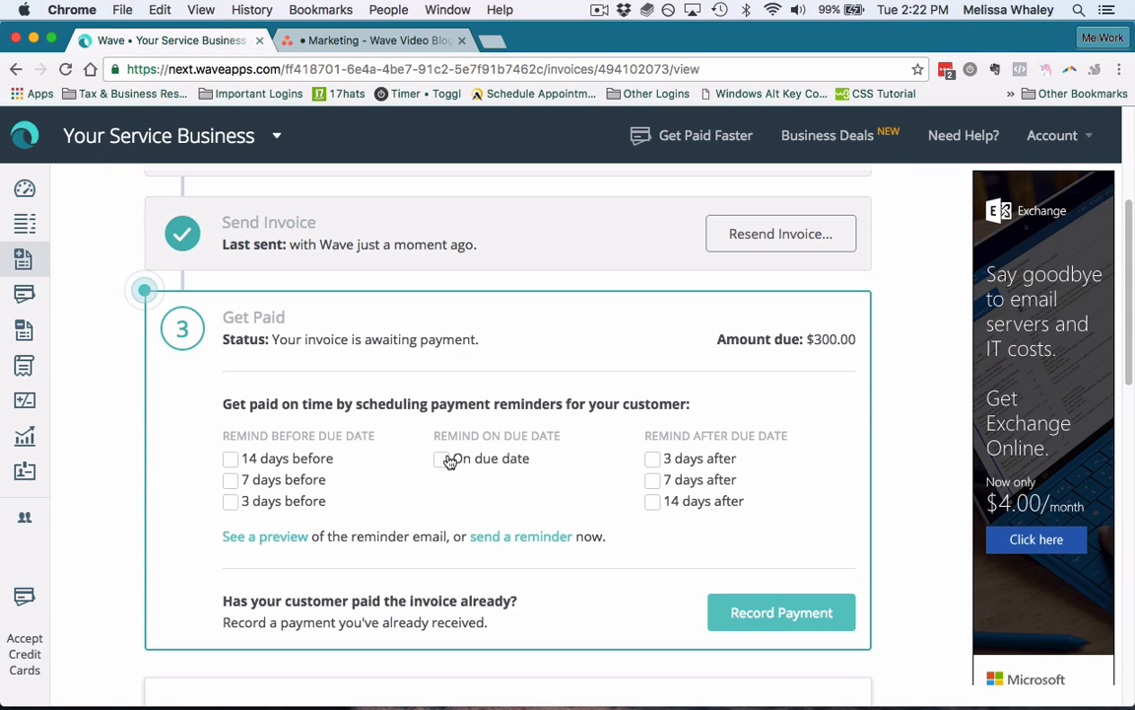
left_click(442, 457)
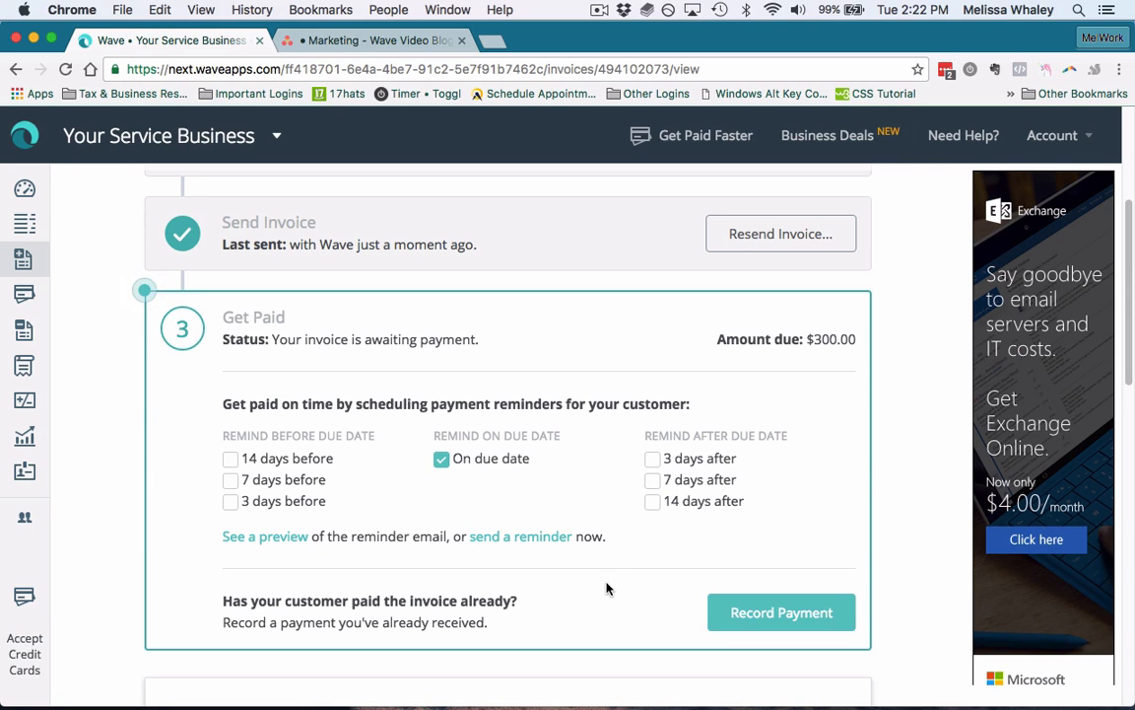
mouse_move(664, 507)
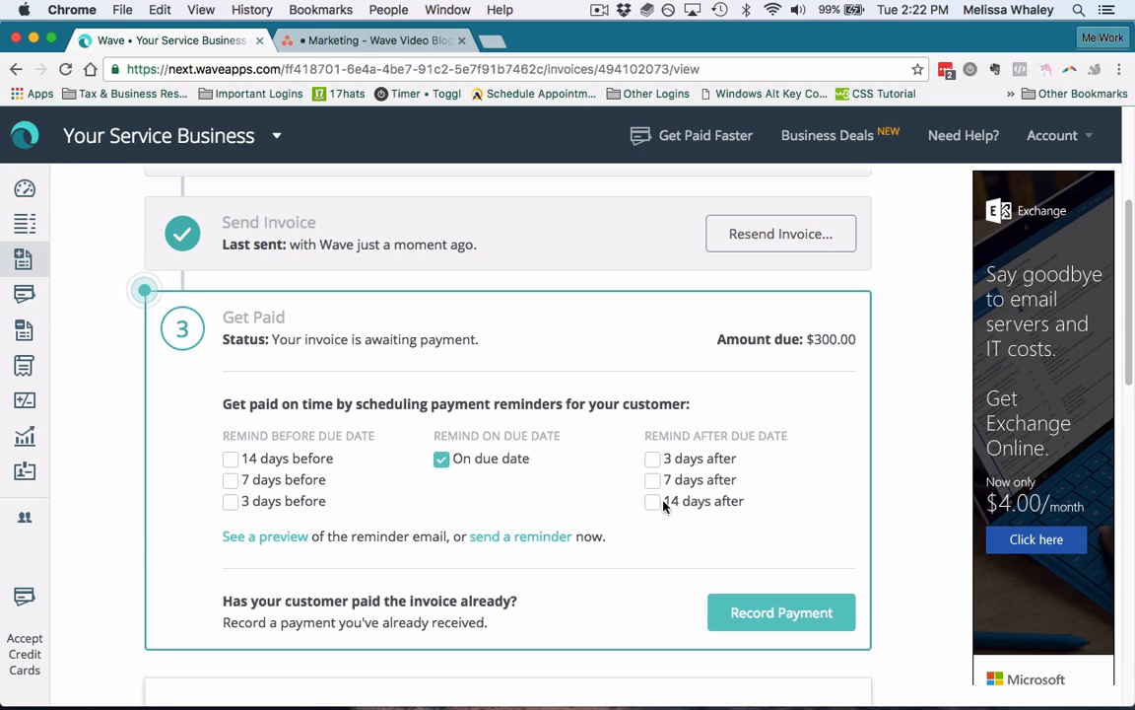
left_click(650, 481)
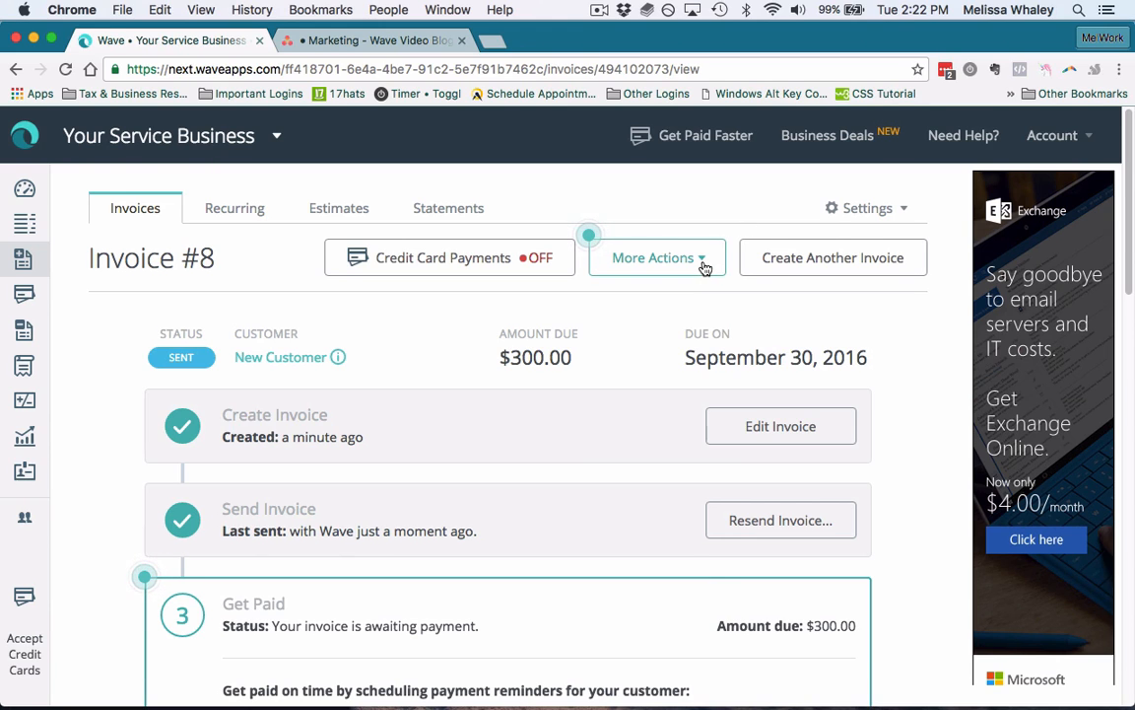
Choose Make Recurring to bring up the schedule form pre-filled from Invoice #8.
left_click(657, 256)
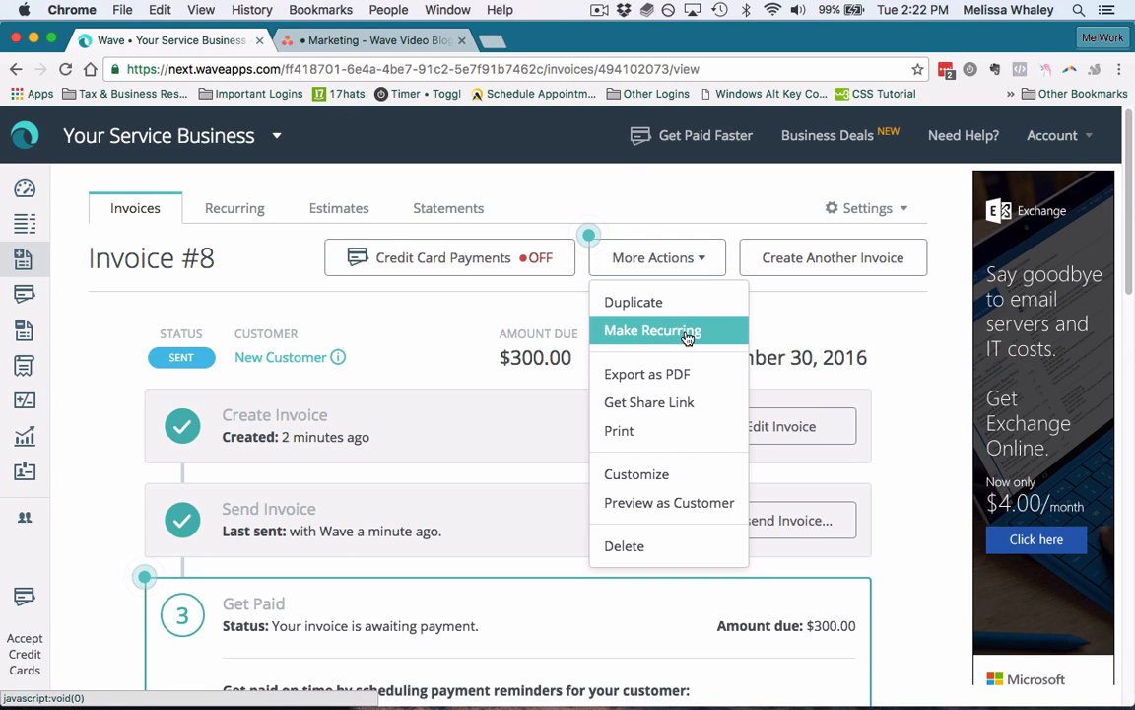
left_click(652, 331)
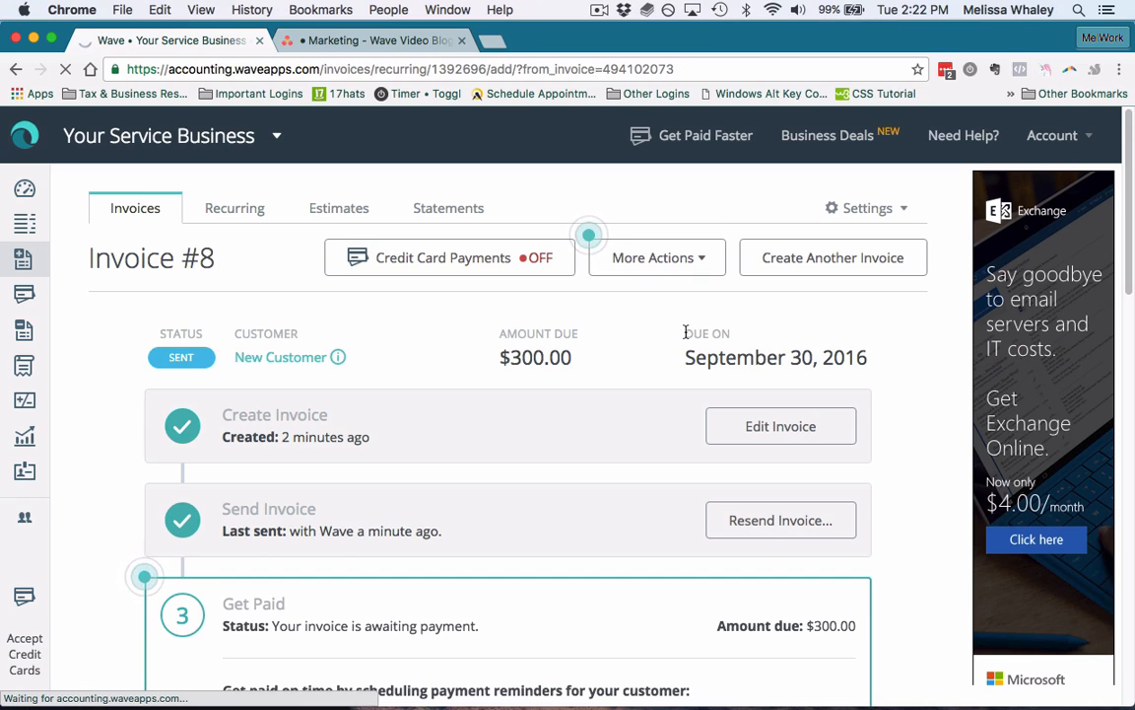
left_click(234, 208)
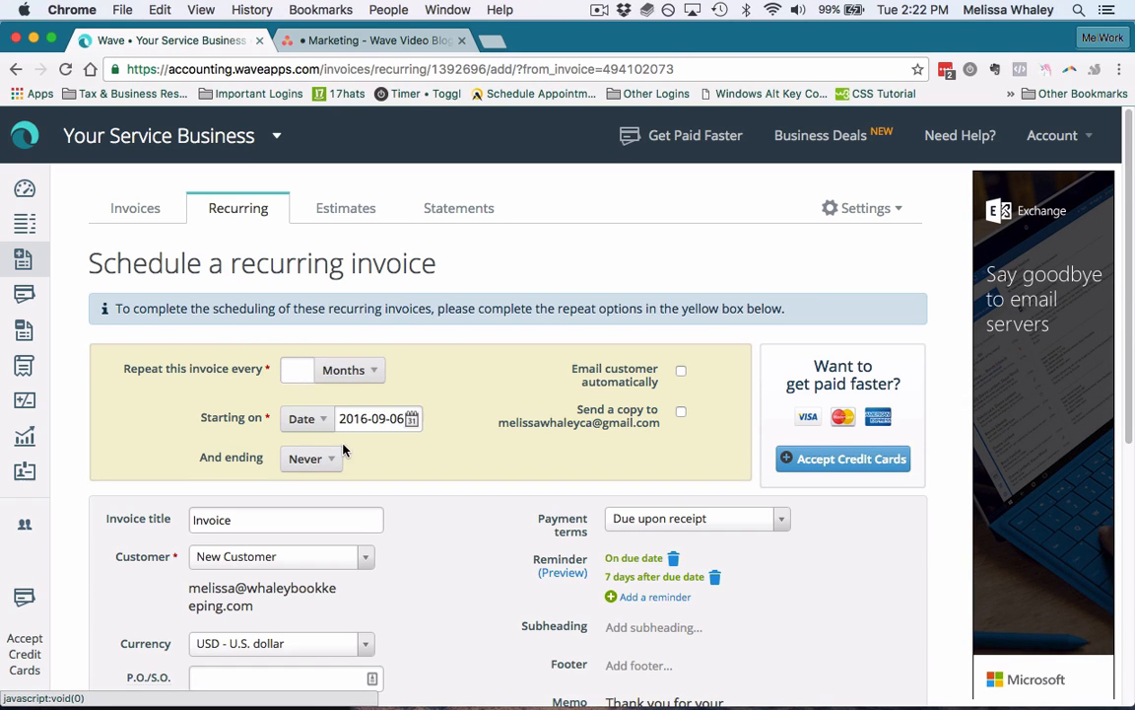
Repeat every 1 month from 2016-10-01 with automatic customer emailing turned on.
type("1")
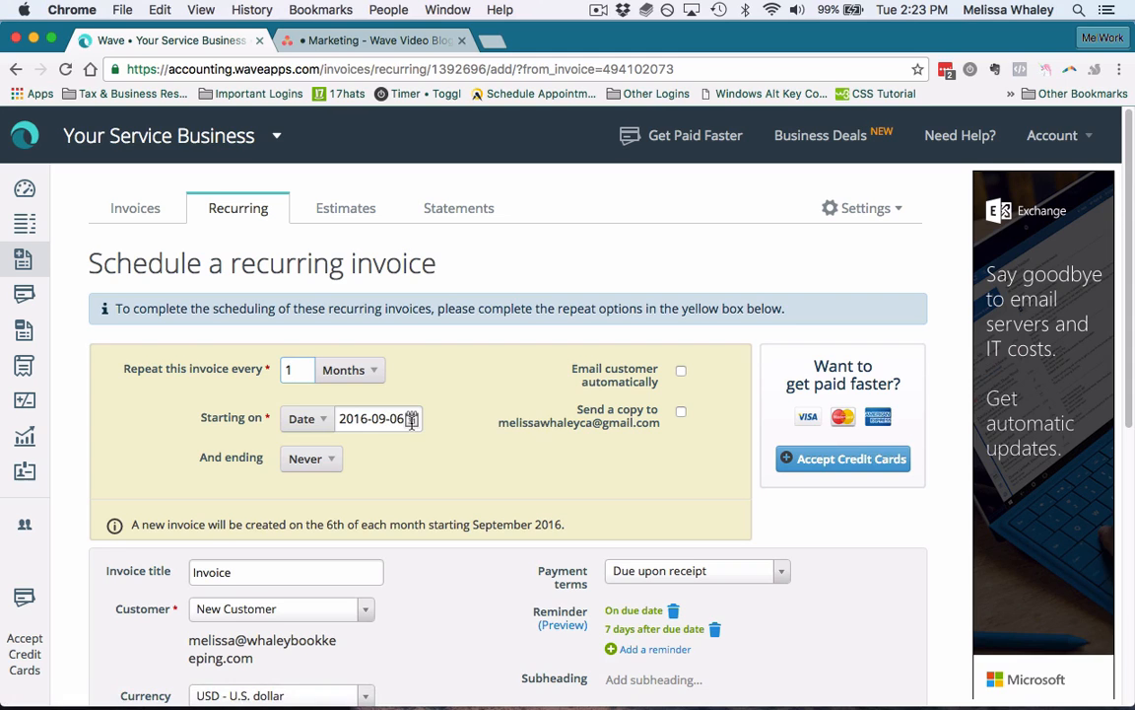
left_click(412, 417)
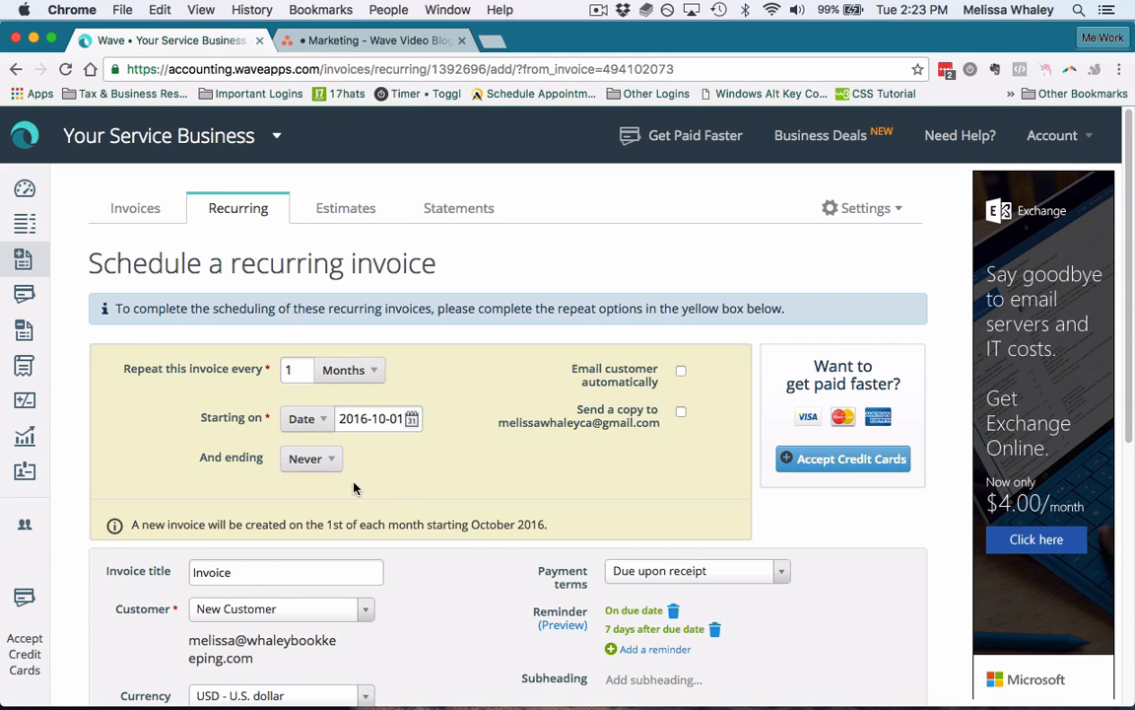
mouse_move(329, 461)
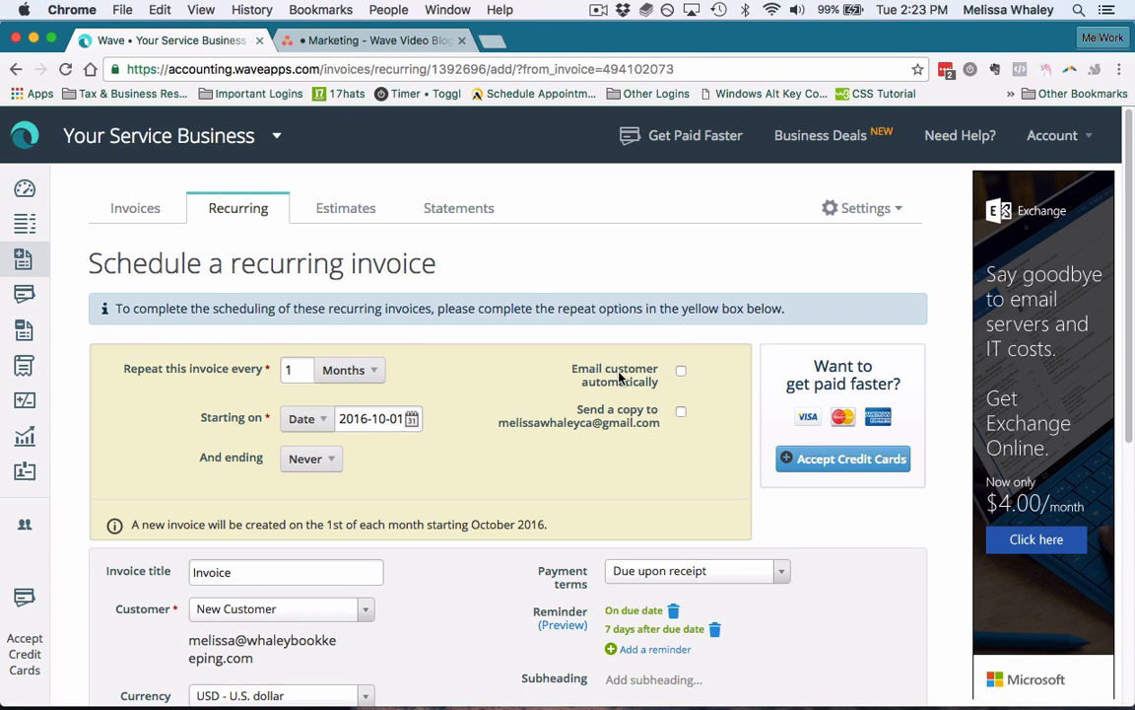
mouse_move(749, 481)
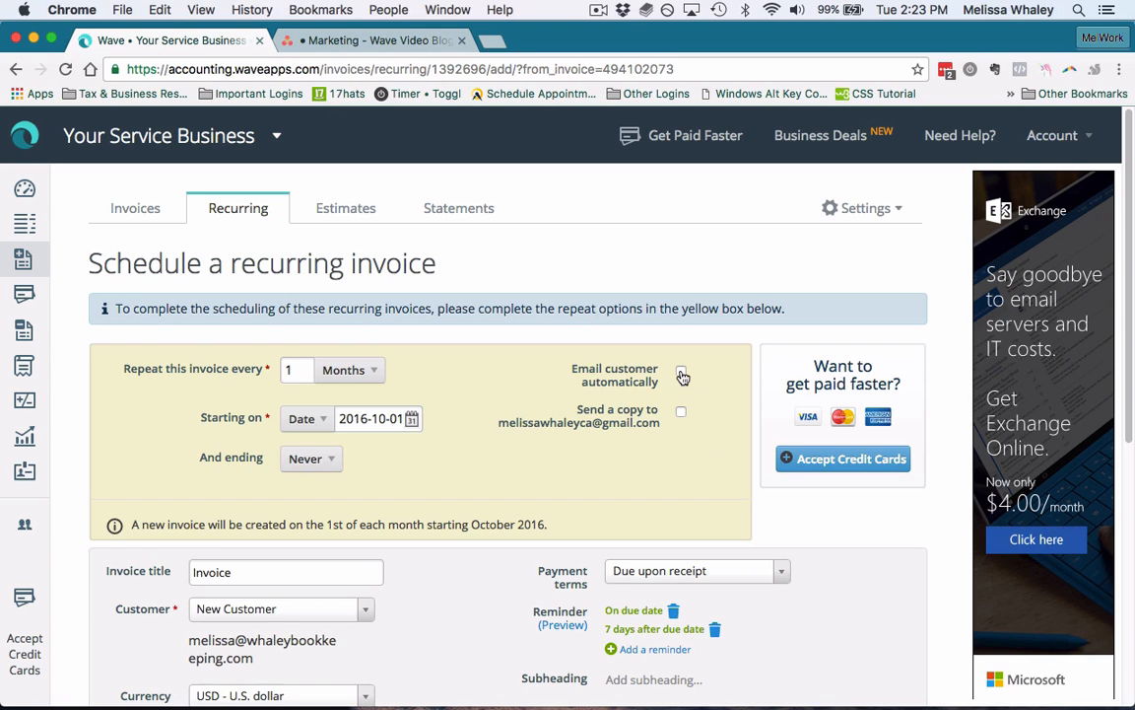
mouse_move(682, 374)
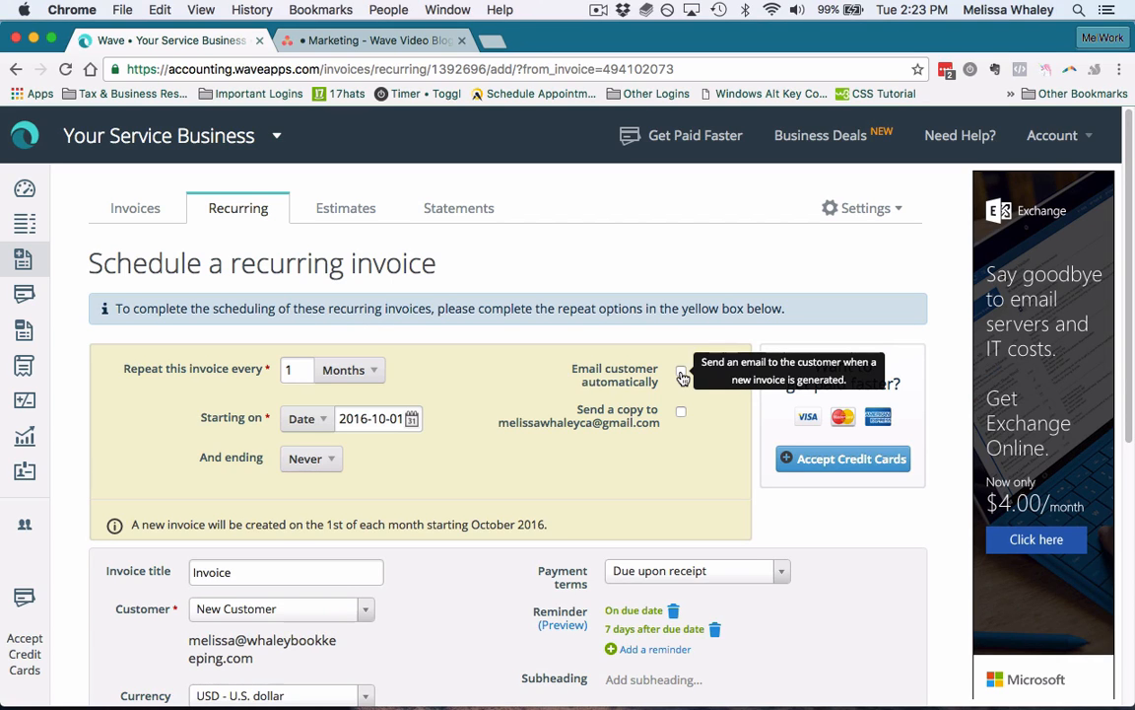
left_click(680, 370)
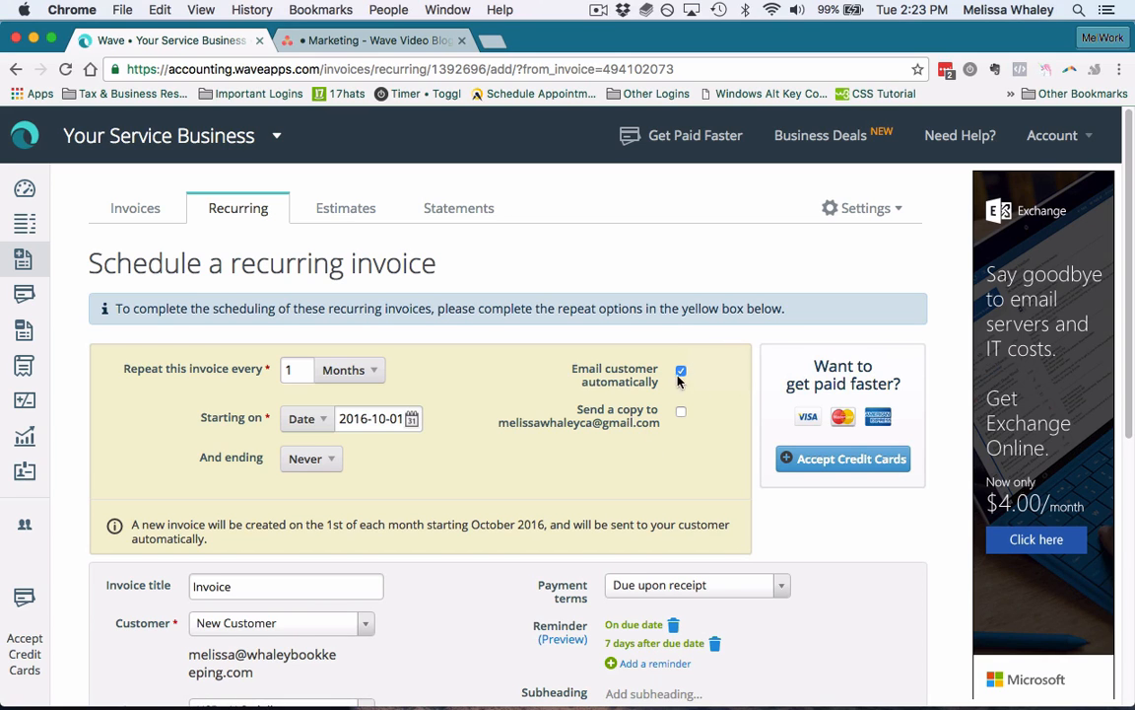
left_click(680, 370)
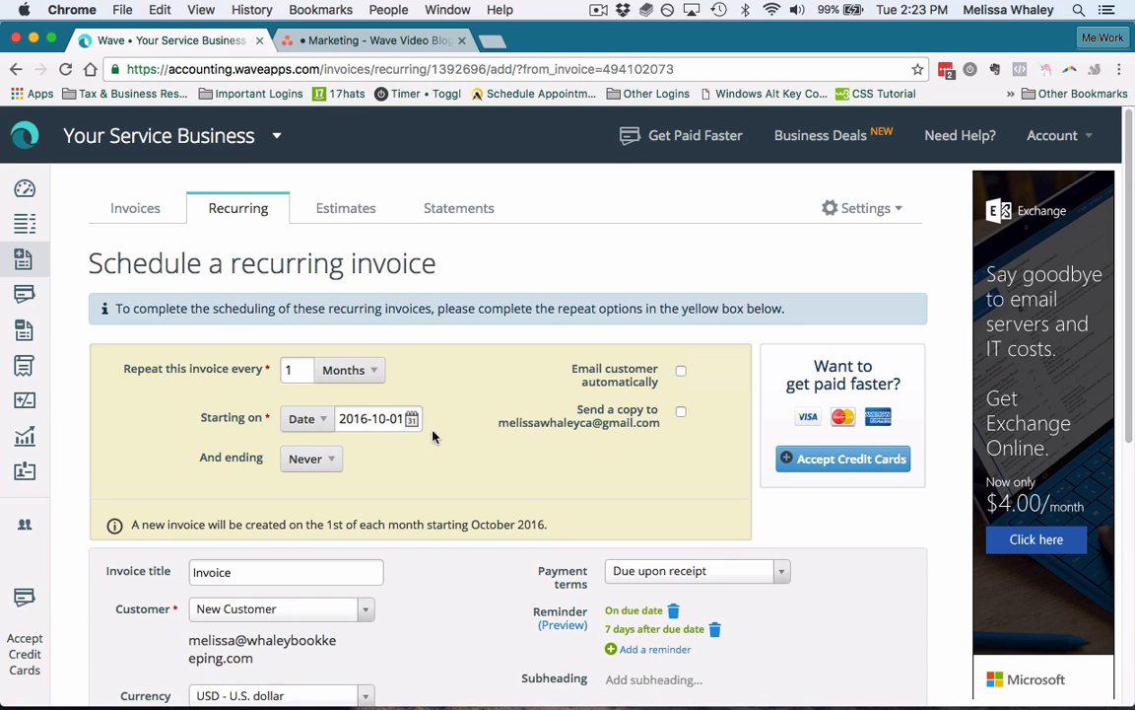
scroll("down", 3)
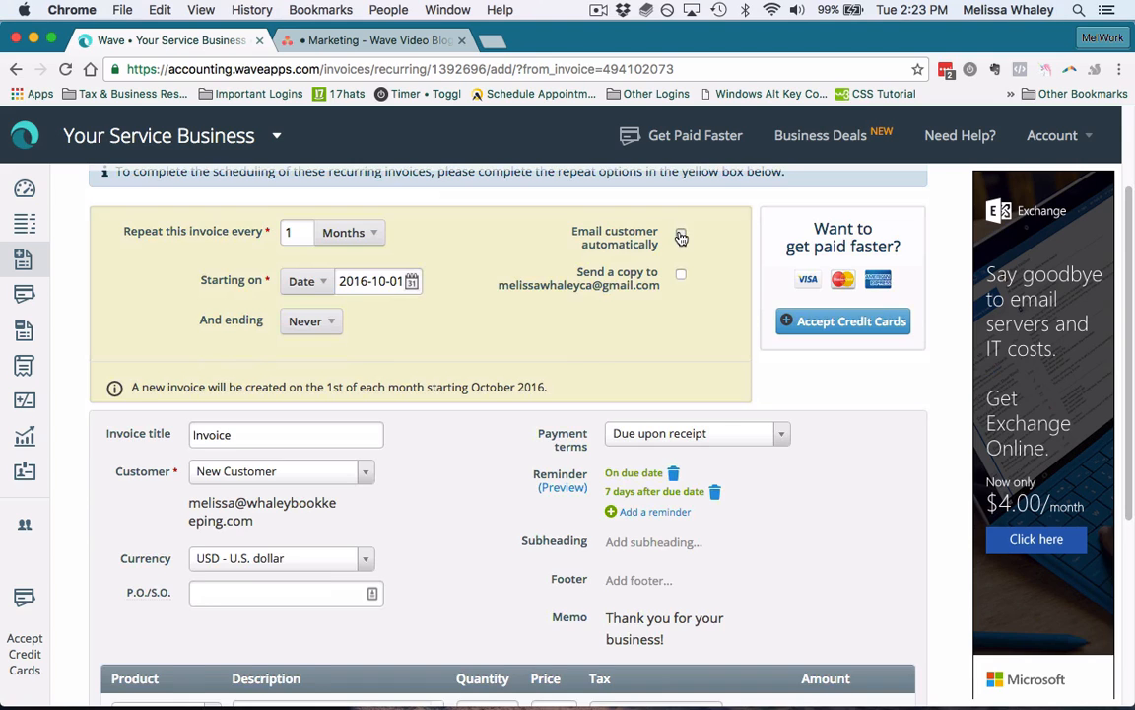
left_click(680, 232)
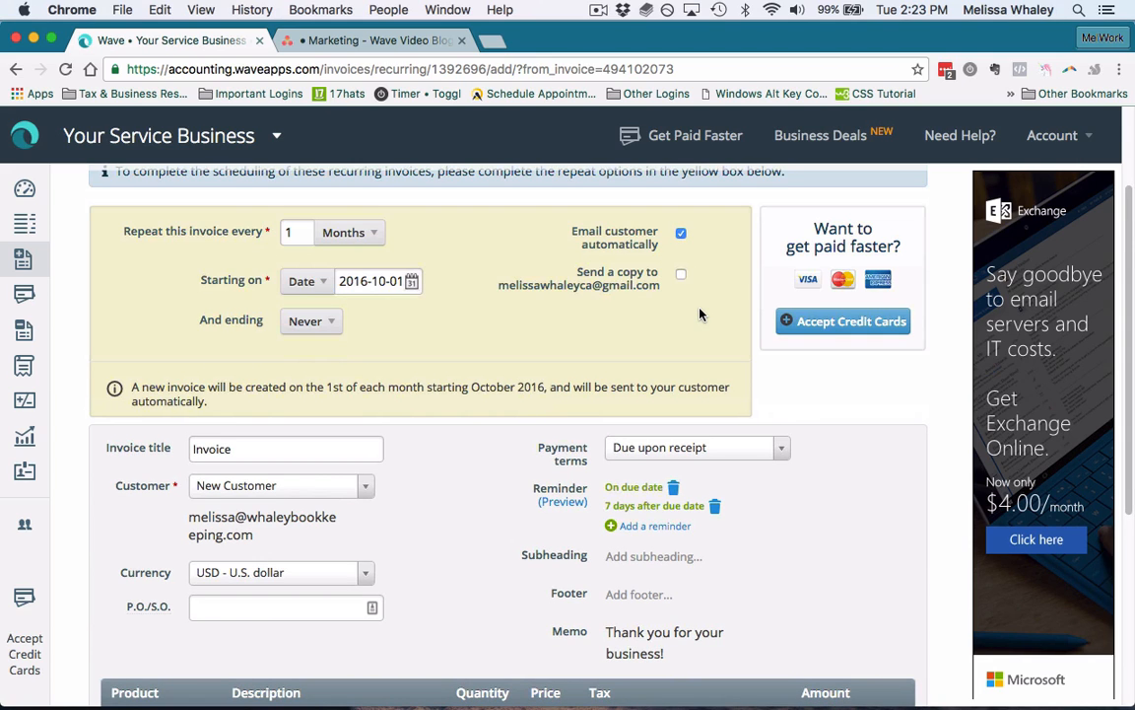
mouse_move(473, 548)
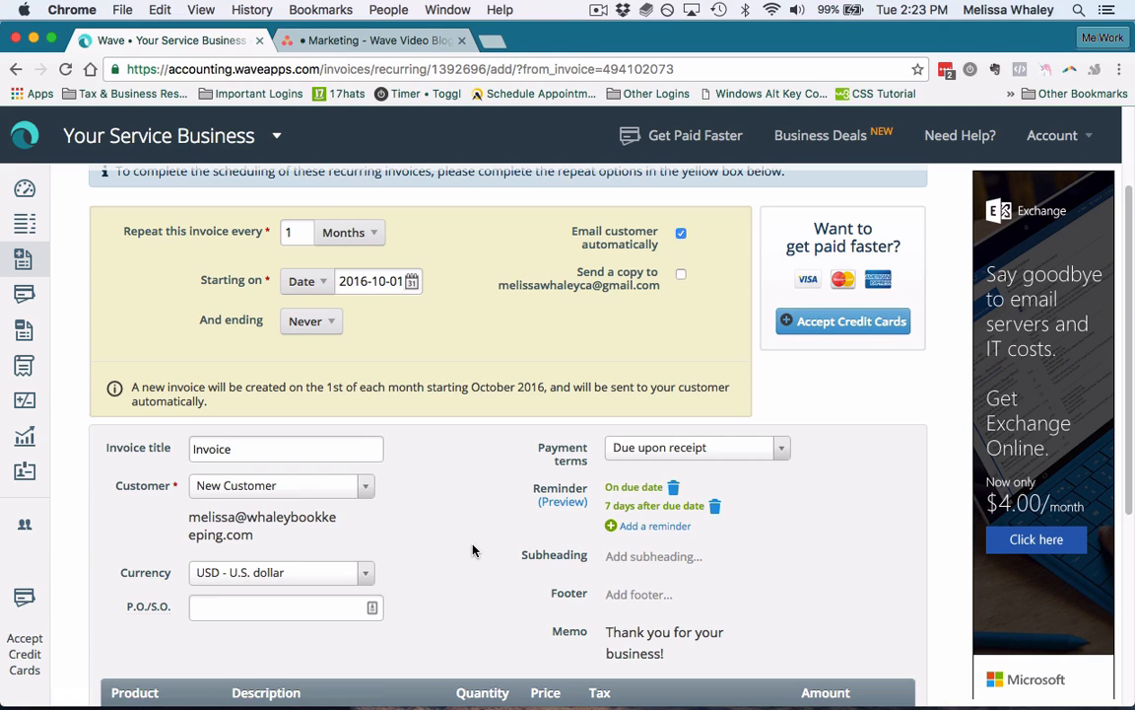
Remove the on-due-date reminder, keeping the 7-days-after one, and save and create the invoice now.
scroll("down", 3)
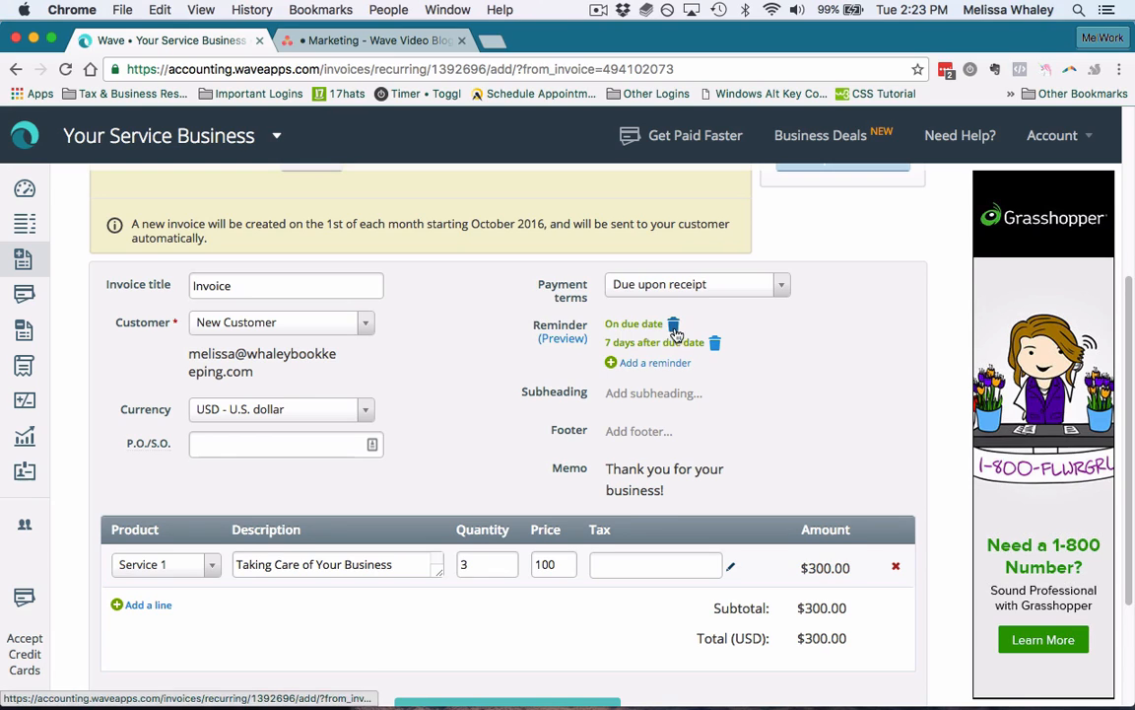
left_click(674, 323)
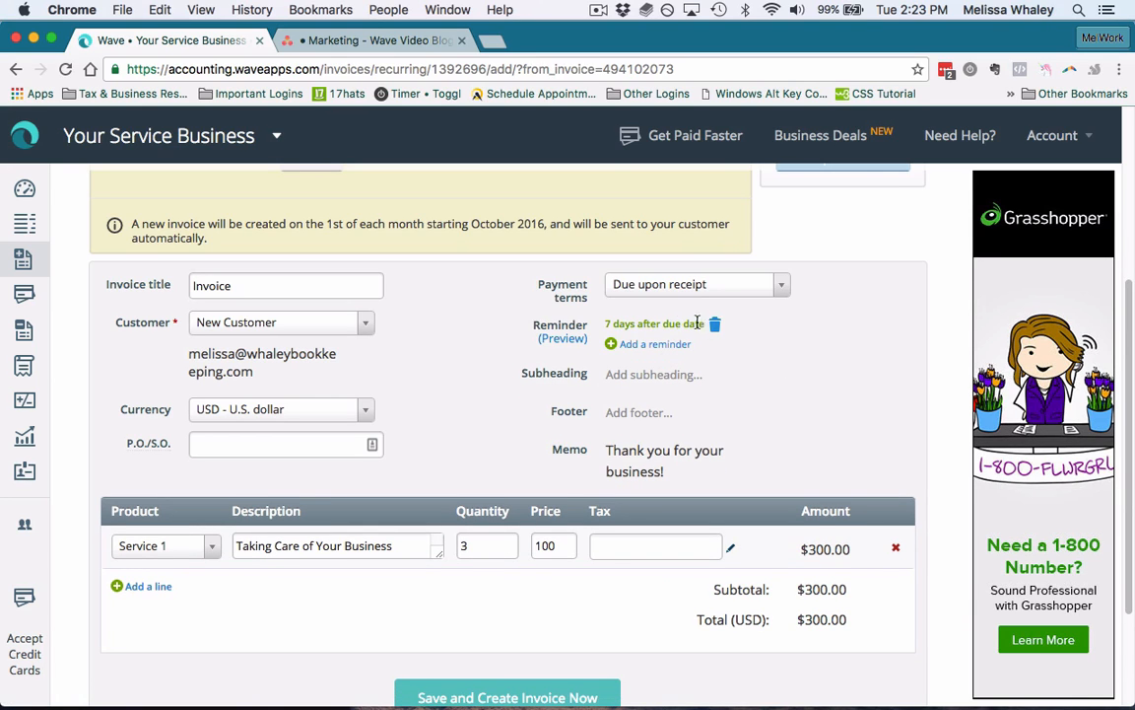
scroll("down", 3)
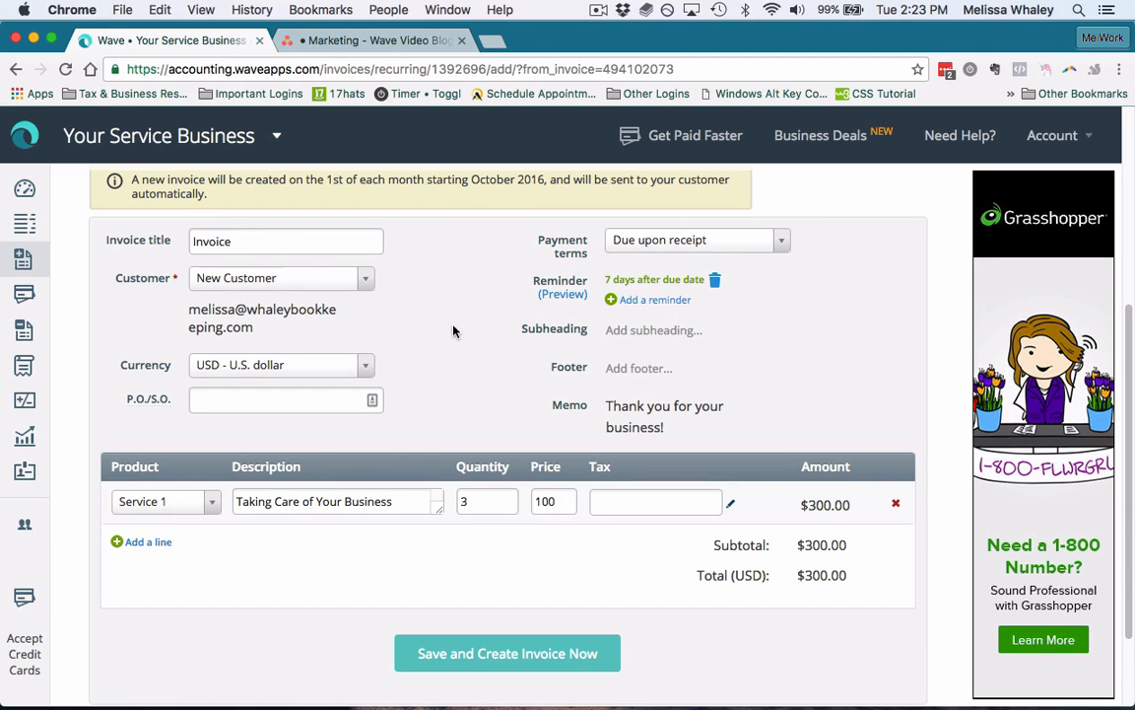
scroll("down", 3)
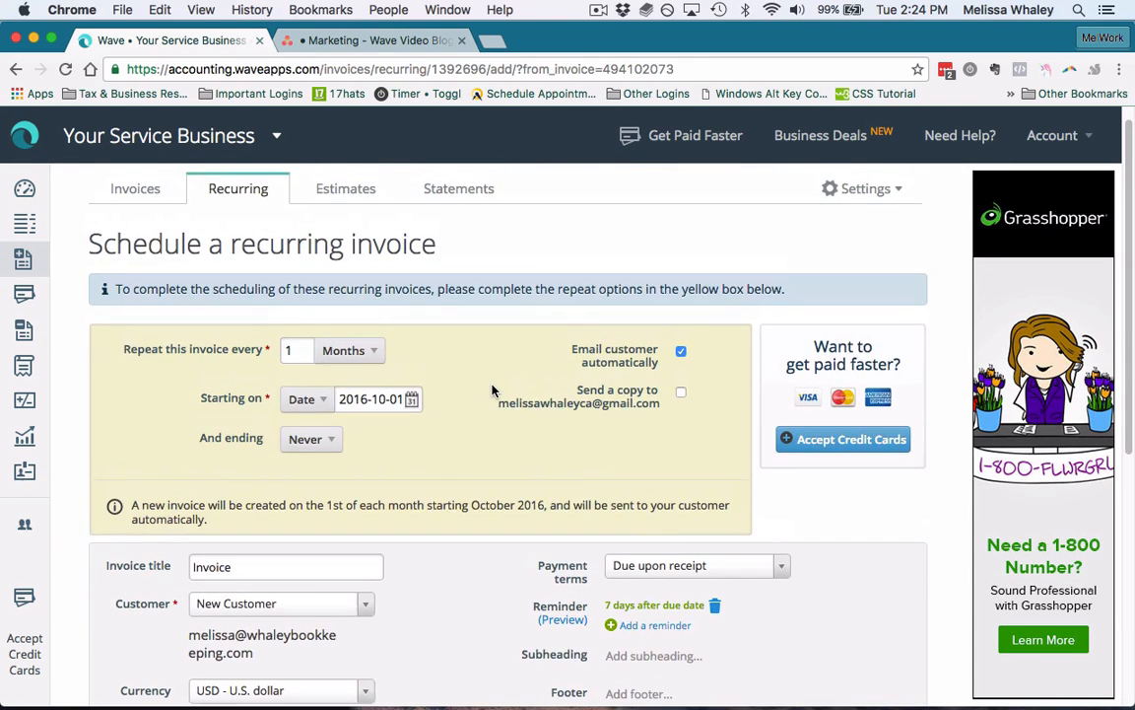
scroll("down", 3)
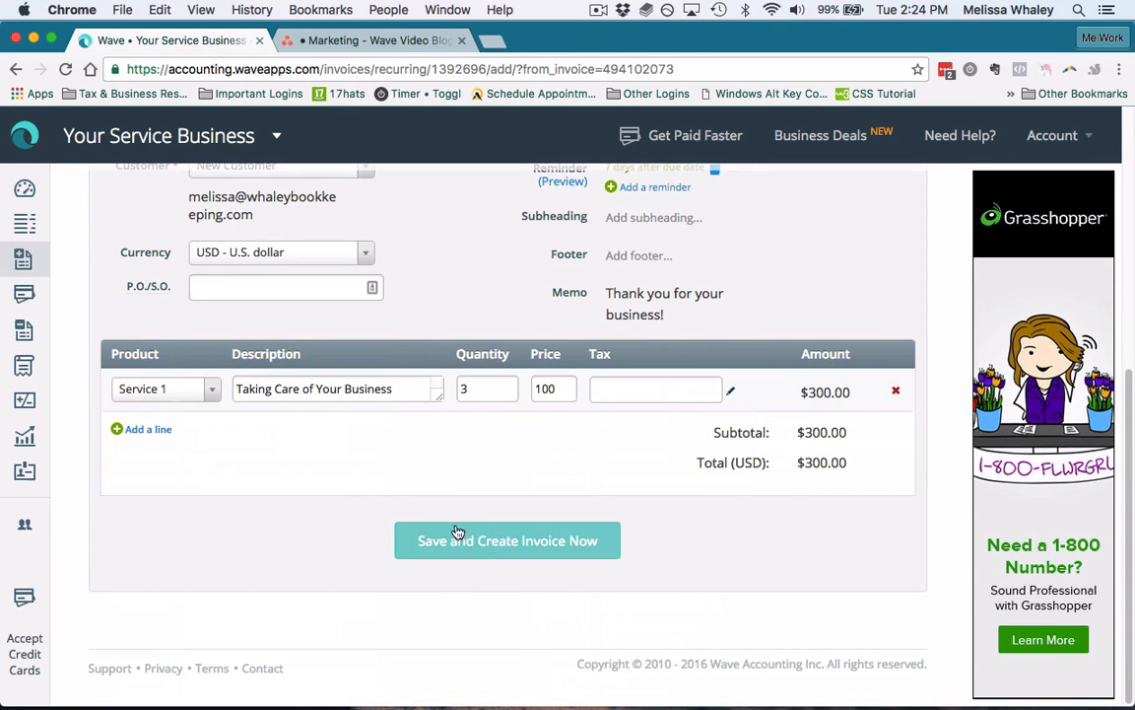
left_click(507, 540)
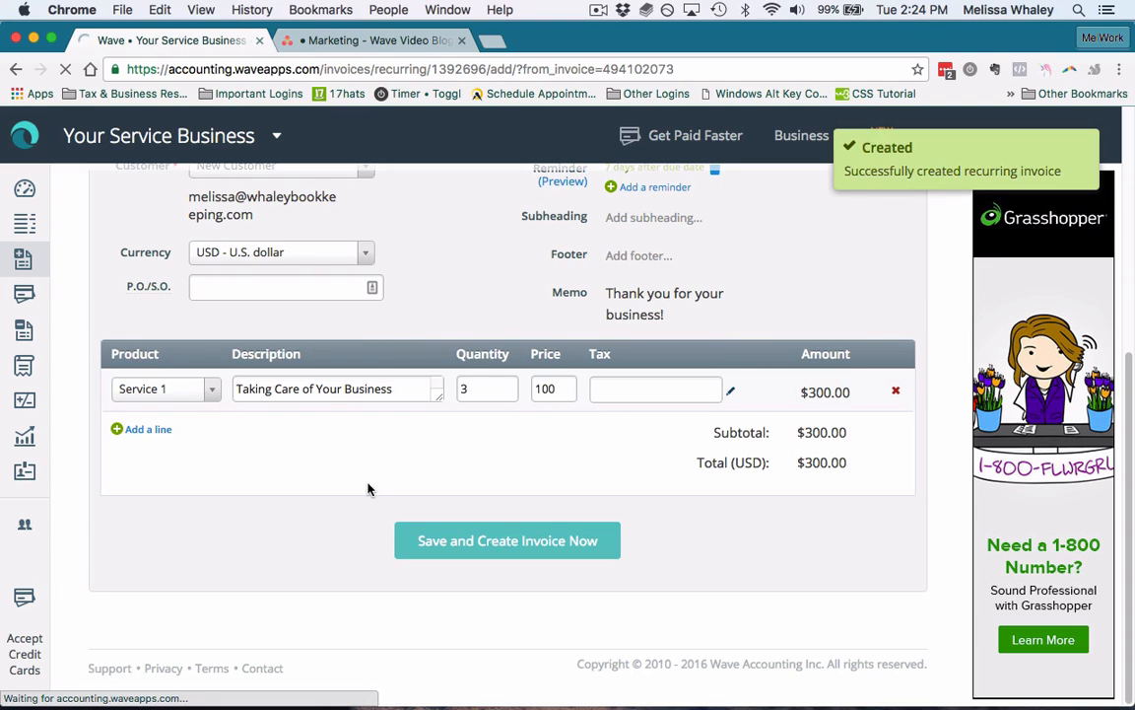
Review New Customer's $300.00 monthly invoice, first due 2016-10-01, in the scheduled recurring list.
left_click(507, 540)
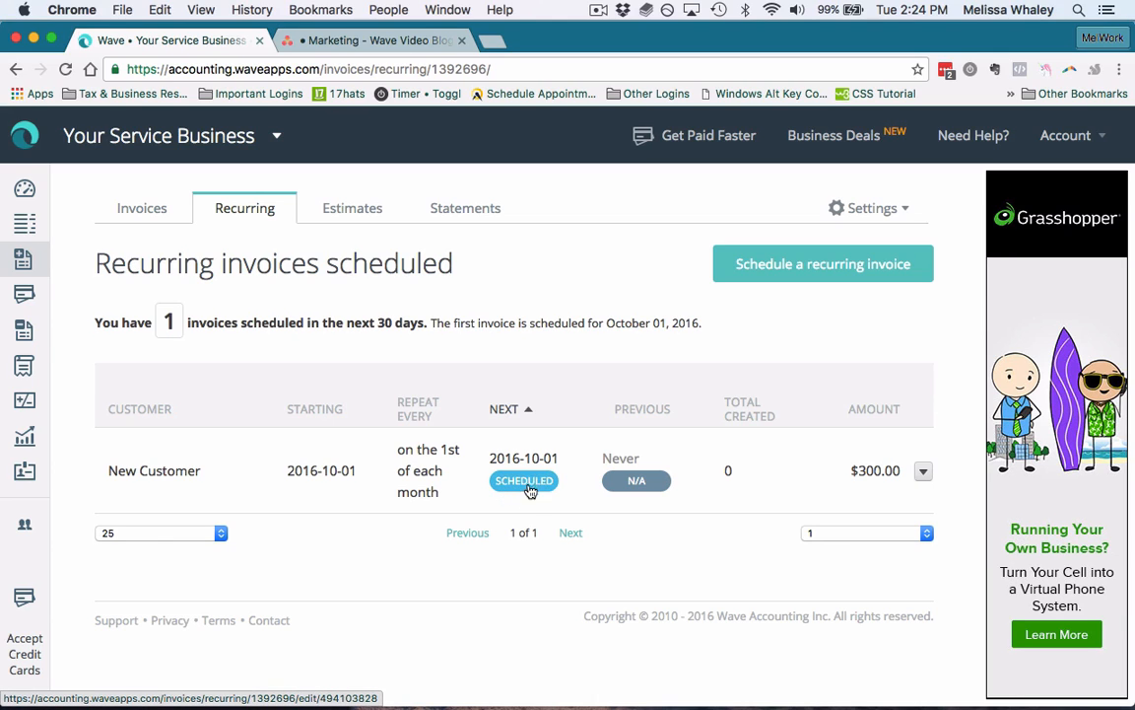
mouse_move(538, 493)
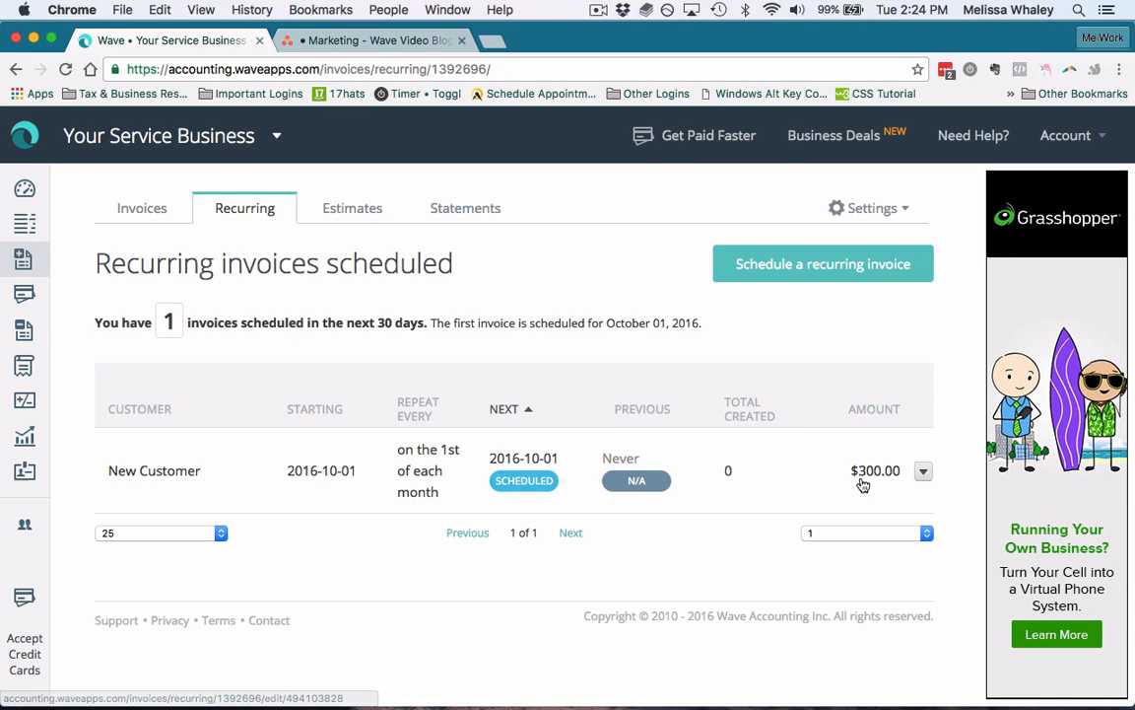
mouse_move(292, 371)
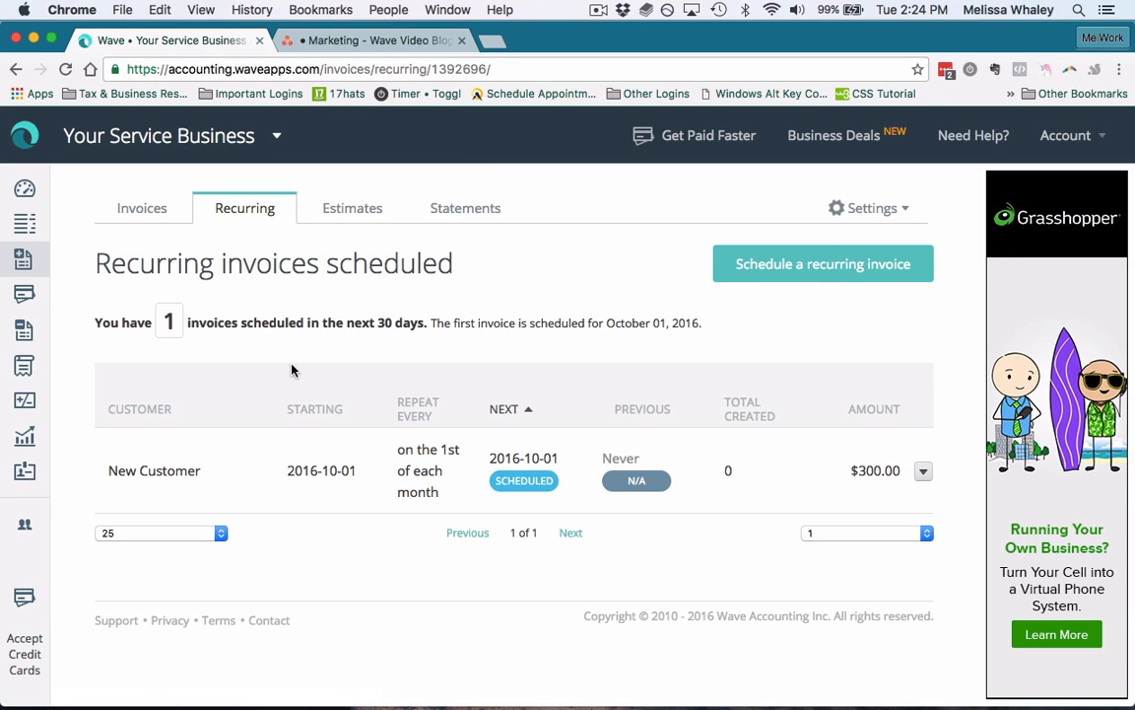